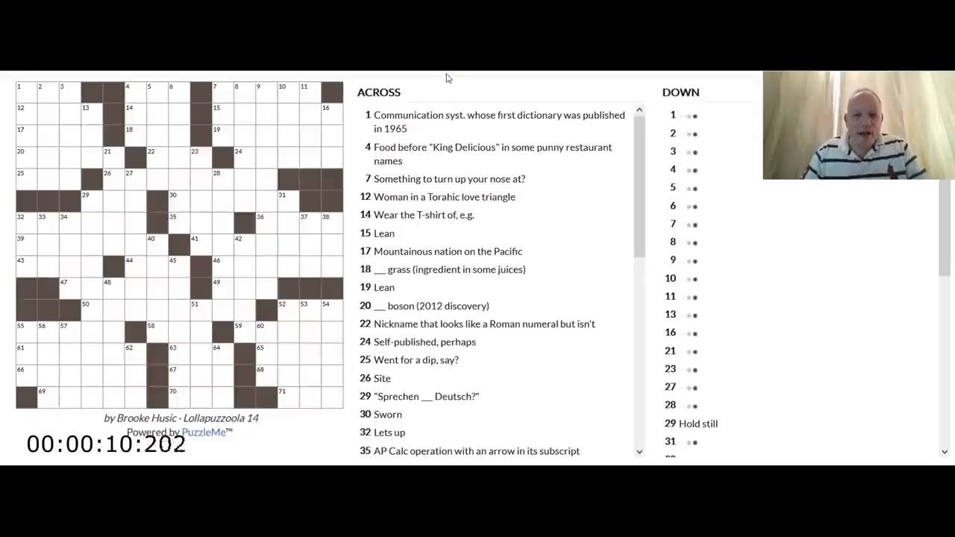
{"action": "mouse_move", "coordinate": [424, 134]}
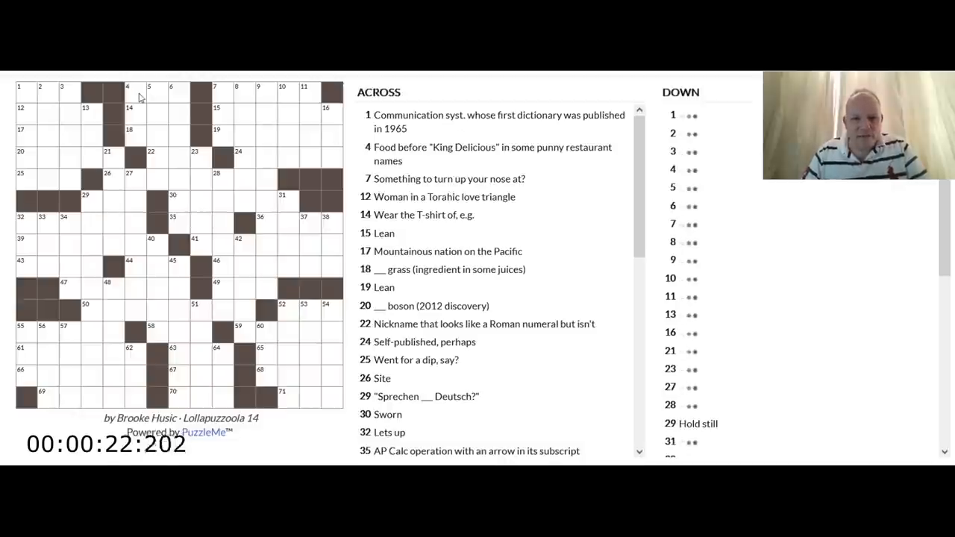
- Scan the across clues from 12 to 24 and fill HIGGS at 20 Across
{"action": "left_click", "coordinate": [127, 91]}
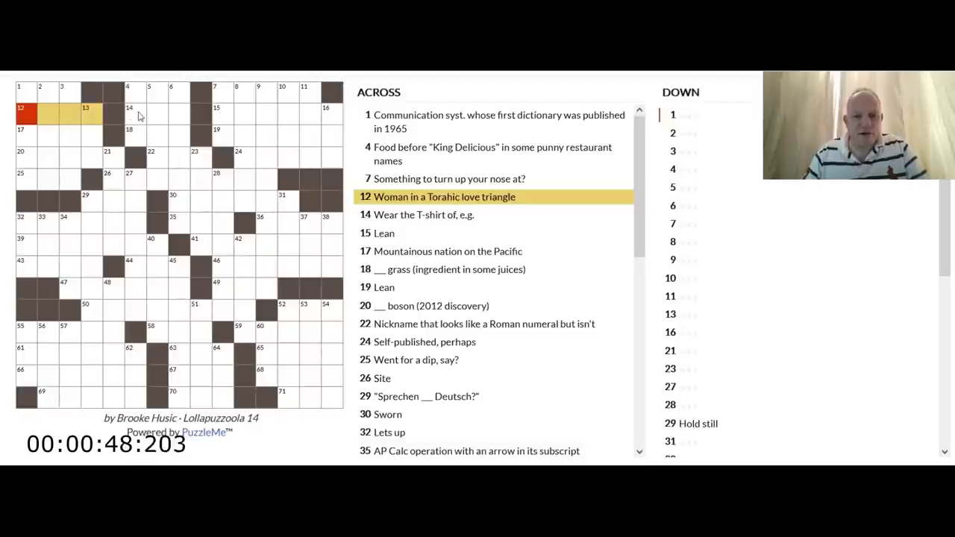
{"action": "left_click", "coordinate": [135, 114]}
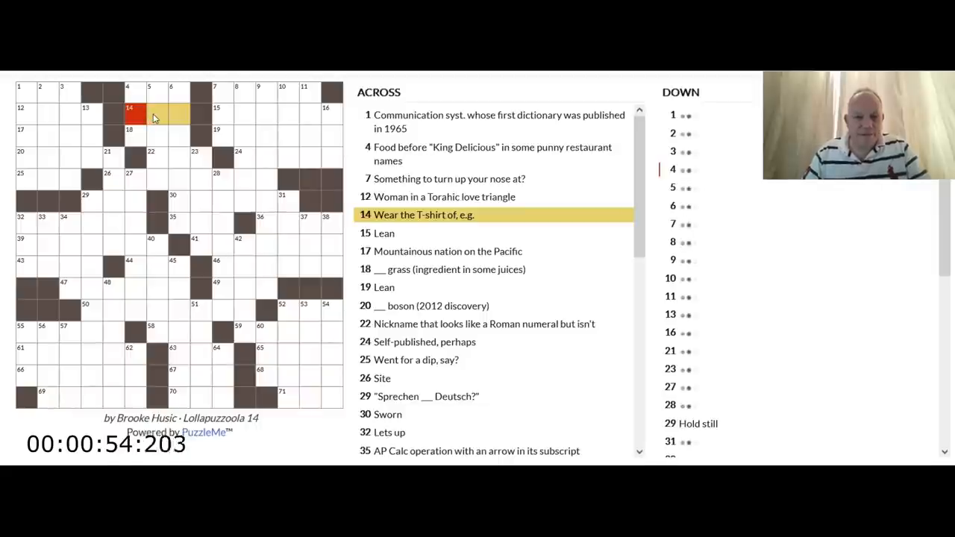
{"action": "mouse_move", "coordinate": [159, 120]}
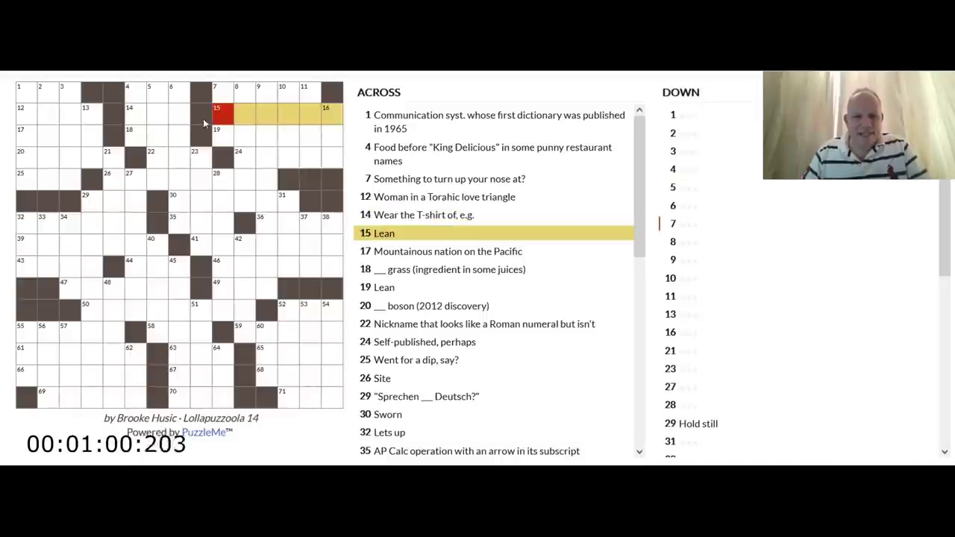
{"action": "left_click", "coordinate": [21, 137]}
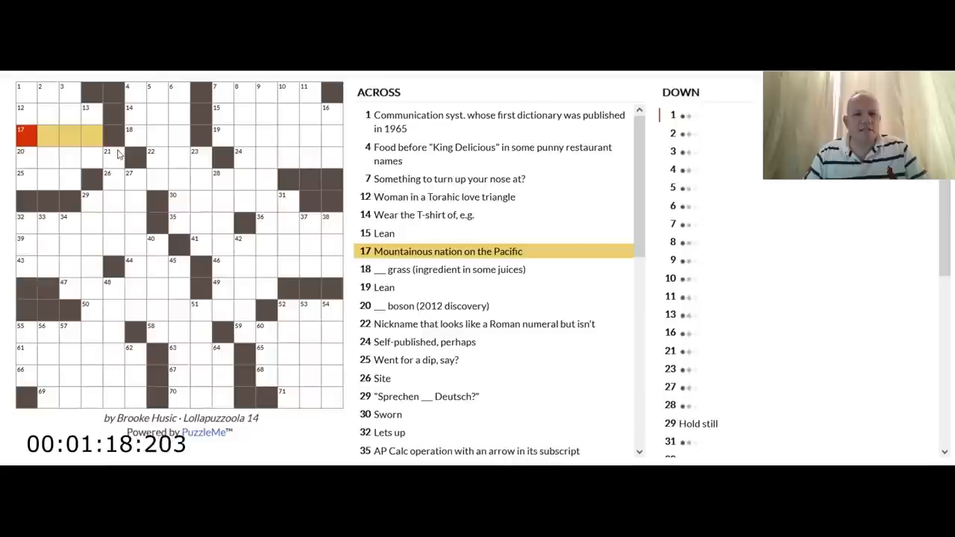
{"action": "left_click", "coordinate": [137, 134]}
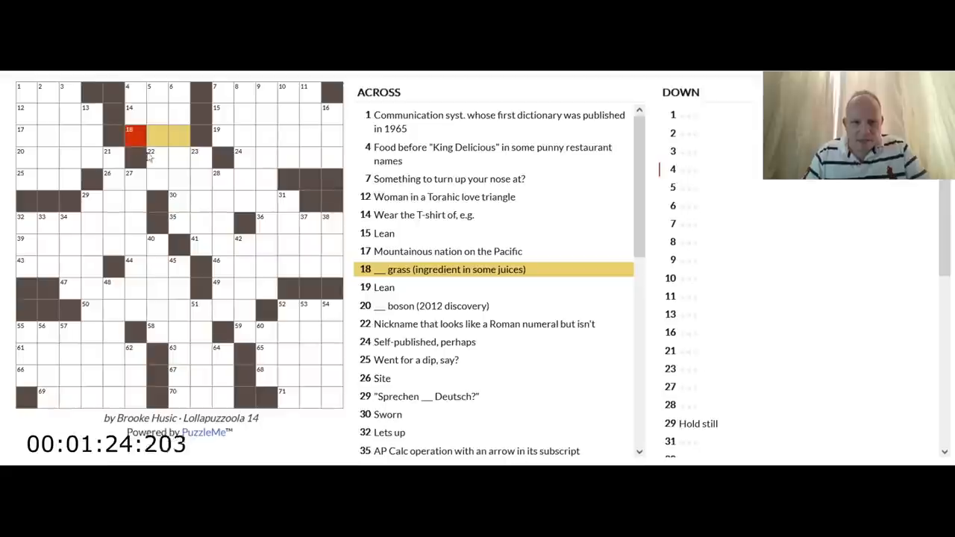
{"action": "left_click", "coordinate": [157, 157]}
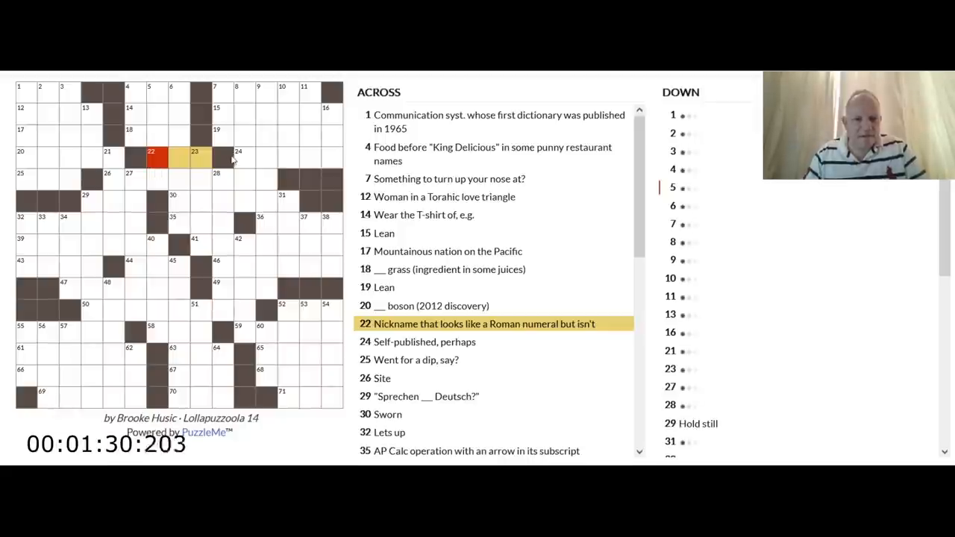
{"action": "left_click", "coordinate": [239, 158]}
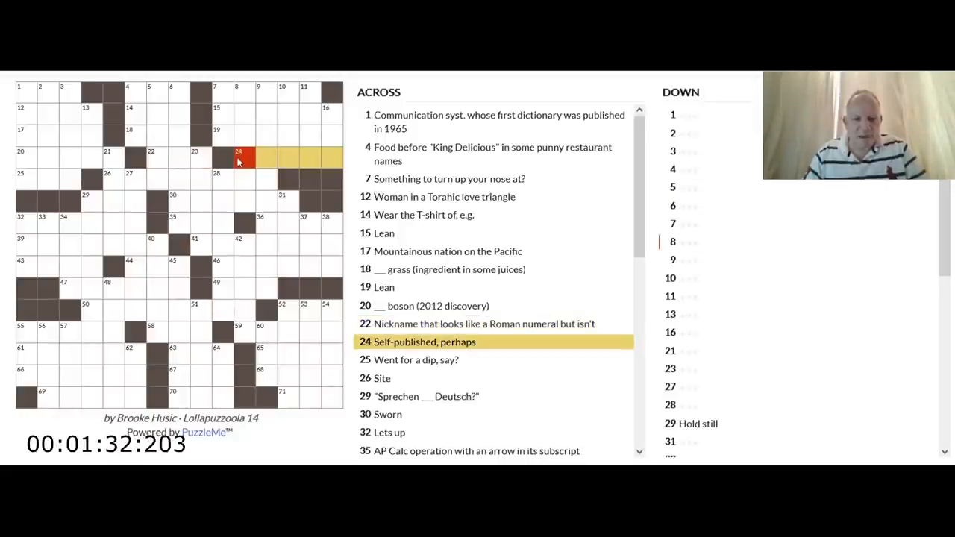
{"action": "left_click", "coordinate": [22, 157]}
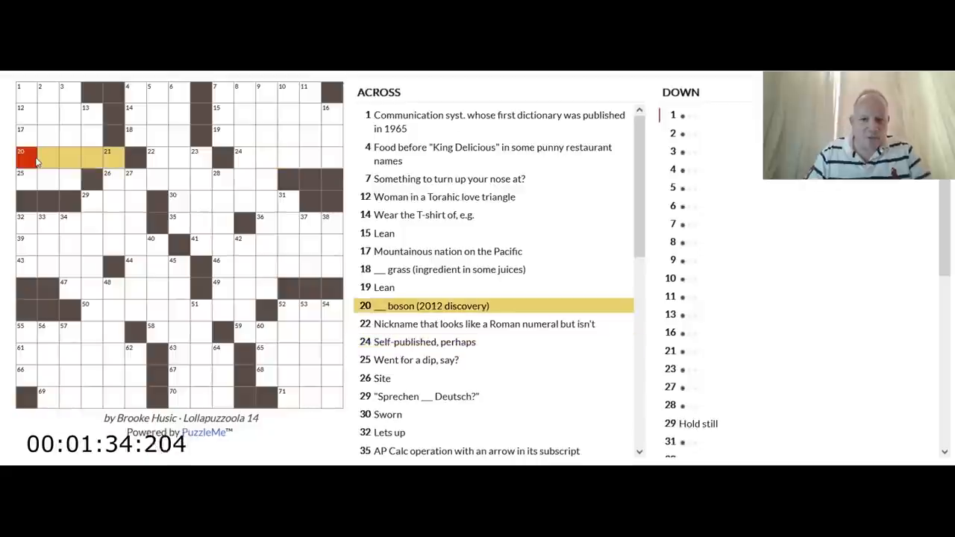
{"action": "type", "text": "HIGG"}
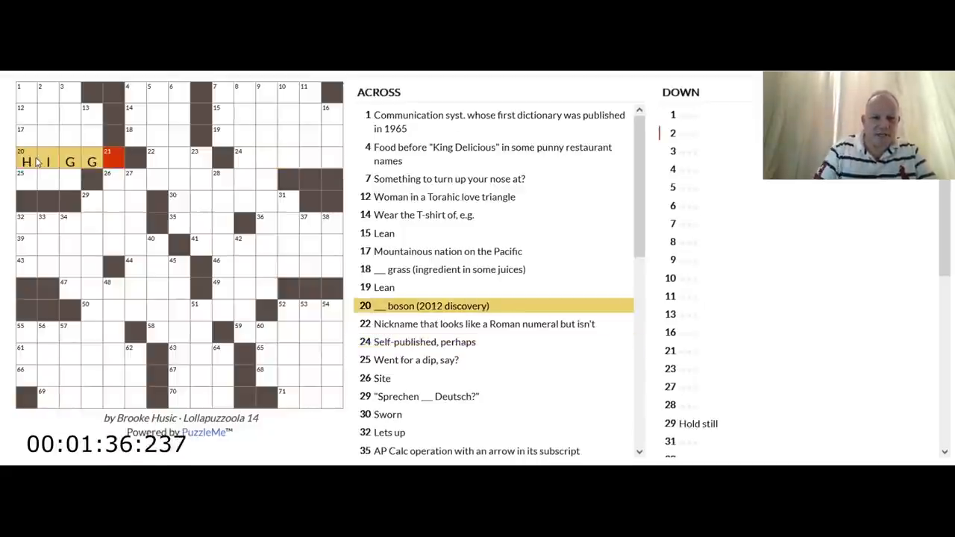
{"action": "type", "text": "S"}
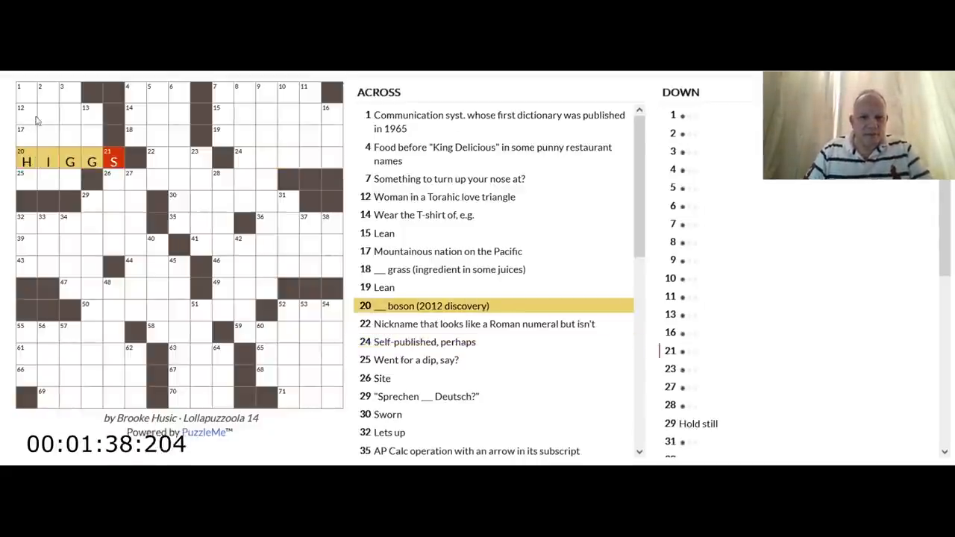
- Fill ZIE at 29 Across, returning to 29 Down afterwards
{"action": "left_click", "coordinate": [27, 92]}
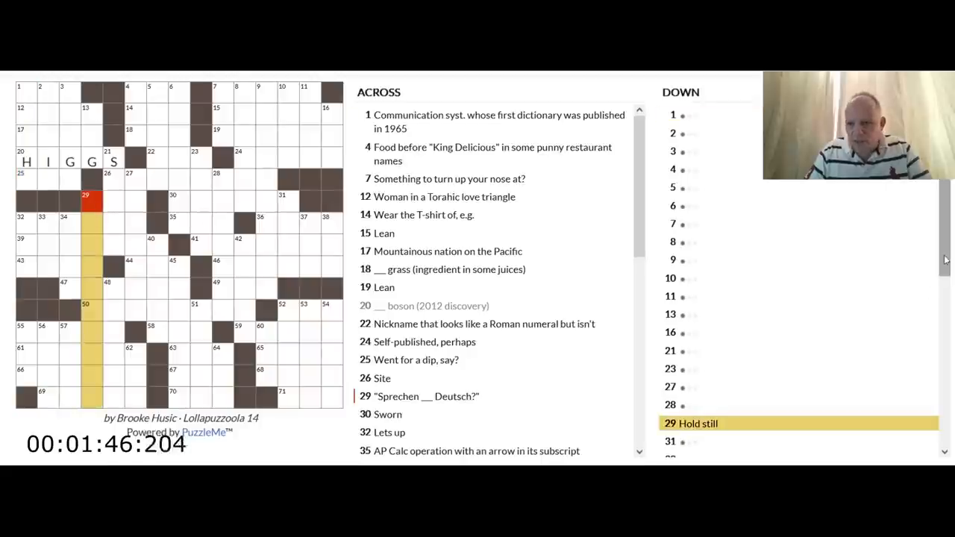
{"action": "scroll", "scroll_direction": "down", "scroll_amount": 3}
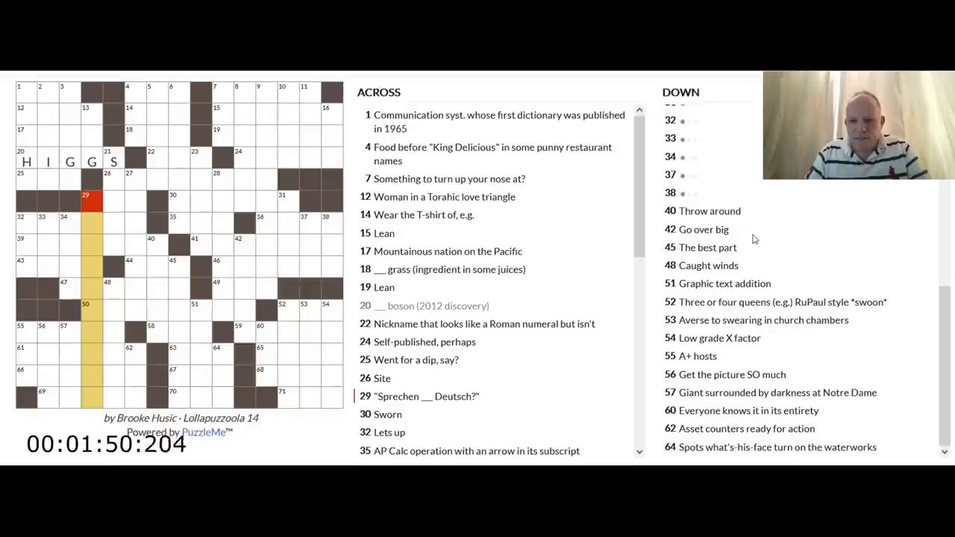
{"action": "mouse_move", "coordinate": [236, 317]}
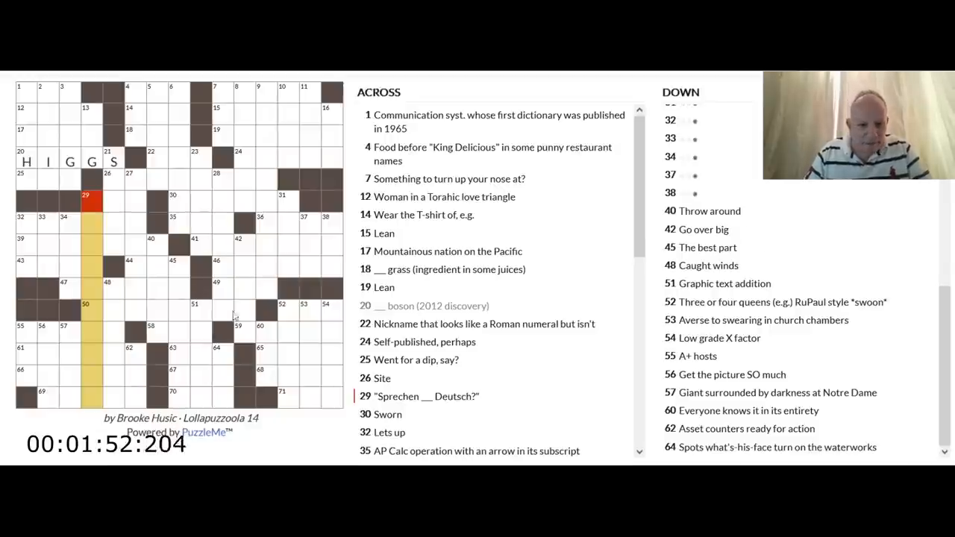
{"action": "left_click", "coordinate": [91, 201]}
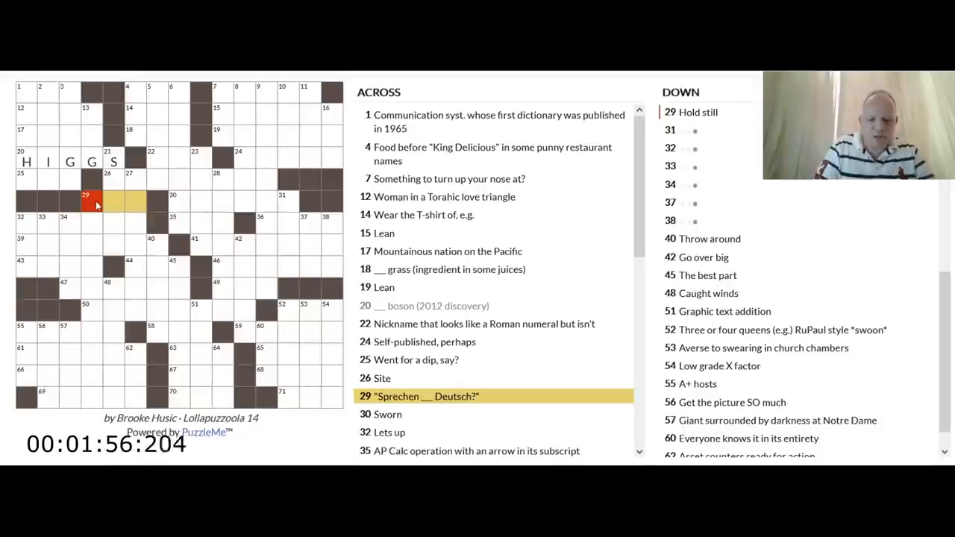
{"action": "type", "text": "ZIE"}
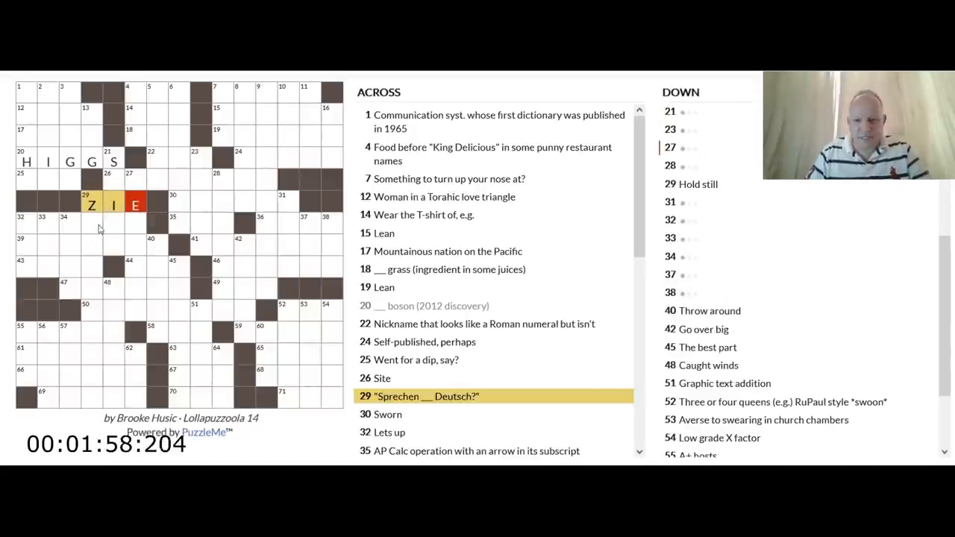
{"action": "left_click", "coordinate": [91, 225]}
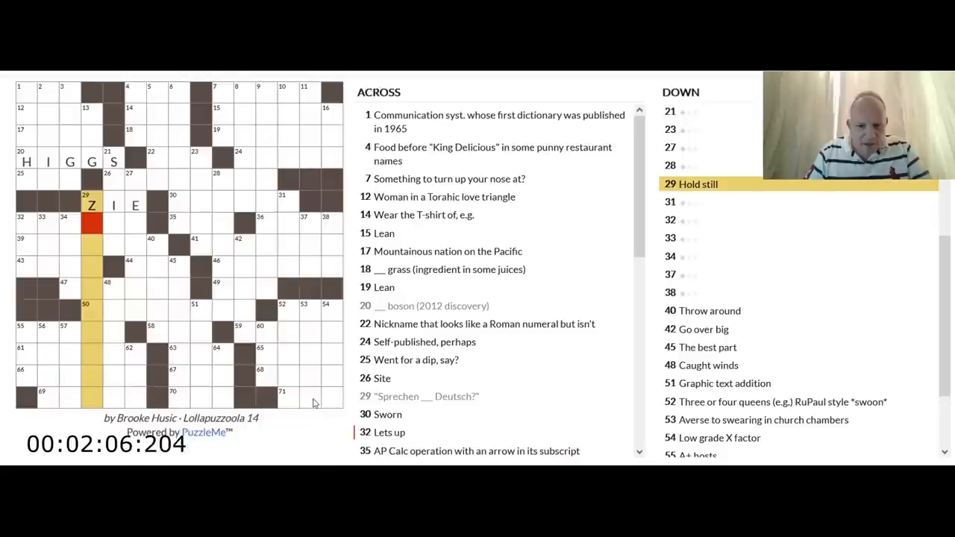
- Work down past 32 and 35 Across to 36 Across, 'Lit ___', for CRIT
{"action": "scroll", "scroll_direction": "down", "scroll_amount": 3}
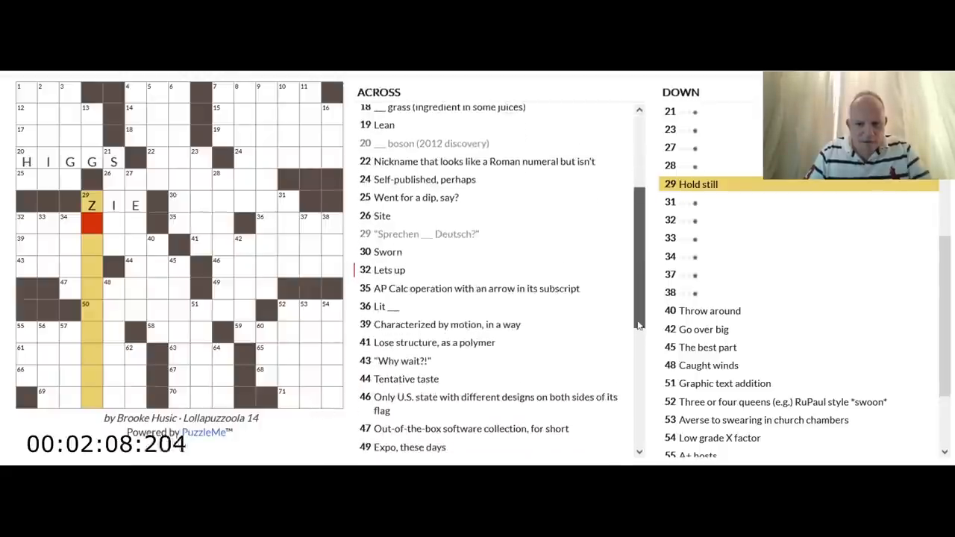
{"action": "scroll", "scroll_direction": "down", "scroll_amount": 3}
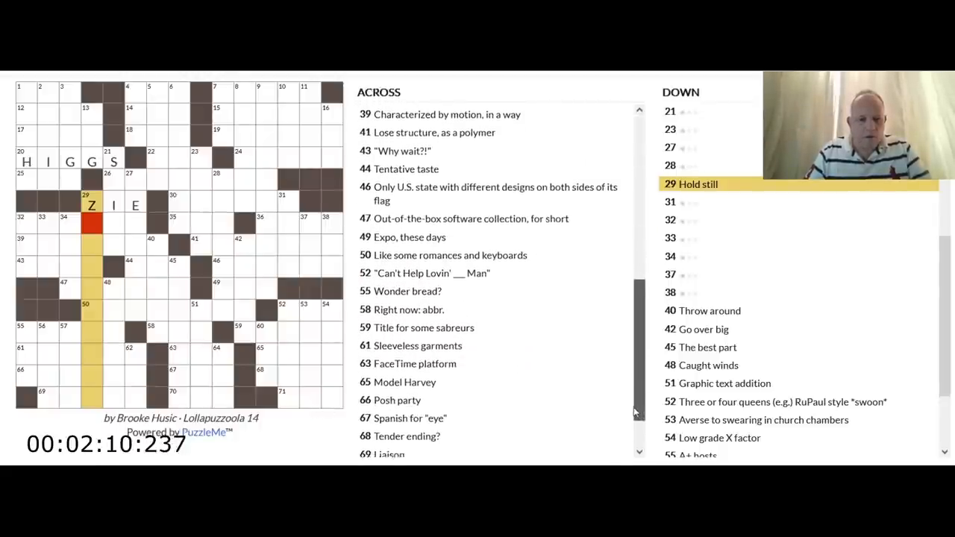
{"action": "scroll", "scroll_direction": "down", "scroll_amount": 3}
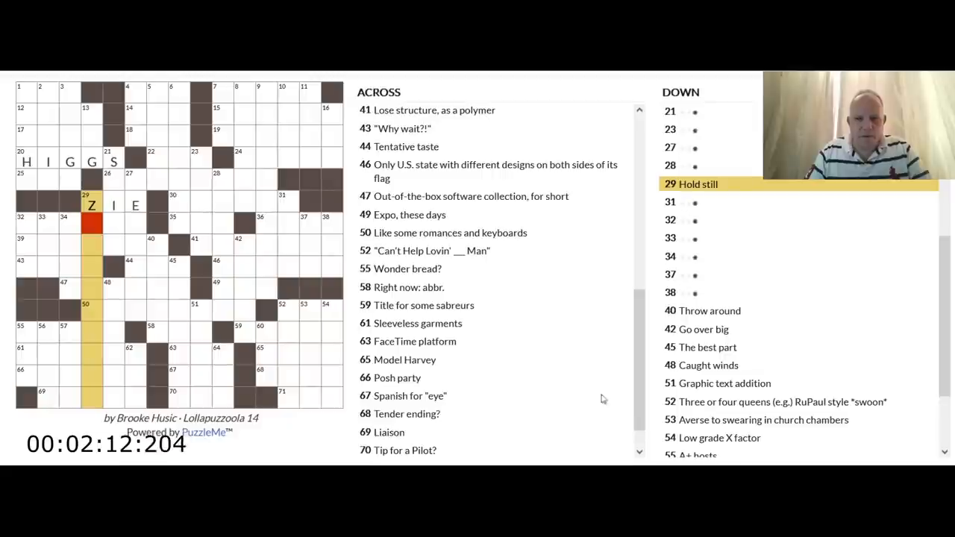
{"action": "left_click", "coordinate": [27, 221]}
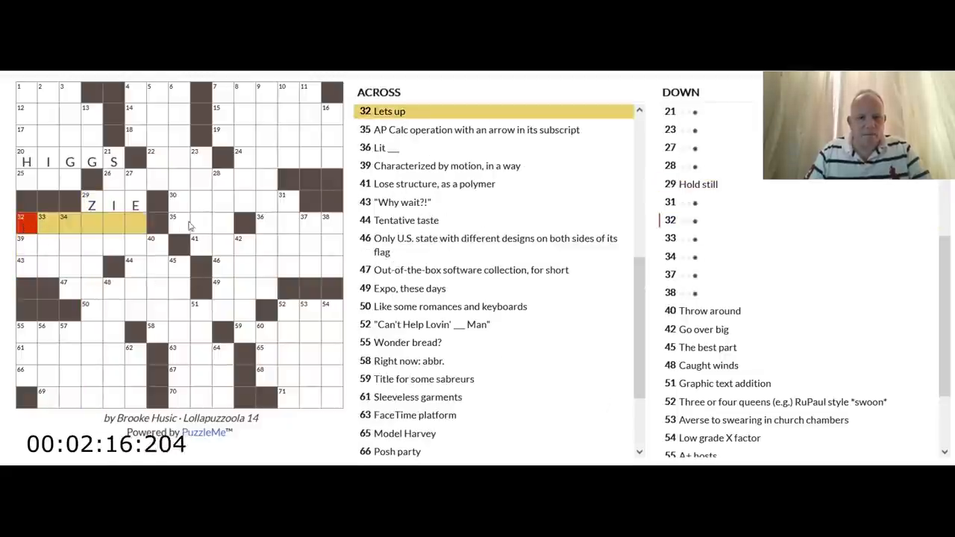
{"action": "left_click", "coordinate": [177, 221]}
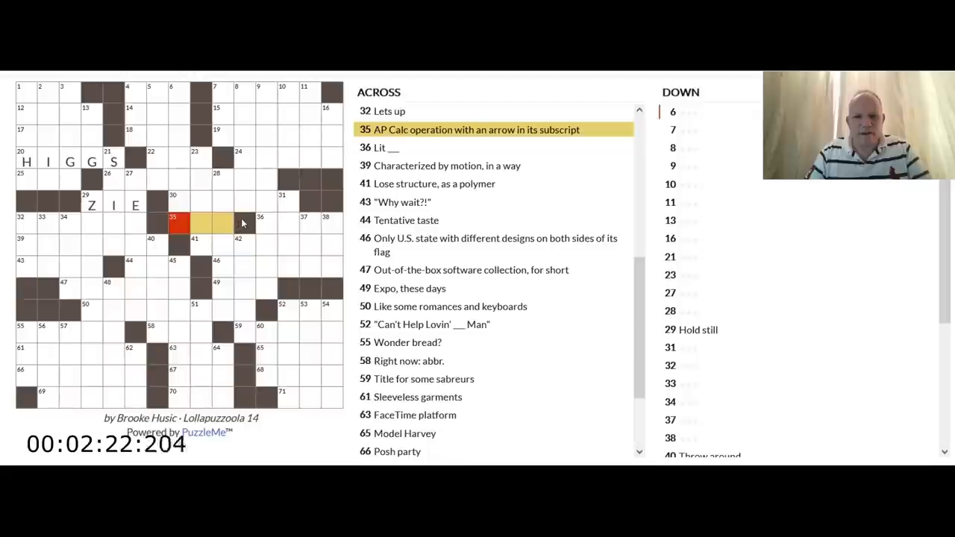
{"action": "left_click", "coordinate": [265, 224]}
{"action": "type", "text": "CRIT"}
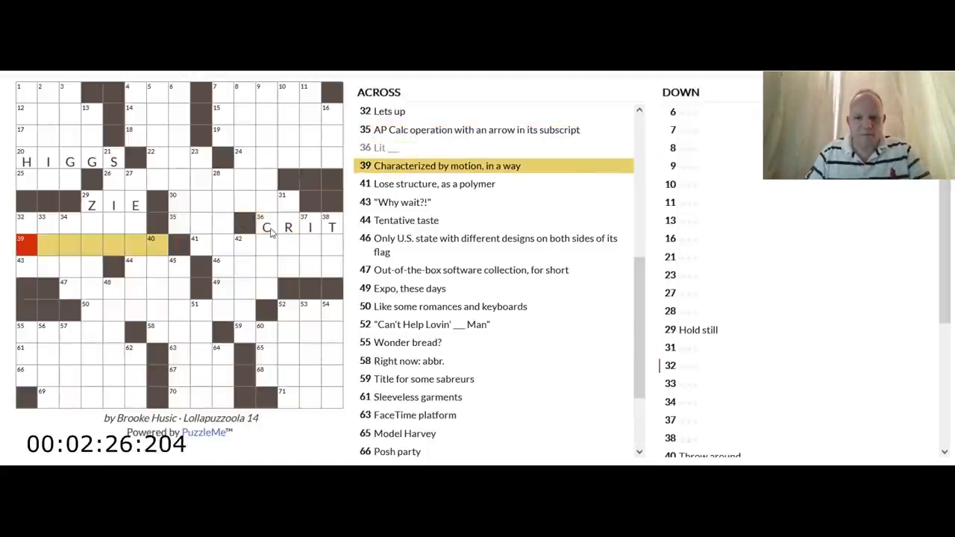
{"action": "mouse_move", "coordinate": [306, 212]}
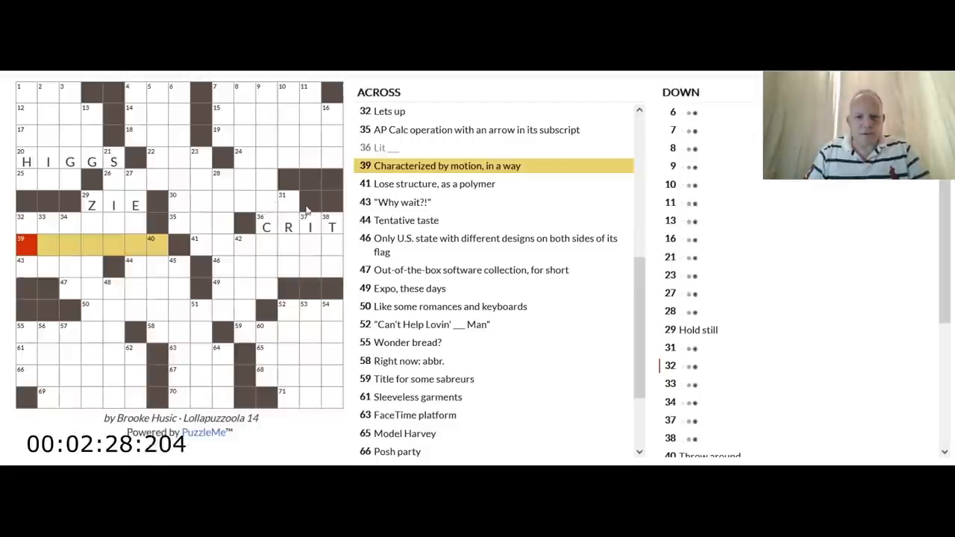
- Review the 44, 46, 47 and 49 Across clues in turn
{"action": "left_click", "coordinate": [194, 244]}
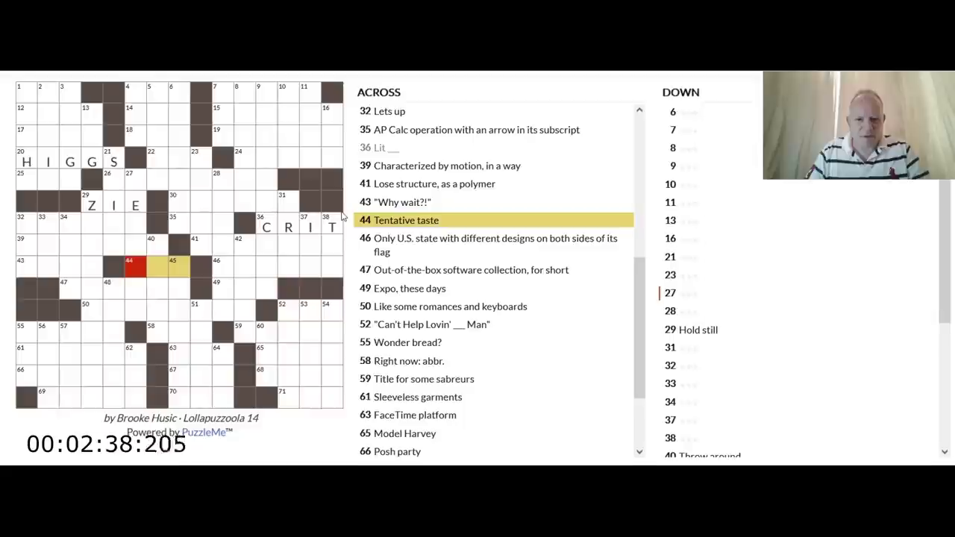
{"action": "left_click", "coordinate": [495, 244]}
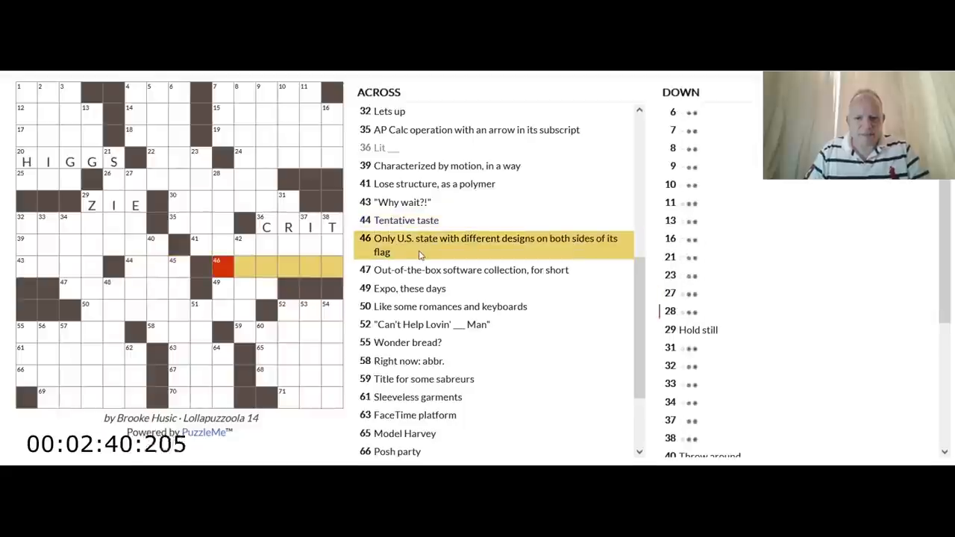
{"action": "mouse_move", "coordinate": [420, 259]}
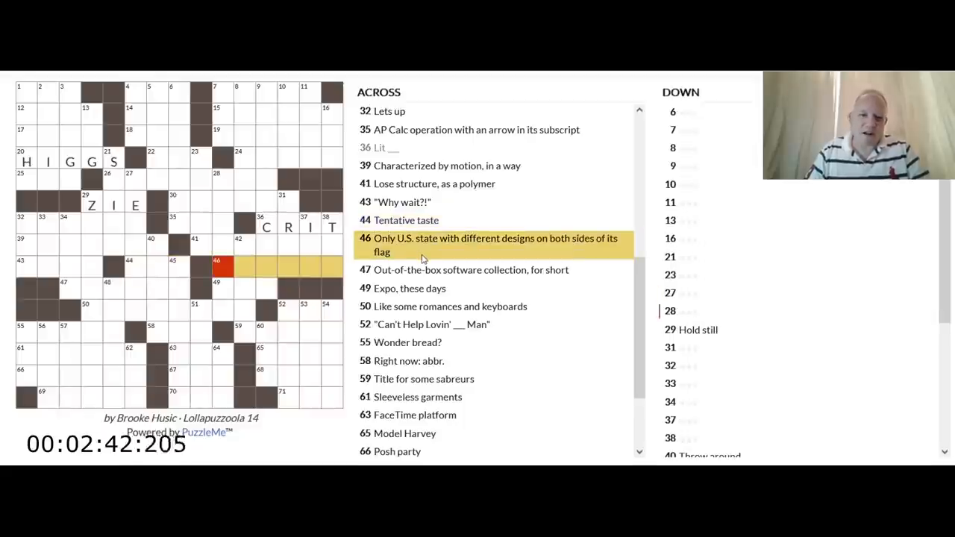
{"action": "left_click", "coordinate": [470, 269]}
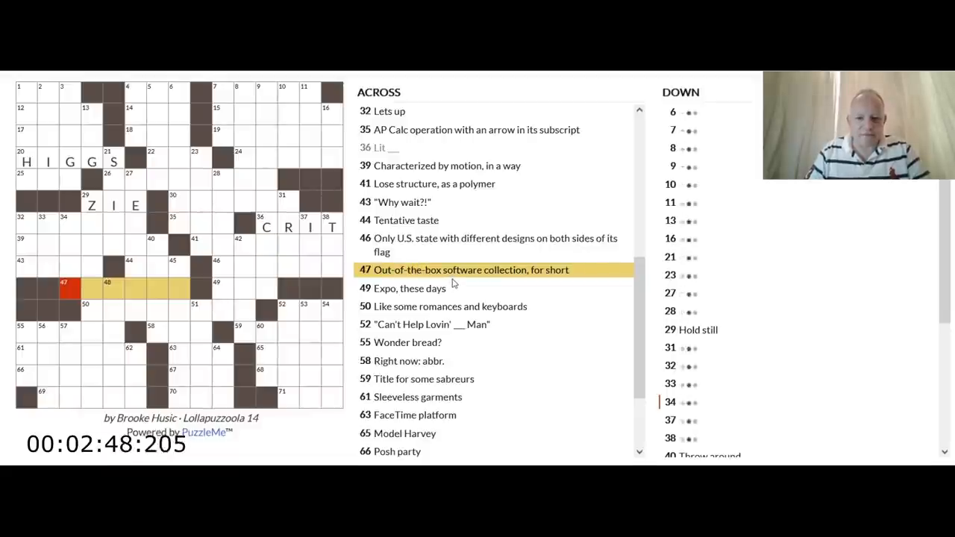
{"action": "left_click", "coordinate": [409, 288]}
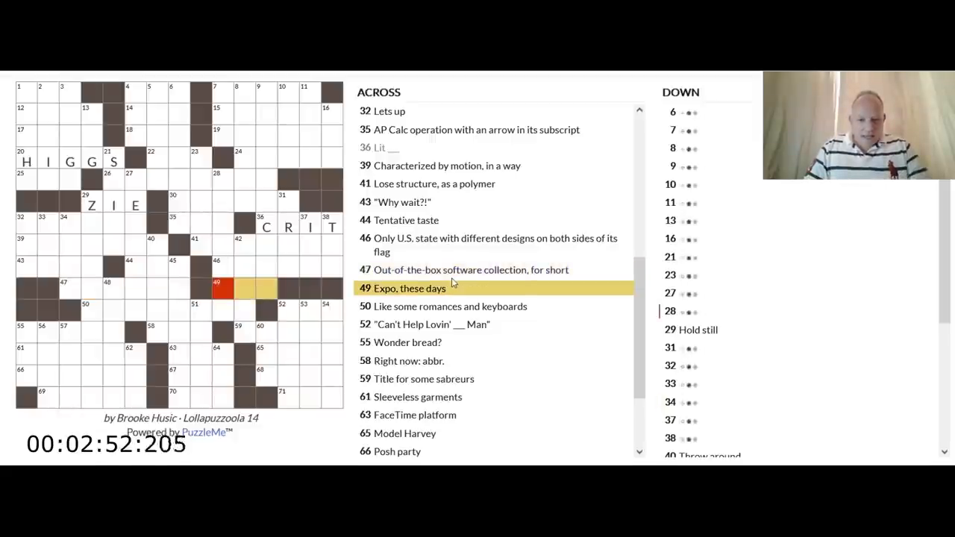
{"action": "left_click", "coordinate": [450, 306]}
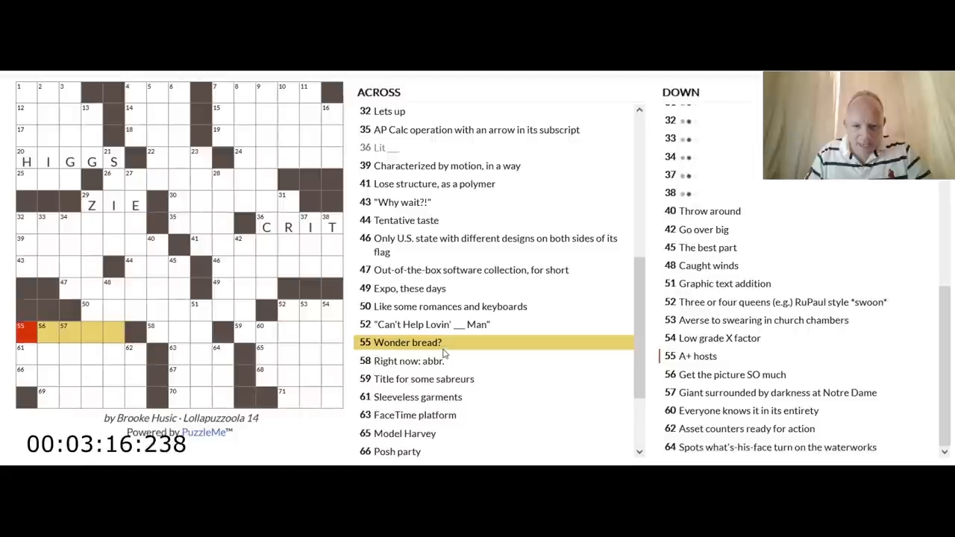
{"action": "mouse_move", "coordinate": [445, 359]}
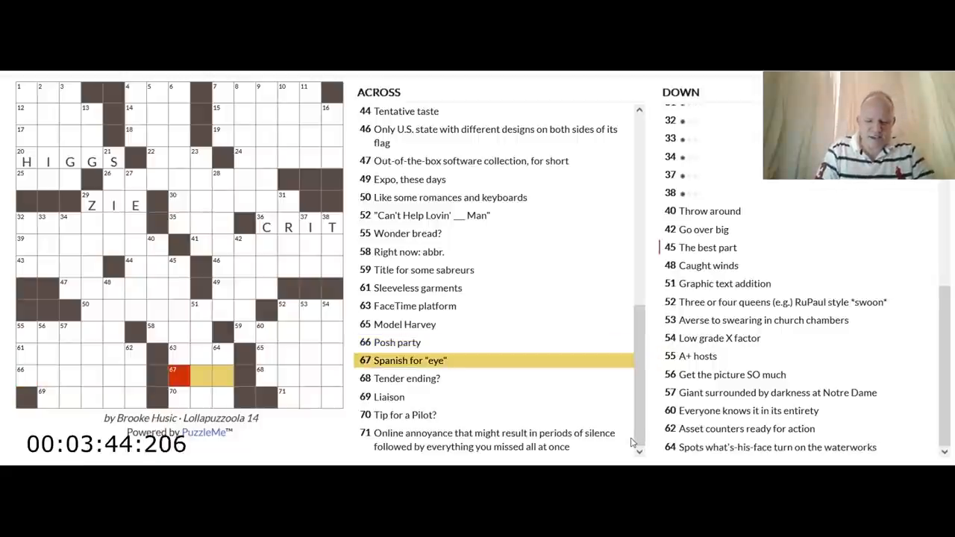
- Fill OJO at 67 Across and move down to 69 Across and the 'Tip for a pilot' entry
{"action": "type", "text": "OJ"}
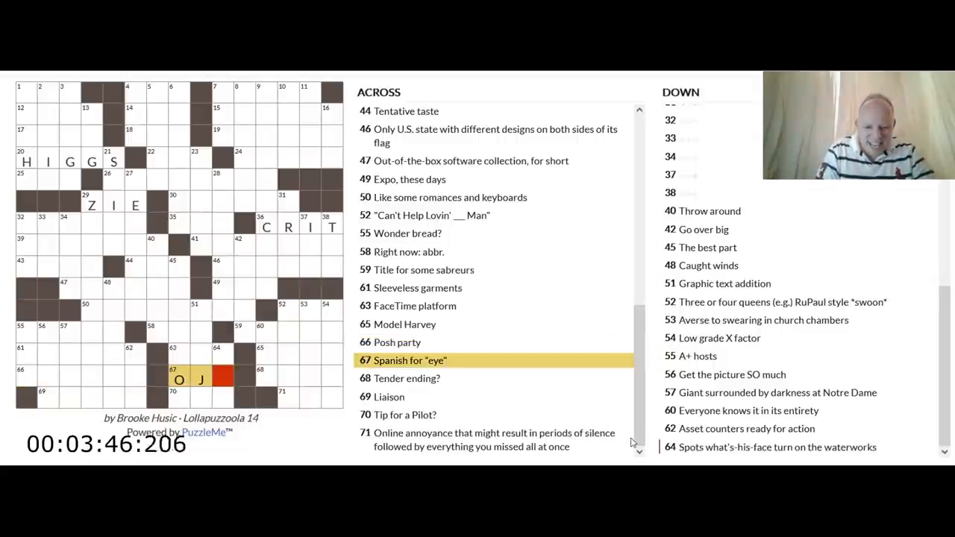
{"action": "type", "text": "O"}
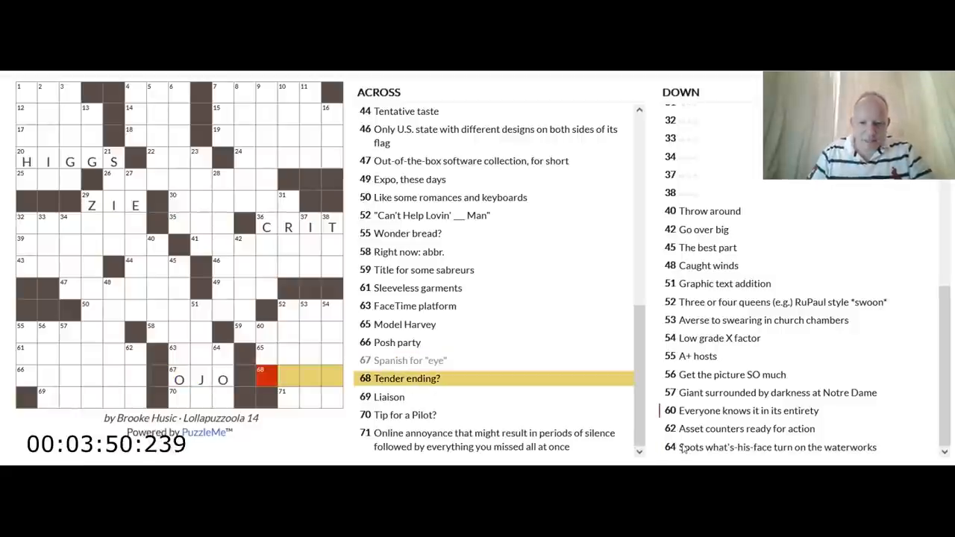
{"action": "mouse_move", "coordinate": [478, 391]}
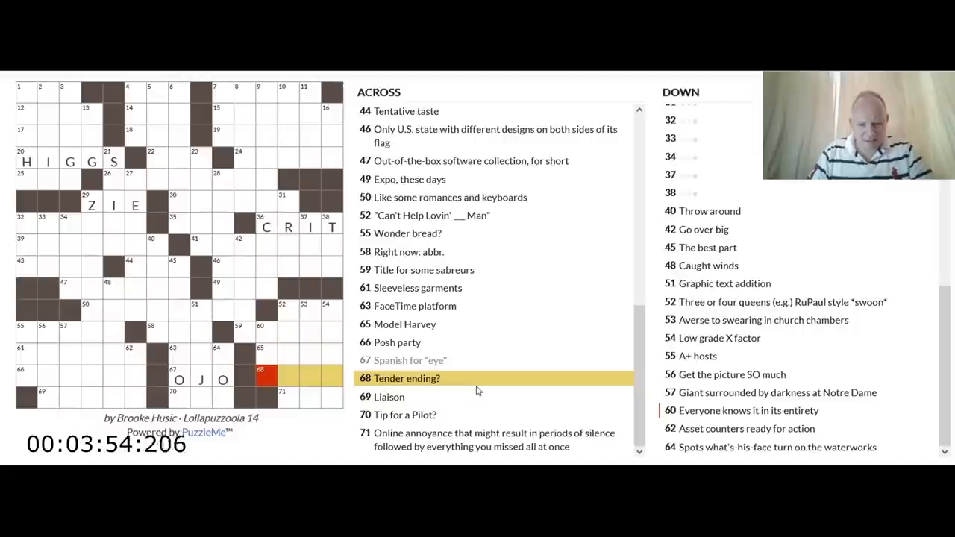
{"action": "left_click", "coordinate": [388, 397]}
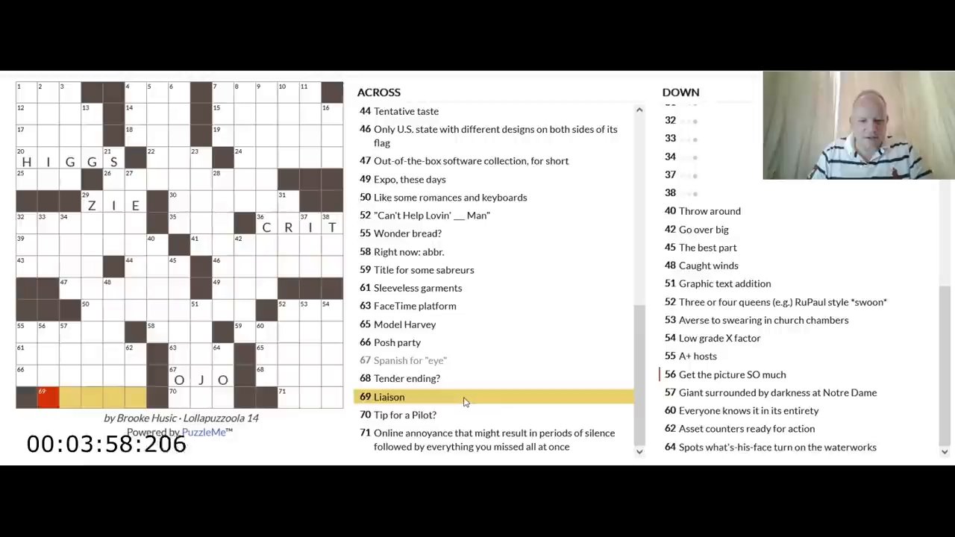
{"action": "left_click", "coordinate": [404, 415]}
{"action": "type", "text": "NIB"}
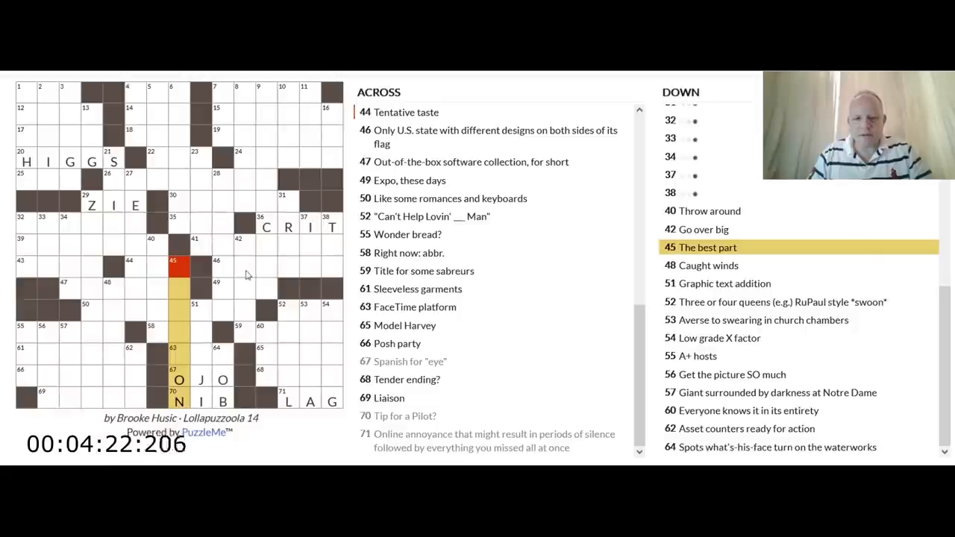
- Fill EMO at 51 Down and an S nearby, checking 45 Down and 58 Across
{"action": "left_click", "coordinate": [200, 316]}
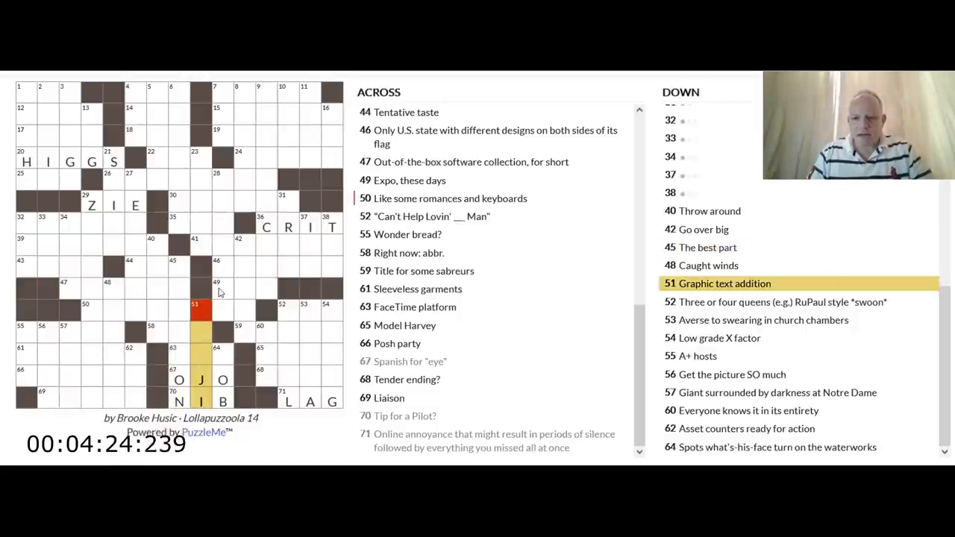
{"action": "type", "text": "EMO"}
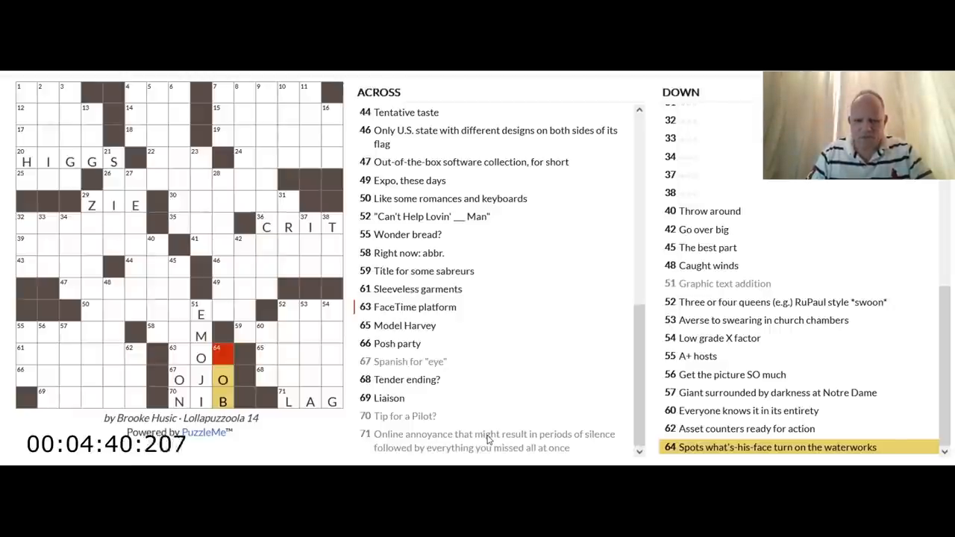
{"action": "type", "text": "S"}
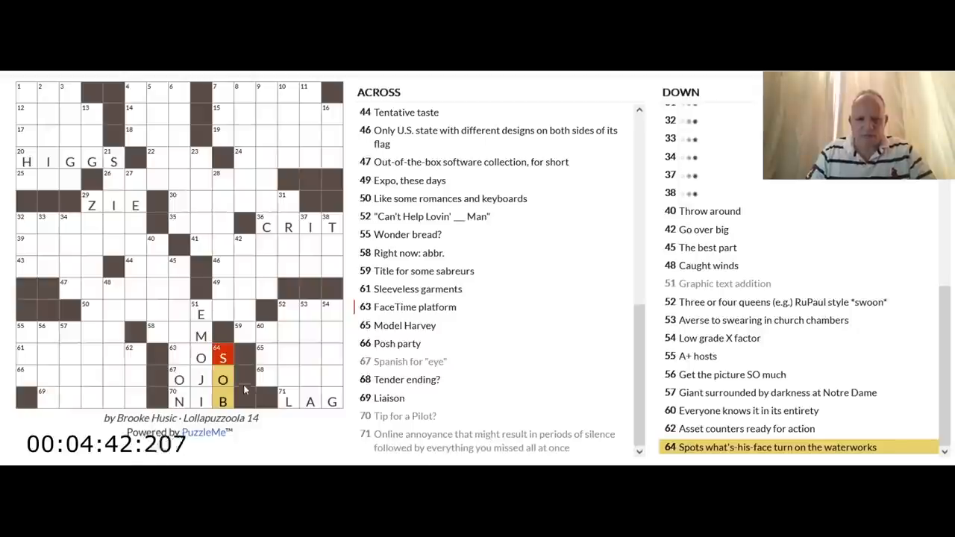
{"action": "left_click", "coordinate": [179, 262]}
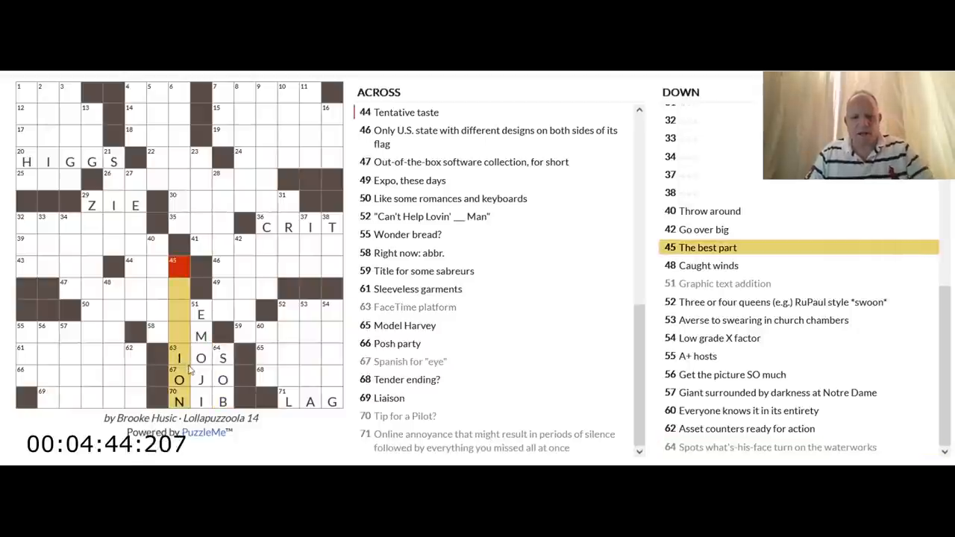
{"action": "left_click", "coordinate": [149, 331]}
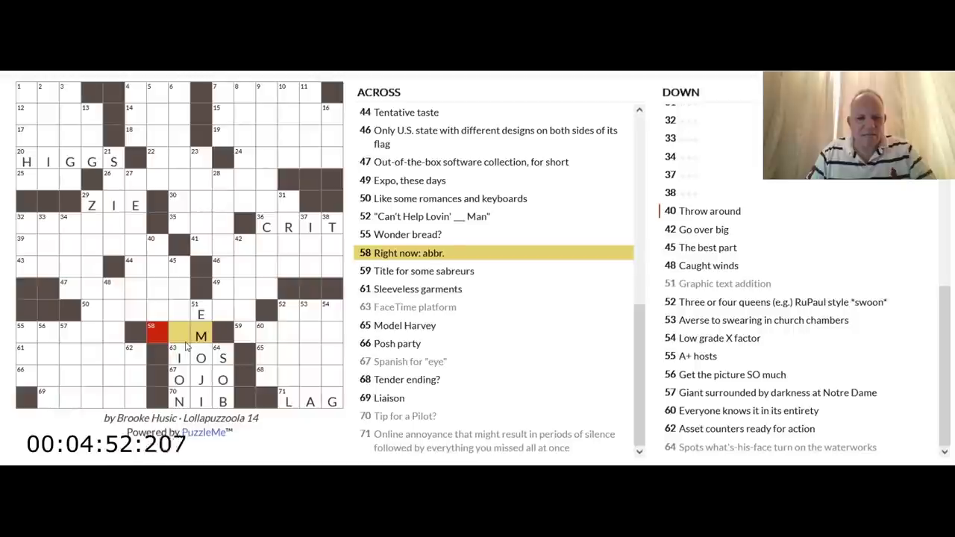
- Review 52, 56, 31, 45 and 62 Down, then fill SAILED at 48 Down, 'Caught winds'
{"action": "left_click", "coordinate": [287, 309]}
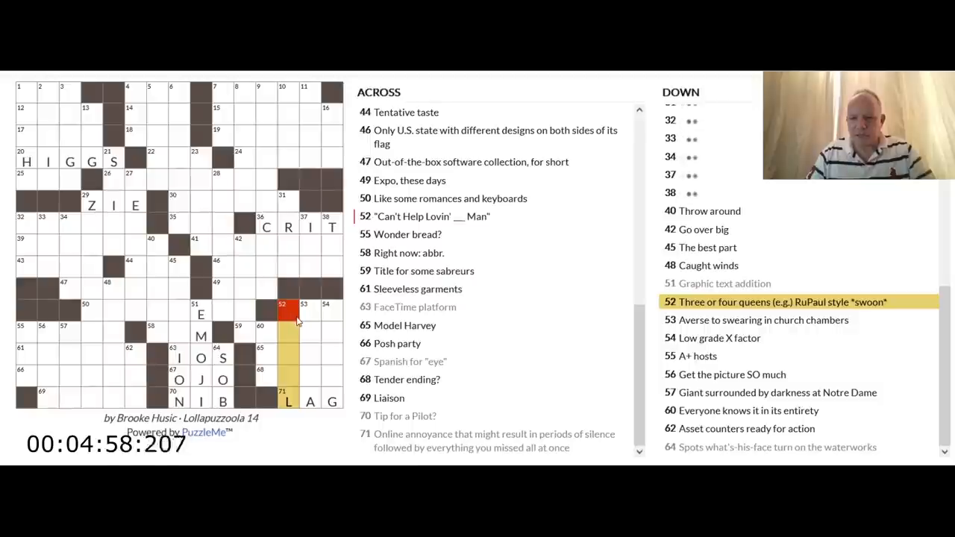
{"action": "mouse_move", "coordinate": [307, 323]}
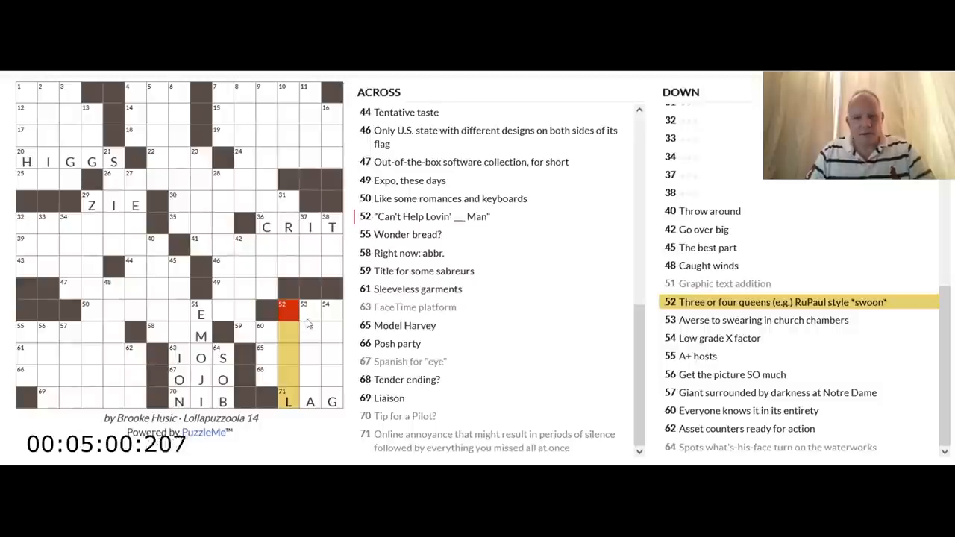
{"action": "left_click", "coordinate": [311, 313]}
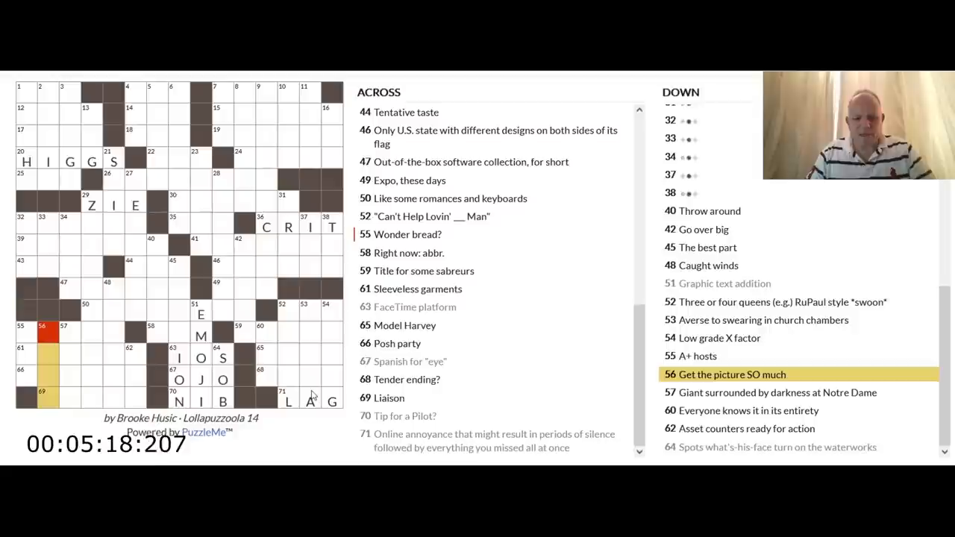
{"action": "left_click", "coordinate": [776, 392]}
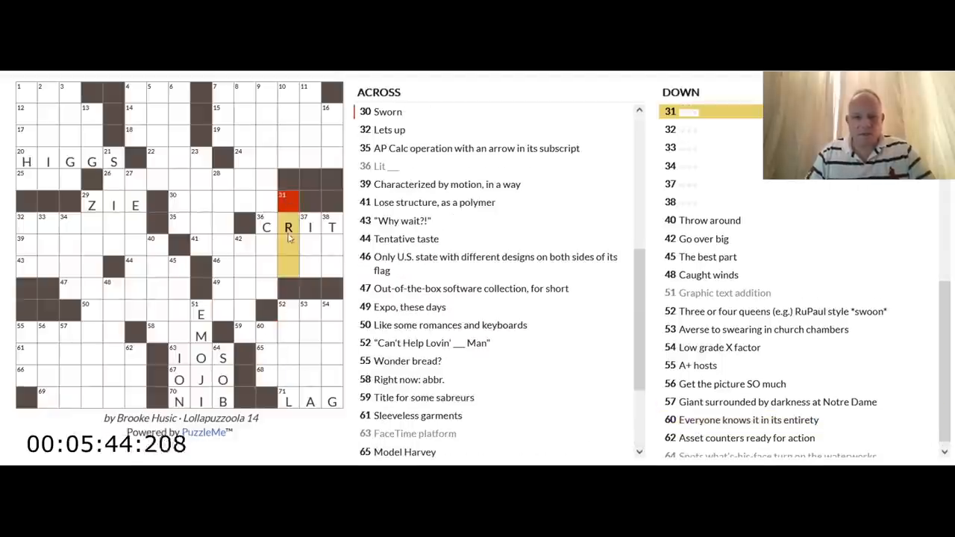
{"action": "left_click", "coordinate": [179, 262]}
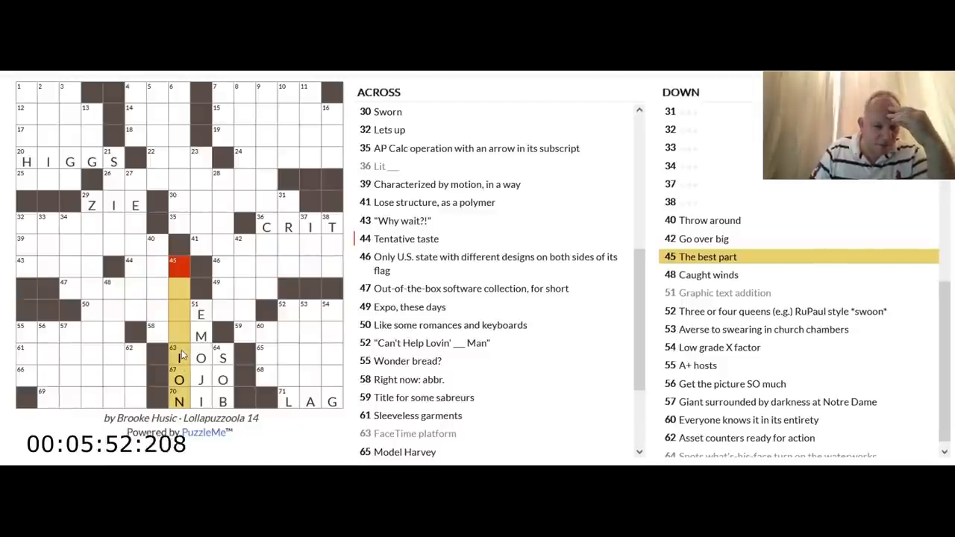
{"action": "left_click", "coordinate": [135, 352]}
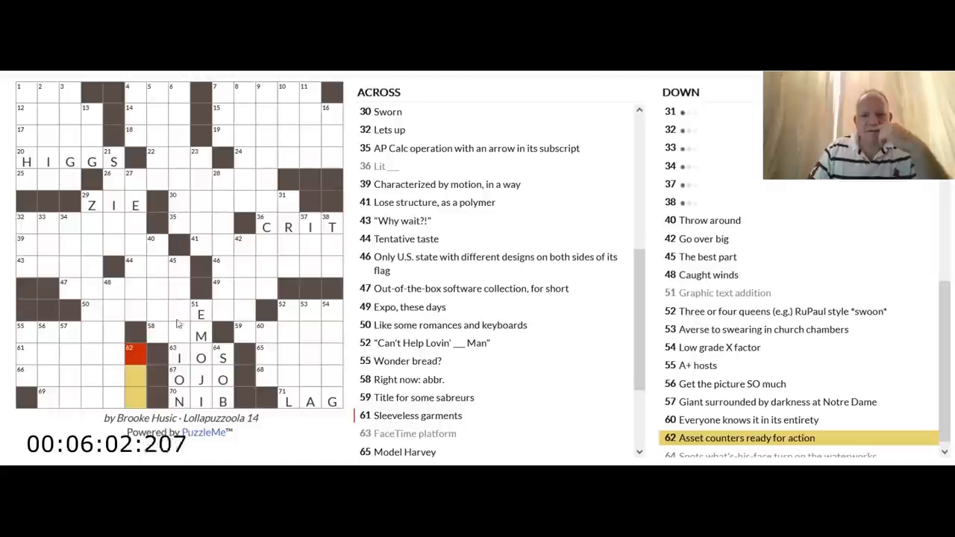
{"action": "left_click", "coordinate": [113, 290]}
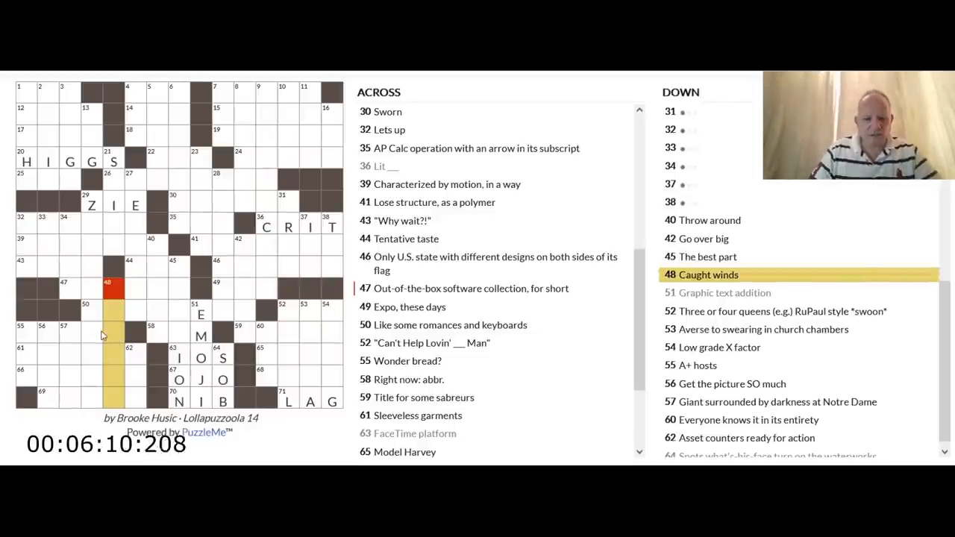
{"action": "type", "text": "SAILED"}
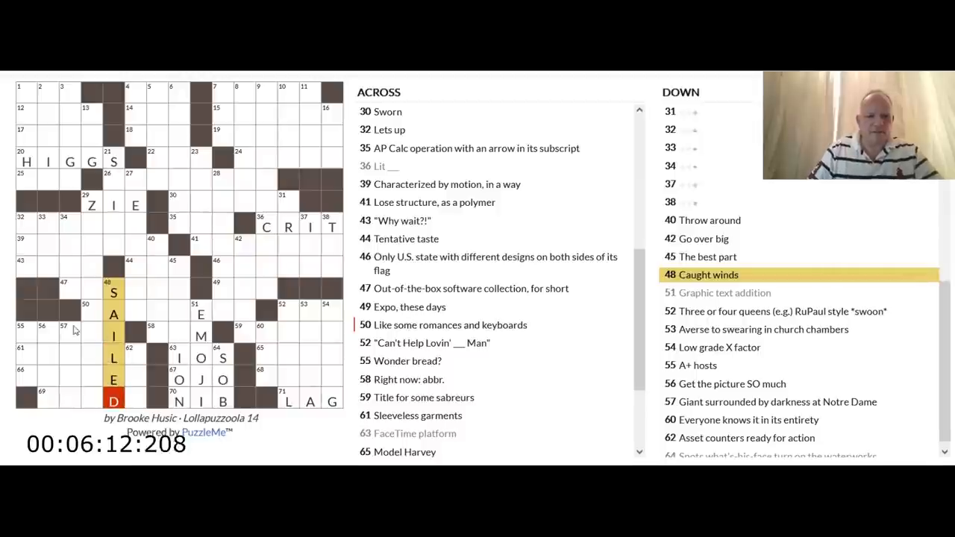
{"action": "left_click", "coordinate": [92, 334]}
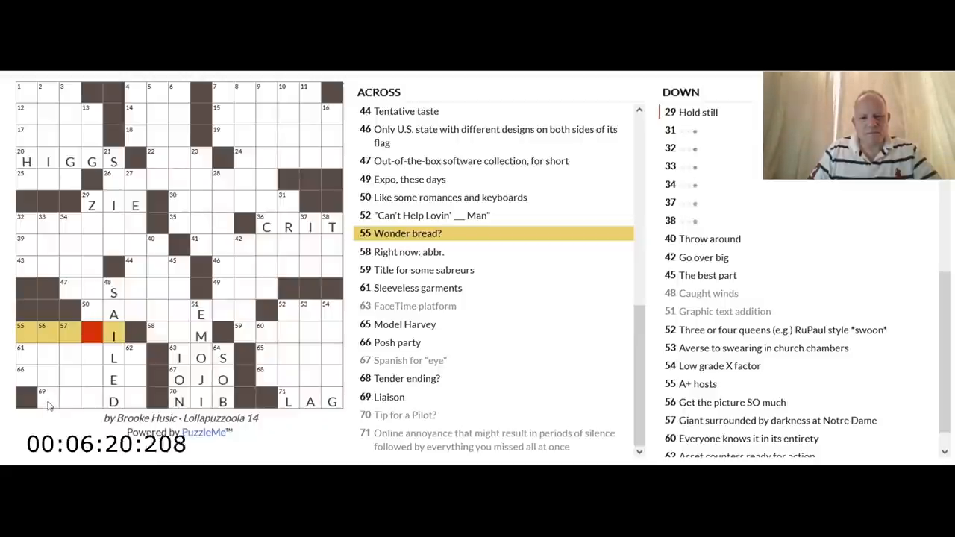
{"action": "left_click", "coordinate": [42, 394]}
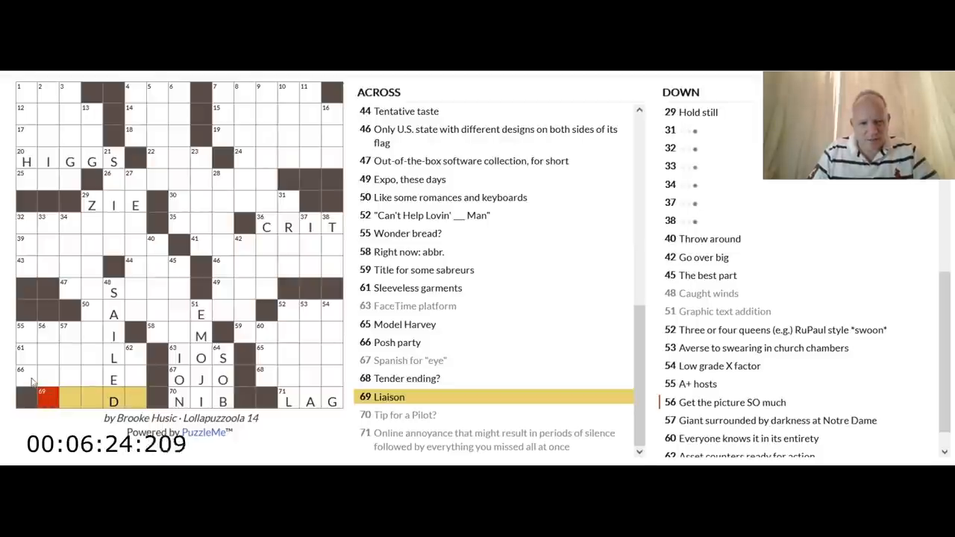
{"action": "left_click", "coordinate": [27, 355]}
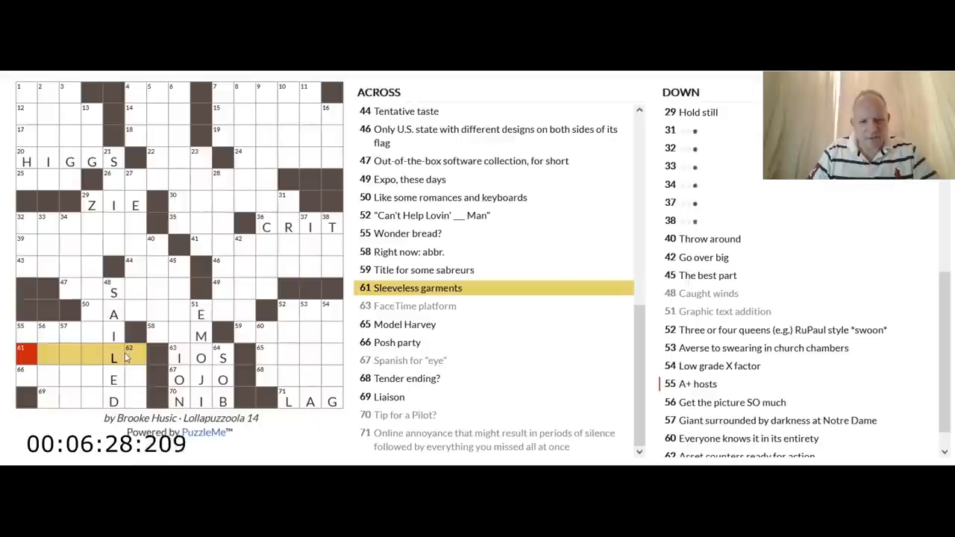
{"action": "mouse_move", "coordinate": [116, 298]}
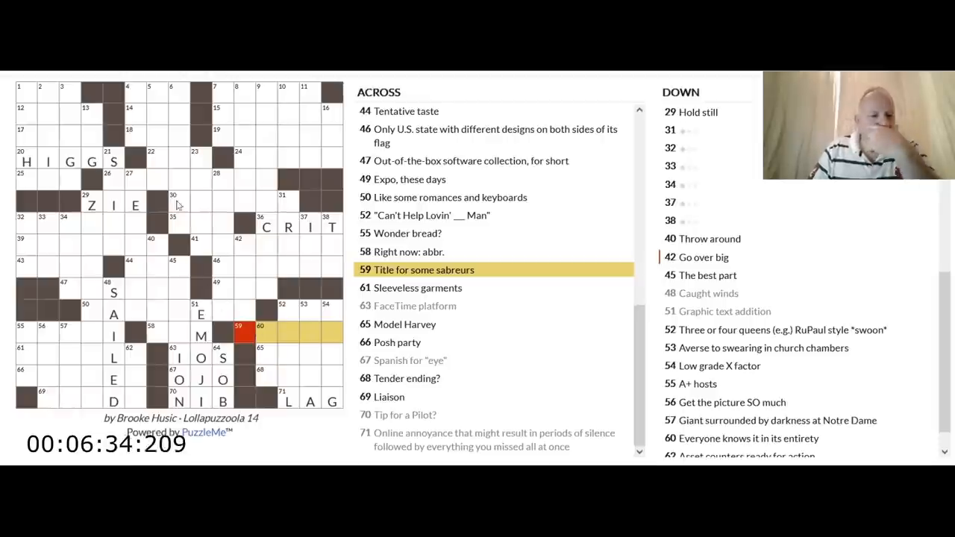
{"action": "left_click", "coordinate": [113, 173]}
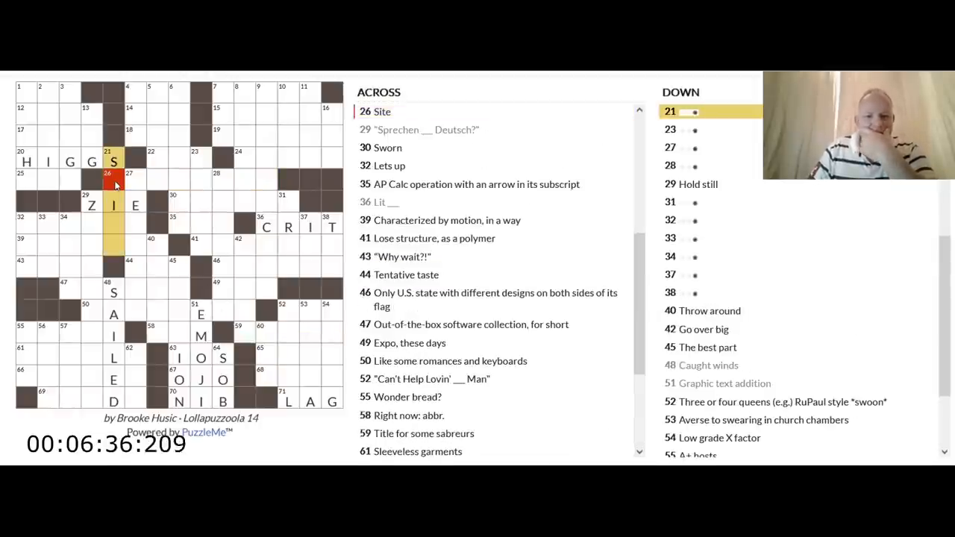
{"action": "left_click", "coordinate": [113, 180]}
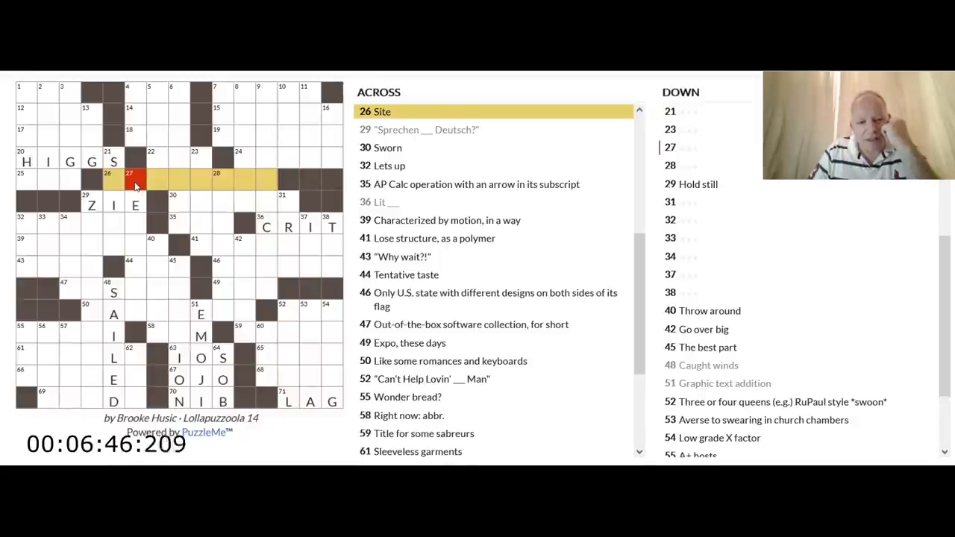
{"action": "left_click", "coordinate": [291, 247]}
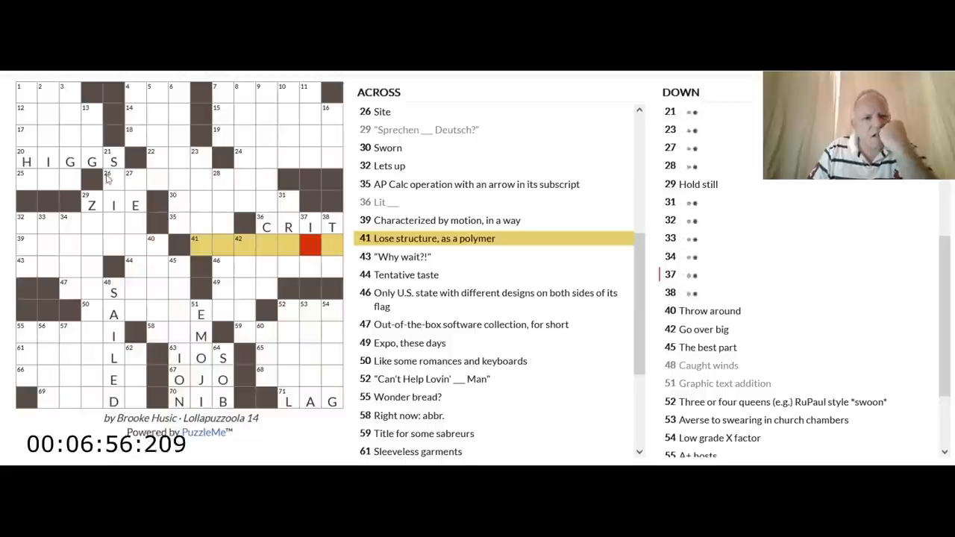
{"action": "left_click", "coordinate": [114, 182]}
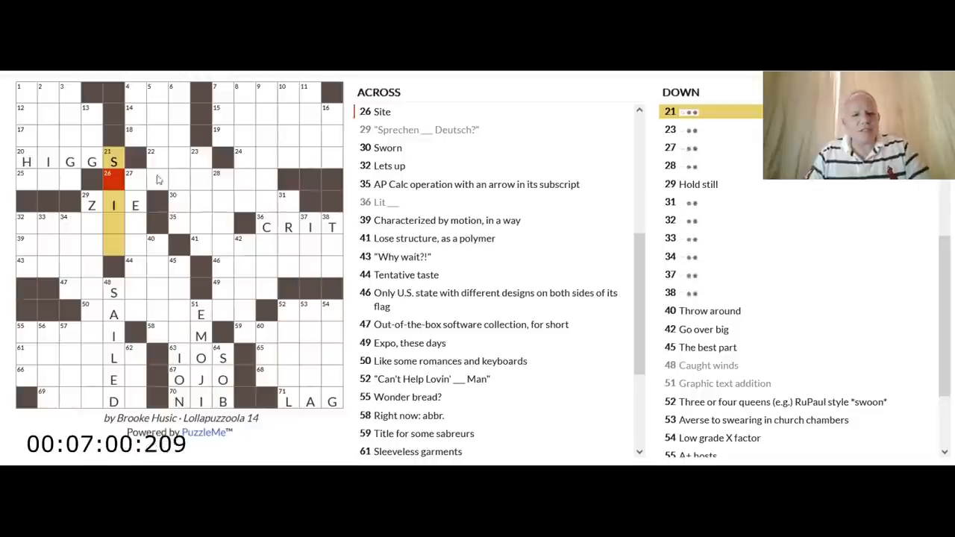
{"action": "left_click", "coordinate": [91, 205]}
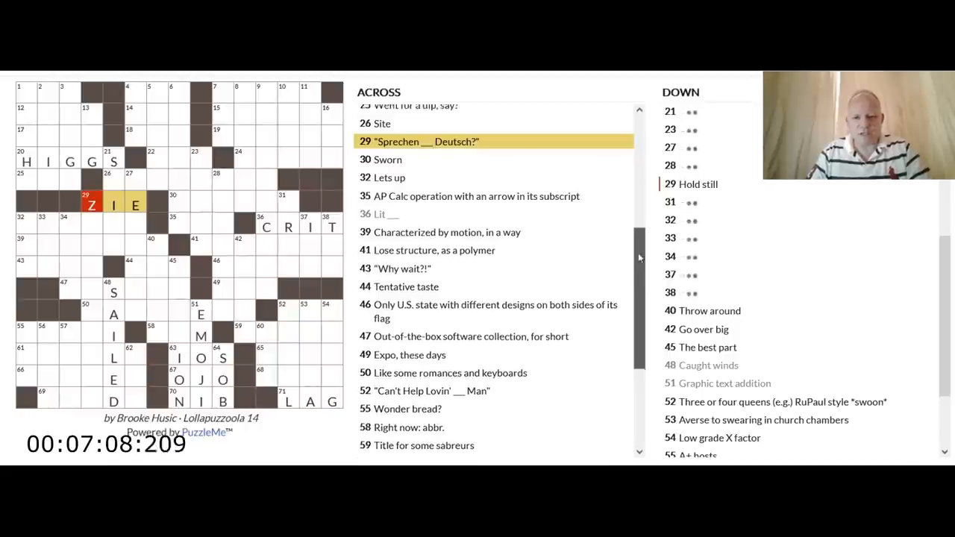
- Fill ASL at 1 Across, check 17 and 20 Across, and select 25 Across, 'Went for a dip, say?'
{"action": "scroll", "scroll_direction": "up", "scroll_amount": 3}
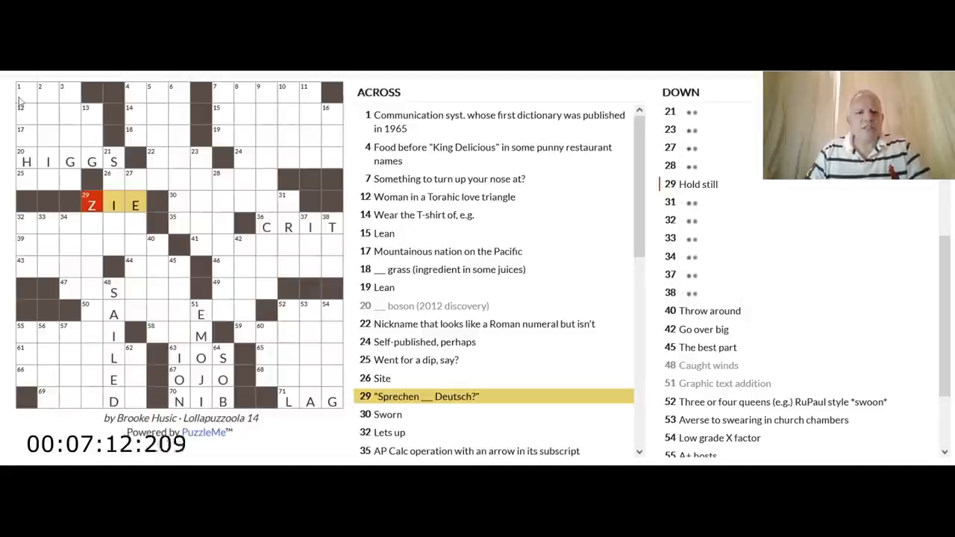
{"action": "left_click", "coordinate": [27, 92]}
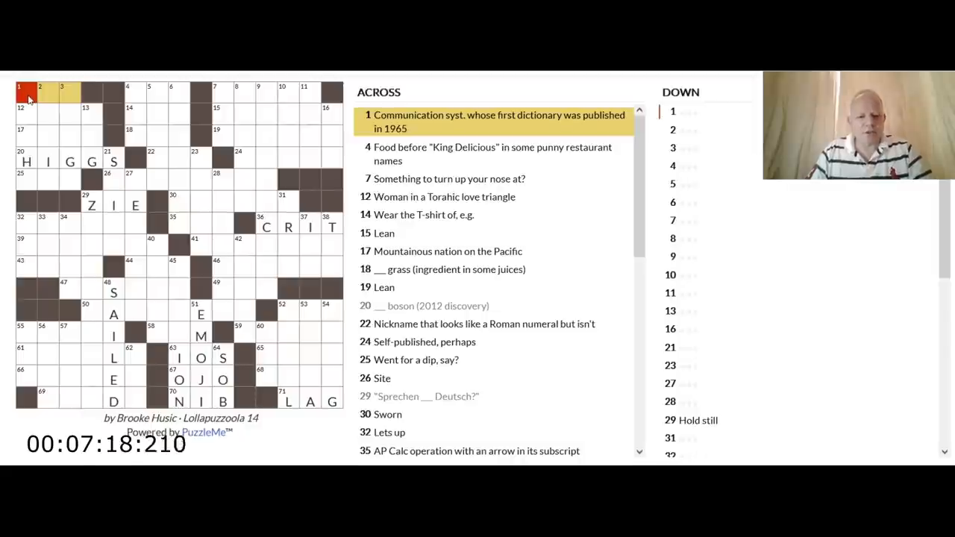
{"action": "type", "text": "ASL"}
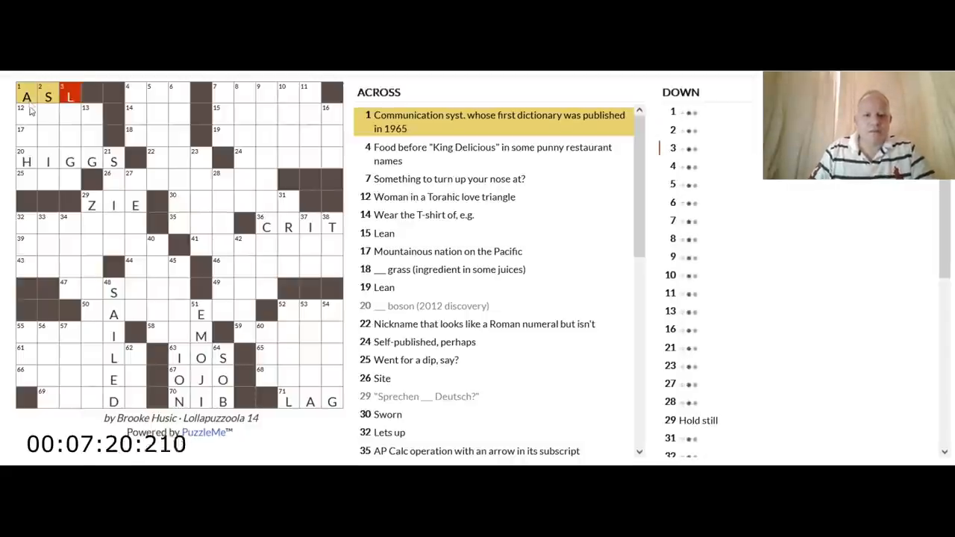
{"action": "left_click", "coordinate": [32, 114]}
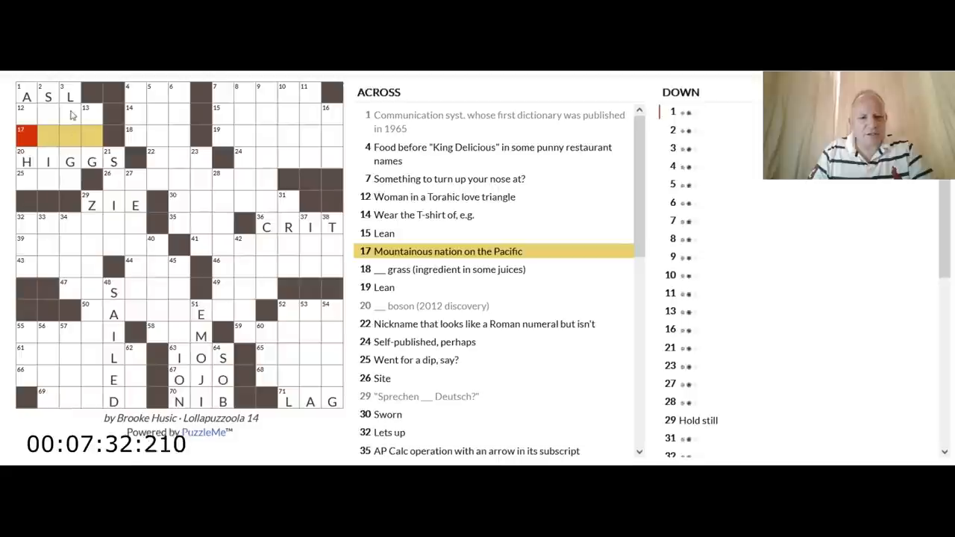
{"action": "left_click", "coordinate": [69, 161]}
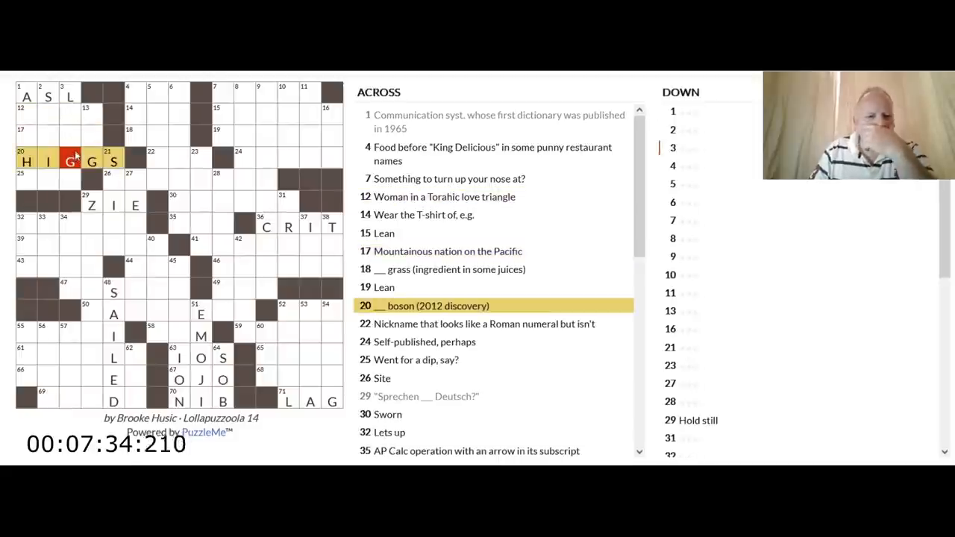
{"action": "left_click", "coordinate": [27, 137]}
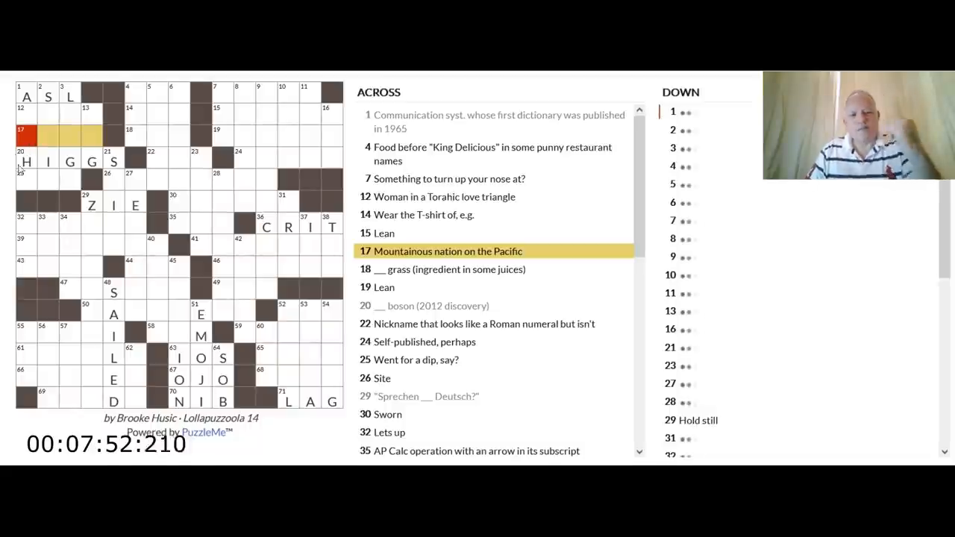
{"action": "left_click", "coordinate": [67, 179]}
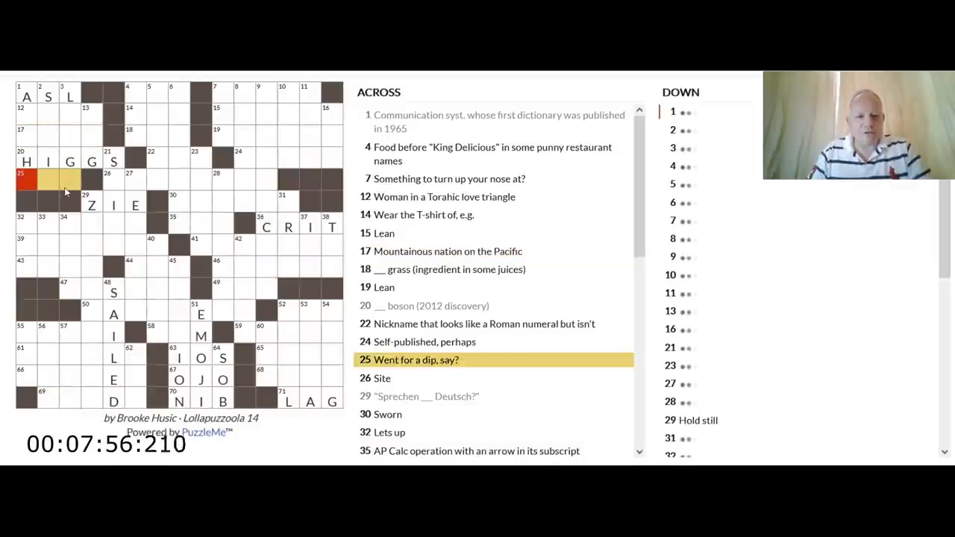
- Fill ATE at 25 Across and AH to complete LEAH at 12 Across
{"action": "type", "text": "ATE"}
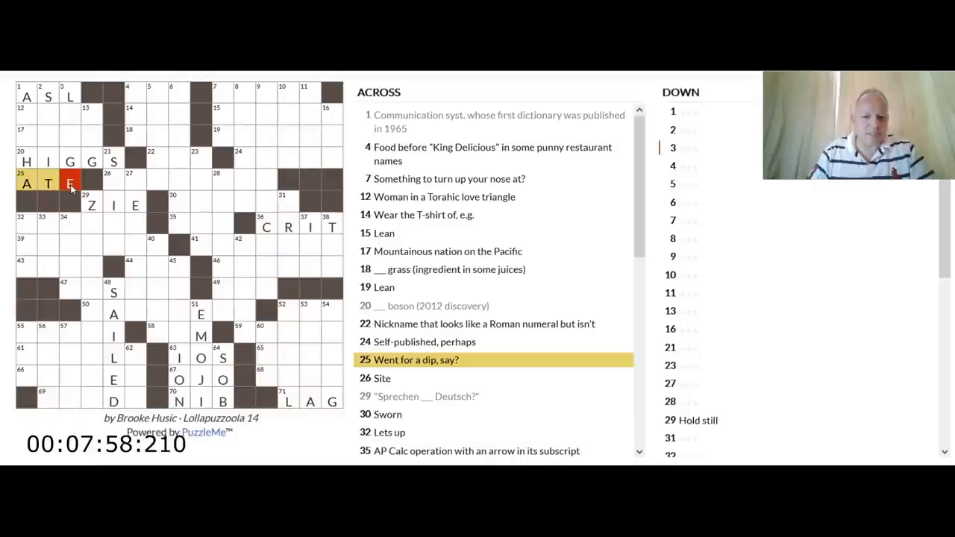
{"action": "left_click", "coordinate": [27, 112]}
{"action": "type", "text": "LE"}
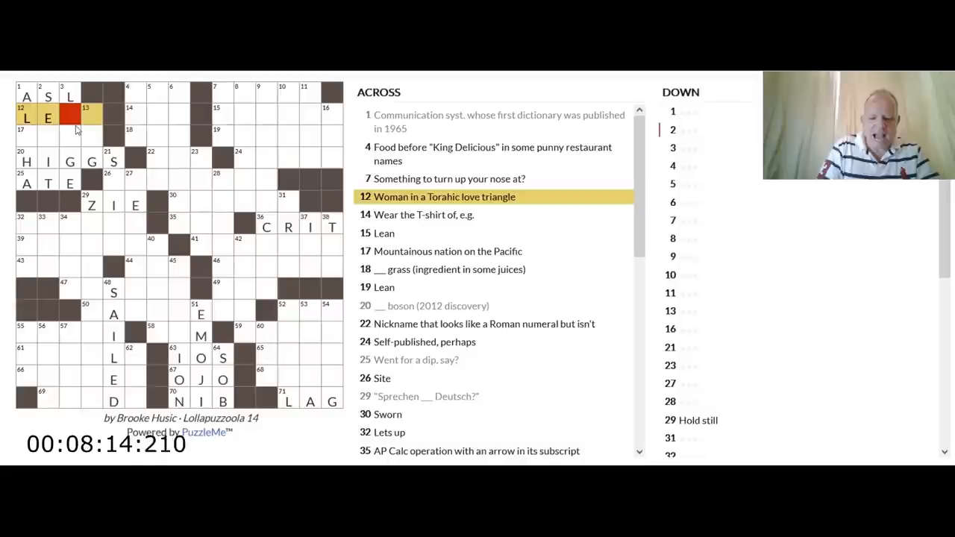
{"action": "type", "text": "AH"}
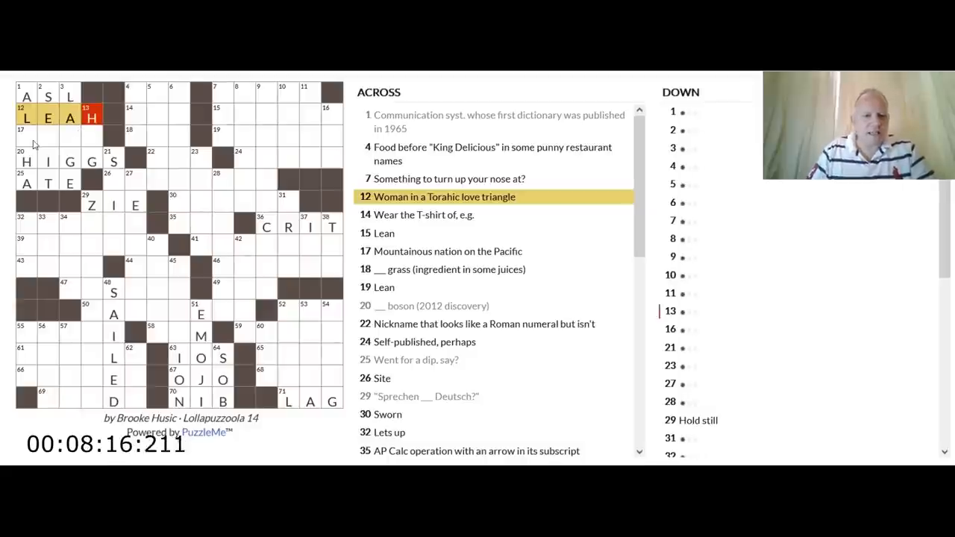
- Fill PERU at 17 Across and move on to 26 Across, 'Site'
{"action": "left_click", "coordinate": [27, 135]}
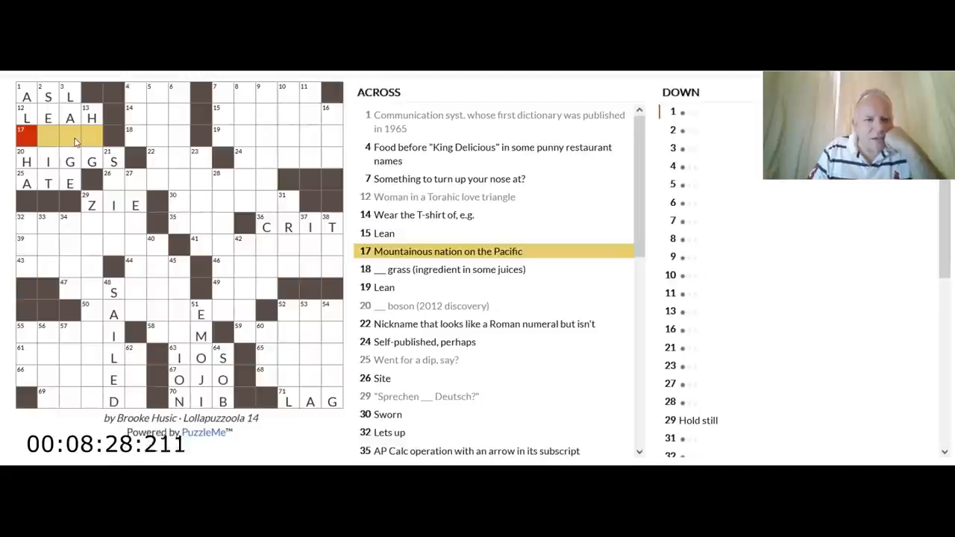
{"action": "type", "text": "P"}
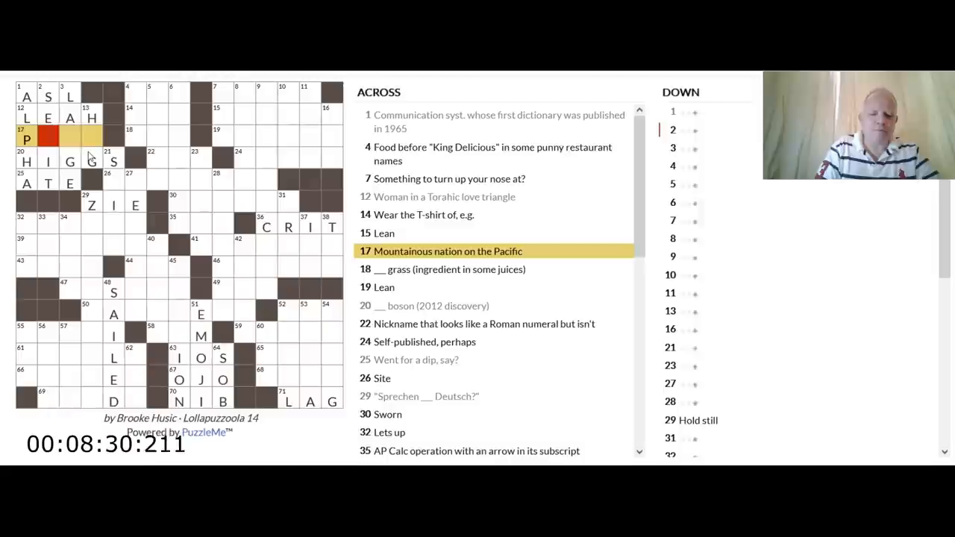
{"action": "type", "text": "ERU"}
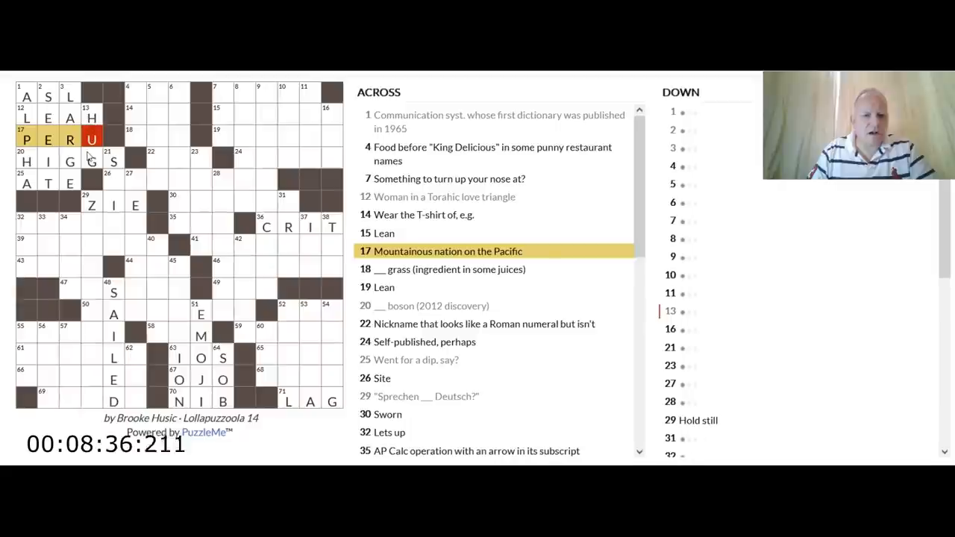
{"action": "mouse_move", "coordinate": [119, 188]}
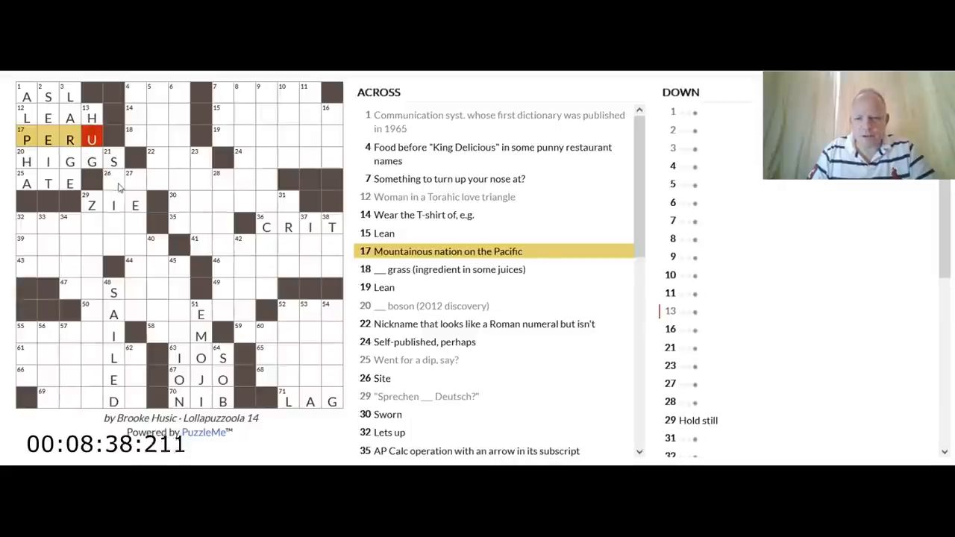
{"action": "left_click", "coordinate": [108, 182]}
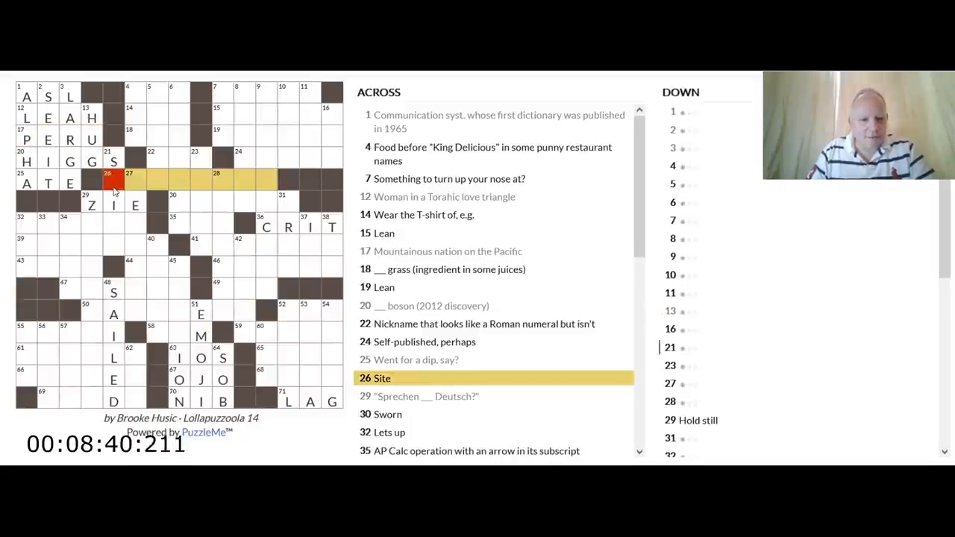
{"action": "left_click", "coordinate": [27, 224]}
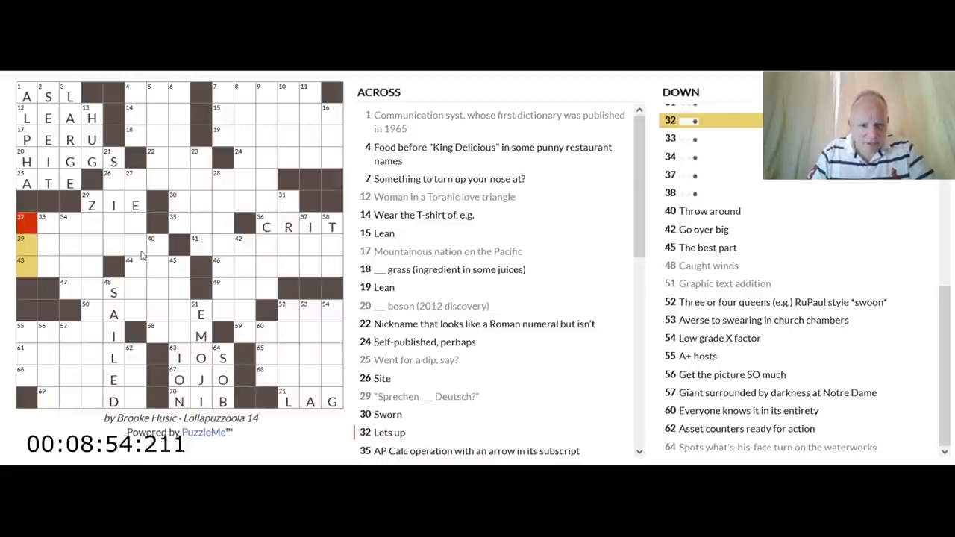
{"action": "left_click", "coordinate": [151, 238]}
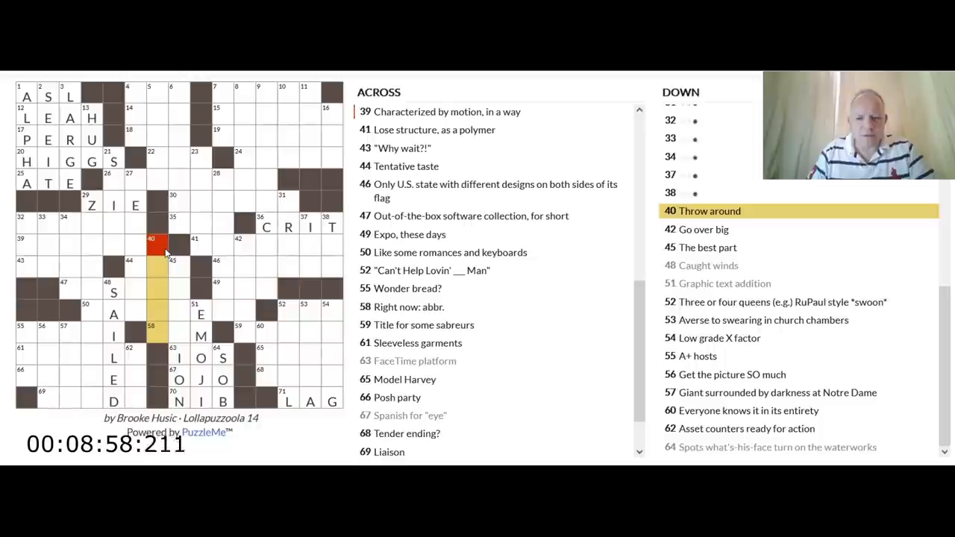
{"action": "mouse_move", "coordinate": [245, 247]}
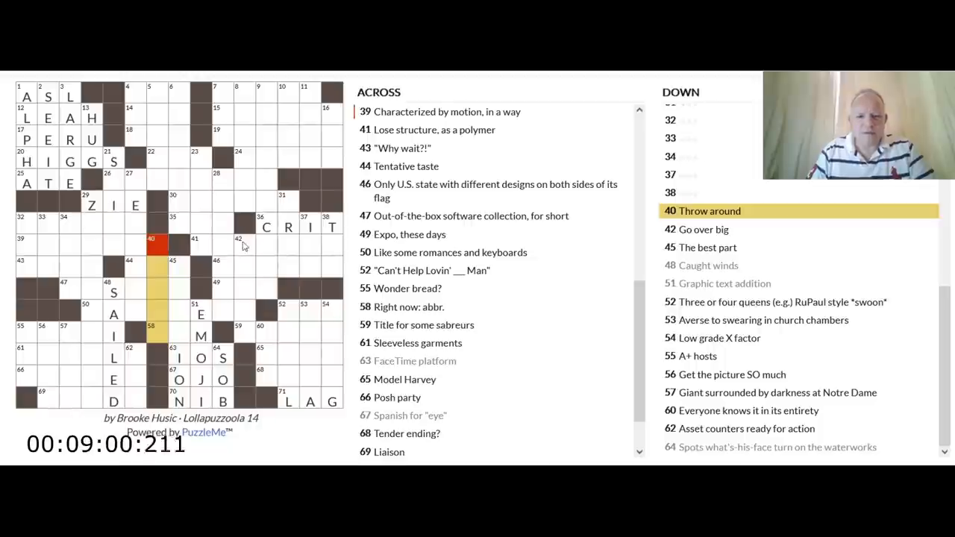
{"action": "left_click", "coordinate": [179, 266]}
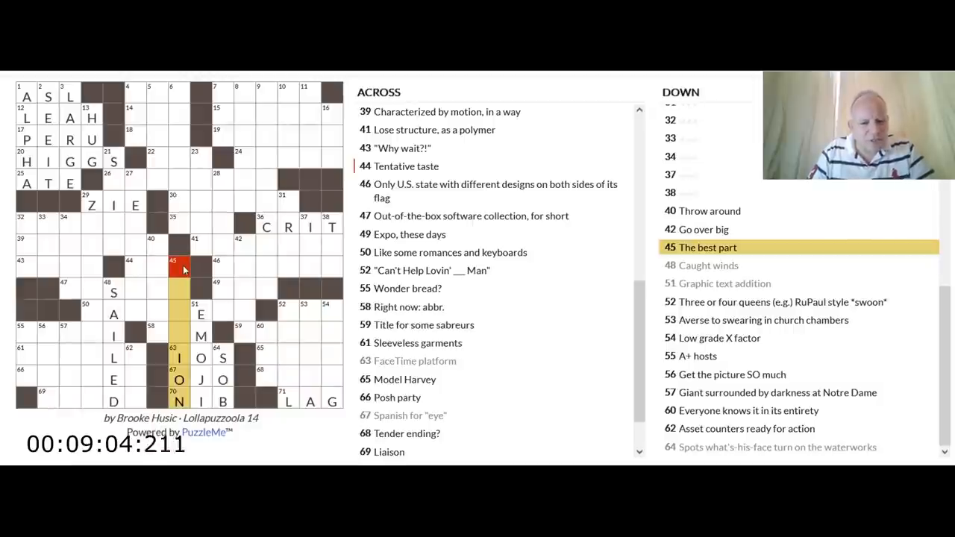
{"action": "left_click", "coordinate": [20, 331]}
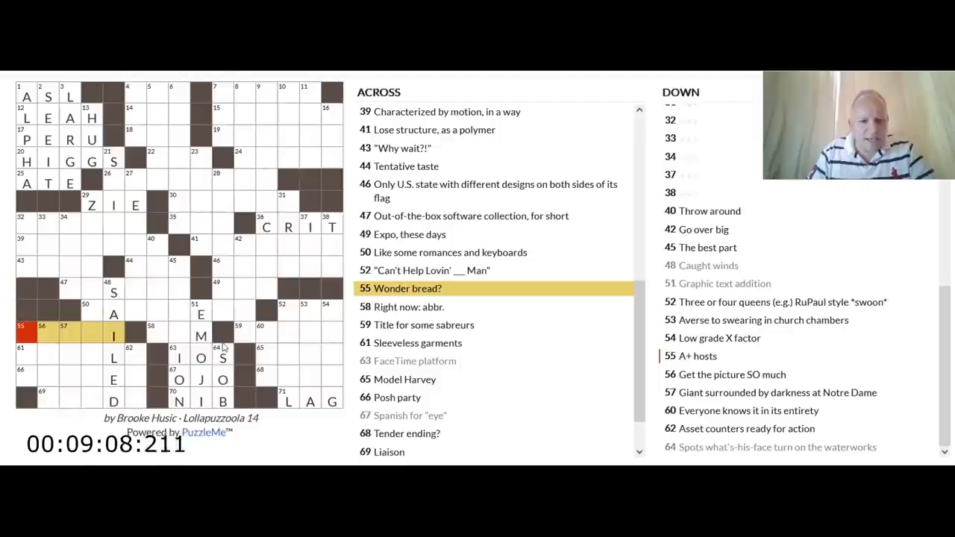
{"action": "mouse_move", "coordinate": [250, 342]}
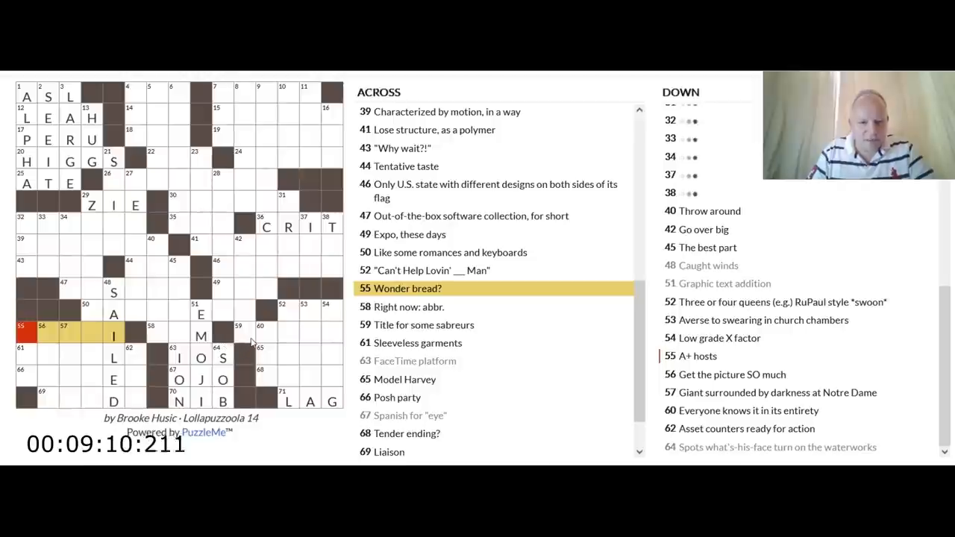
{"action": "left_click", "coordinate": [239, 332]}
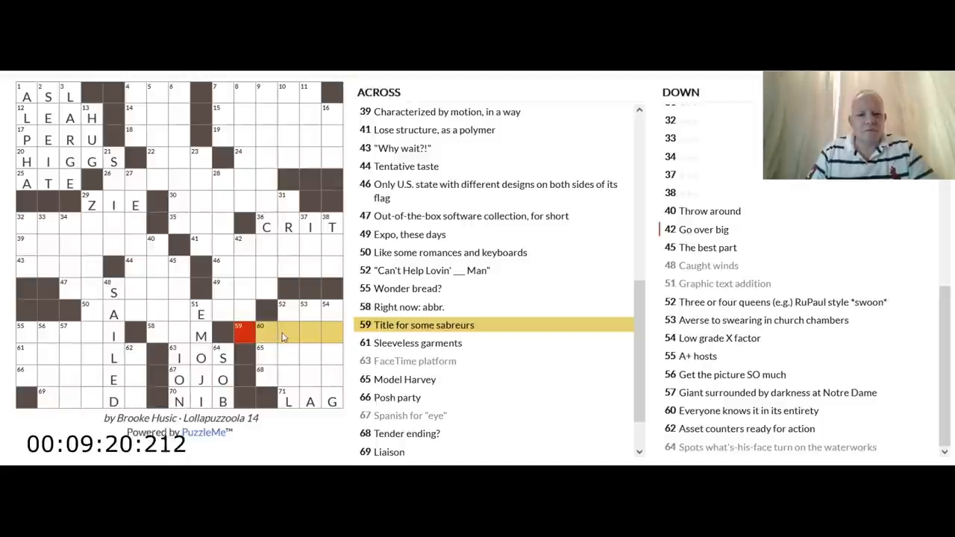
{"action": "left_click", "coordinate": [260, 332]}
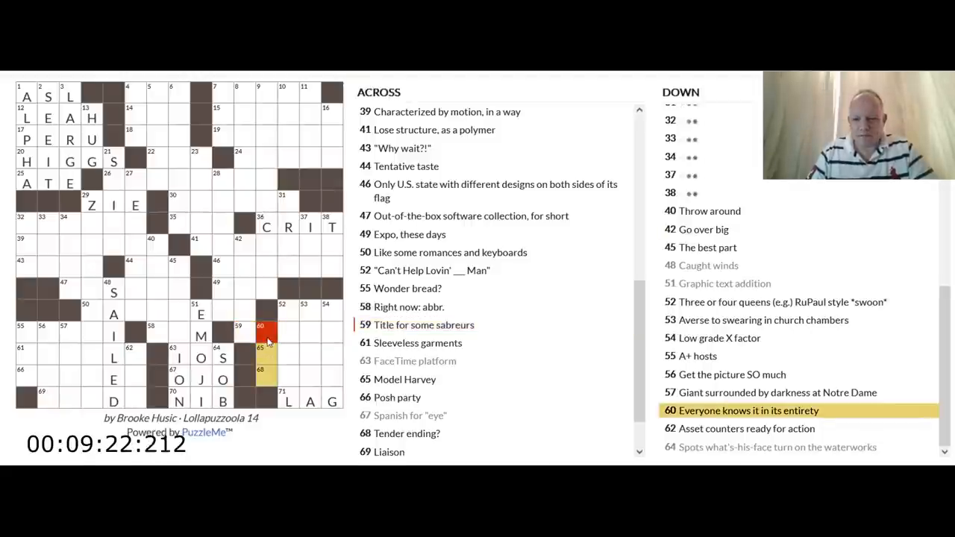
{"action": "left_click", "coordinate": [282, 304]}
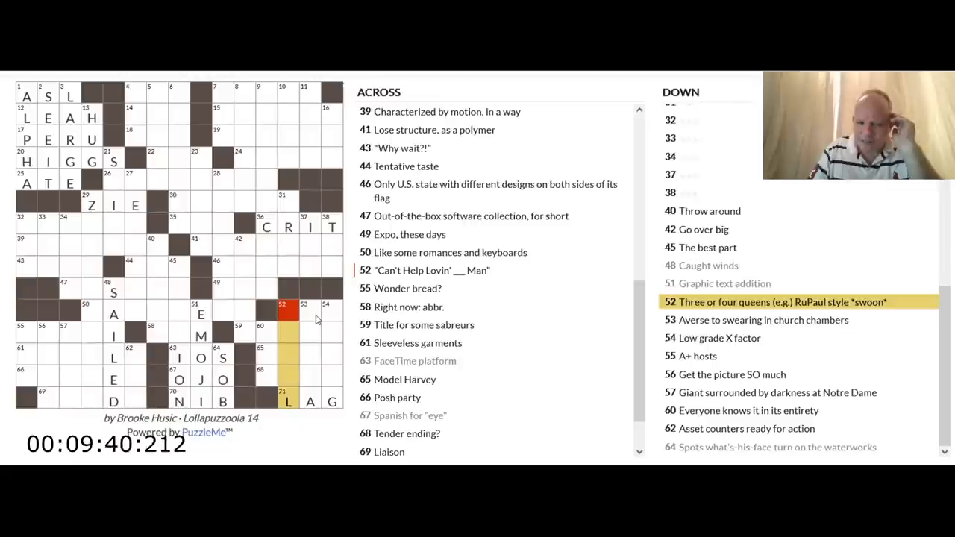
{"action": "left_click", "coordinate": [305, 314]}
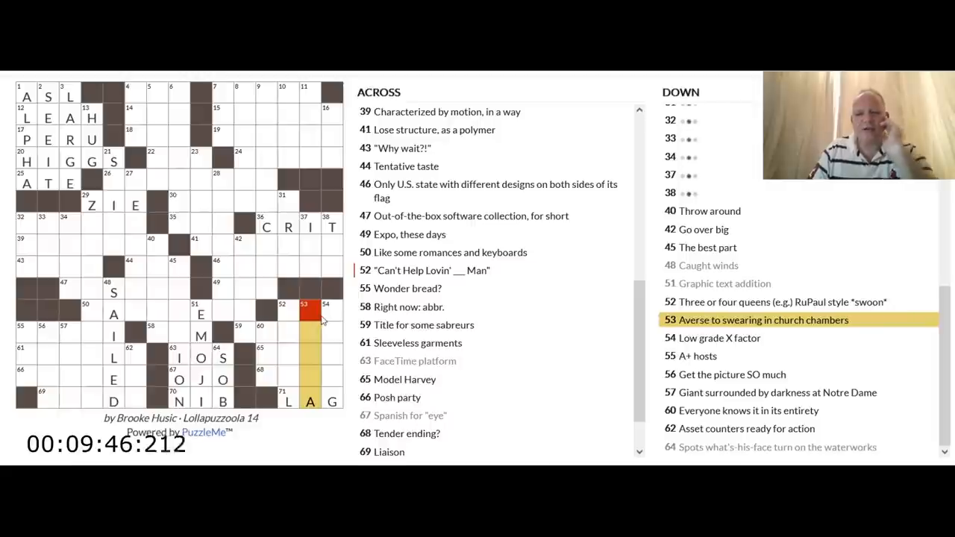
{"action": "left_click", "coordinate": [325, 314]}
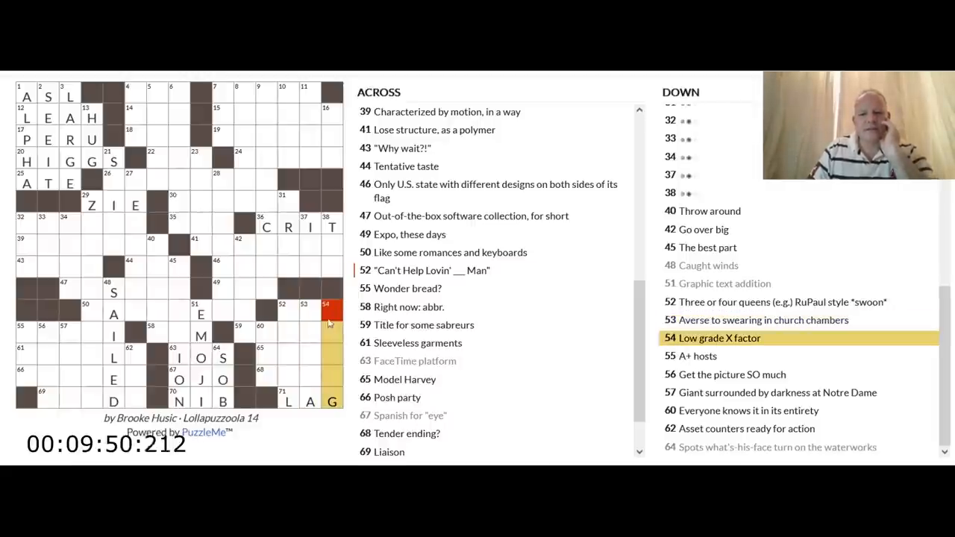
{"action": "left_click", "coordinate": [287, 400]}
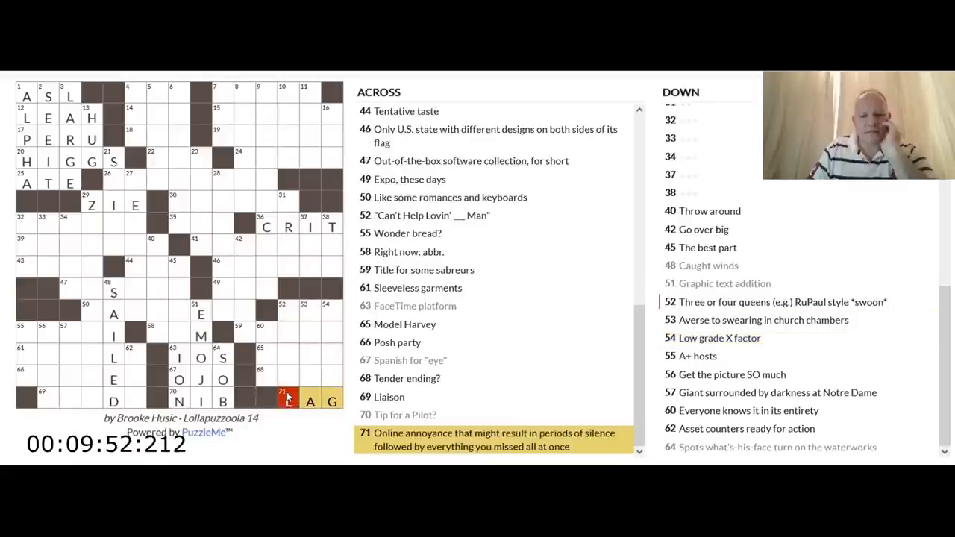
- Review 61 Across and the 62, 55, 56 and 57 Down clues around SOIREE
{"action": "left_click", "coordinate": [27, 379]}
{"action": "type", "text": "SOIREE"}
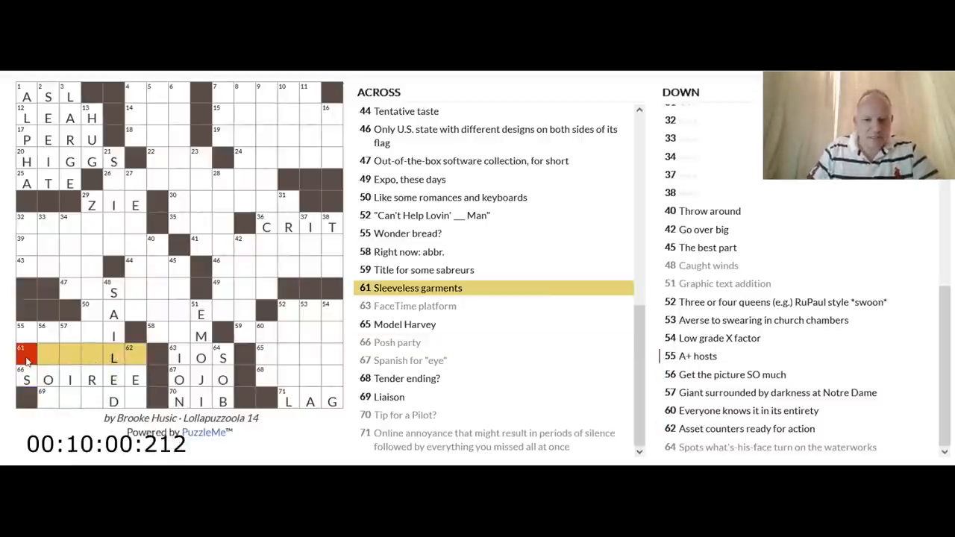
{"action": "left_click", "coordinate": [135, 355]}
{"action": "type", "text": "S"}
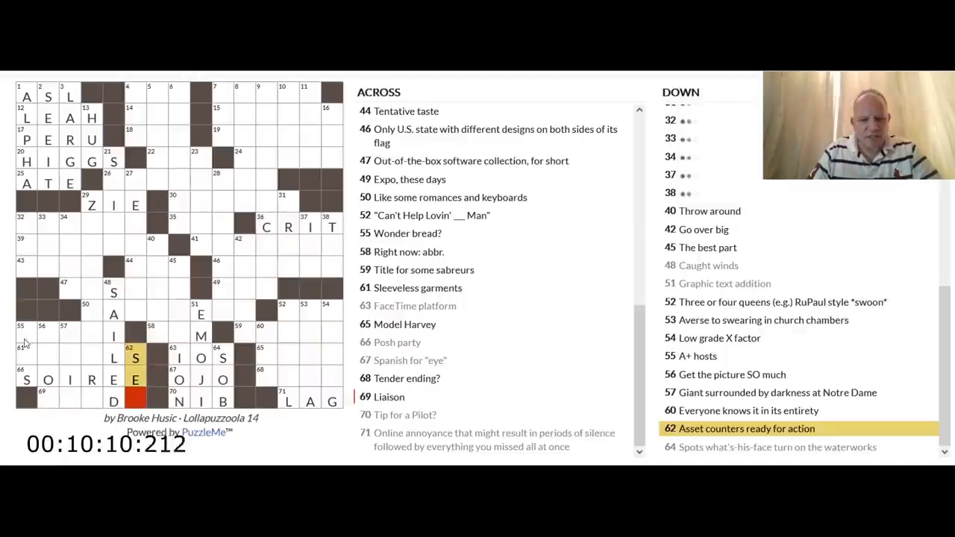
{"action": "left_click", "coordinate": [24, 335]}
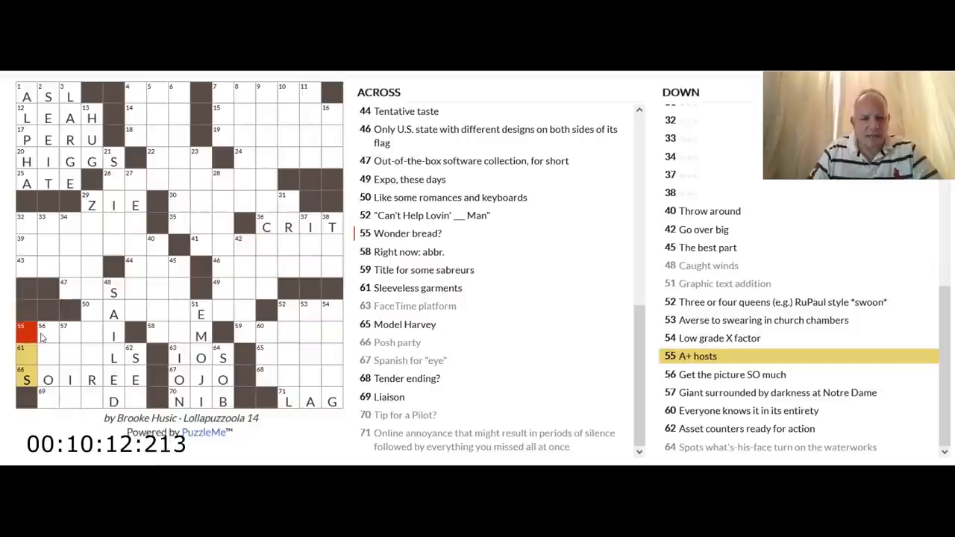
{"action": "left_click", "coordinate": [48, 337]}
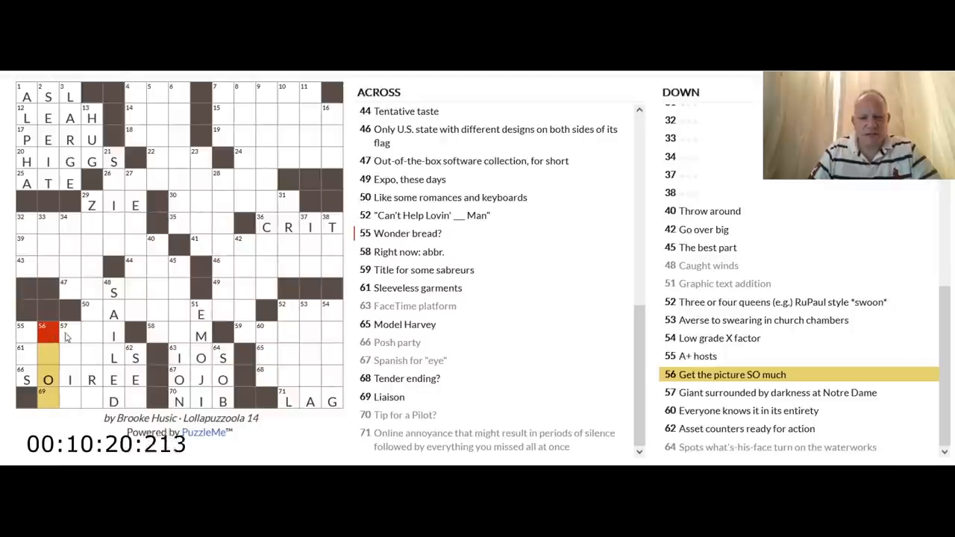
{"action": "left_click", "coordinate": [68, 335]}
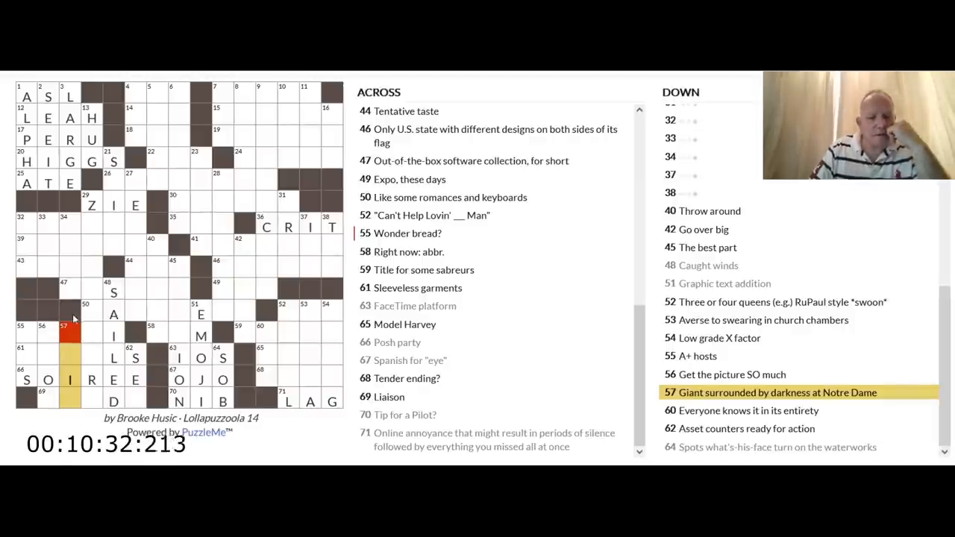
{"action": "left_click", "coordinate": [63, 291]}
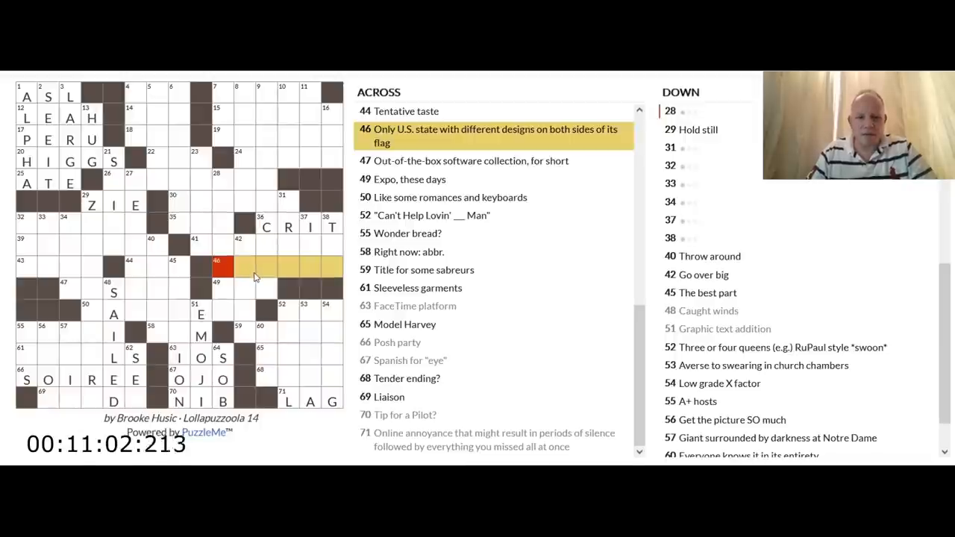
{"action": "mouse_move", "coordinate": [290, 204]}
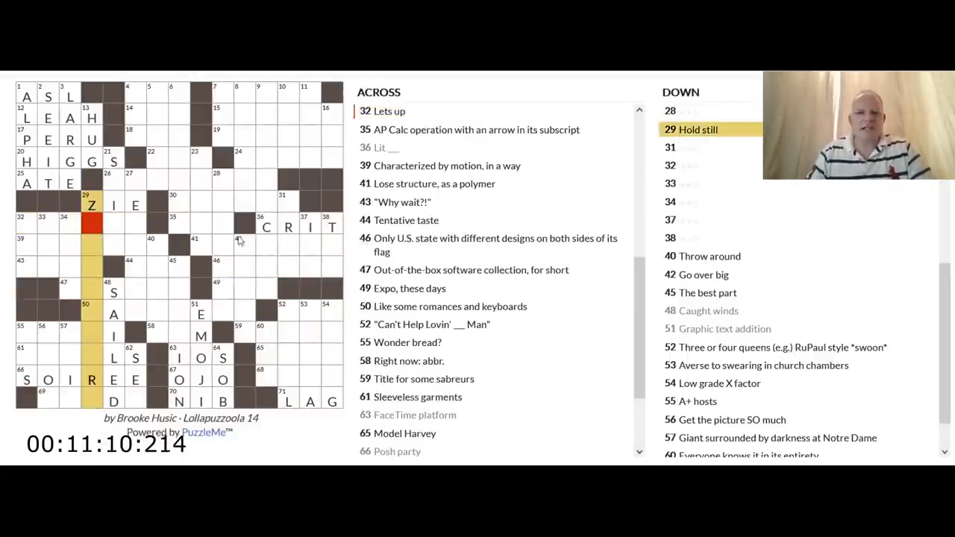
- Change the first letter of 29 Across so ZIE becomes SIE
{"action": "left_click", "coordinate": [91, 205]}
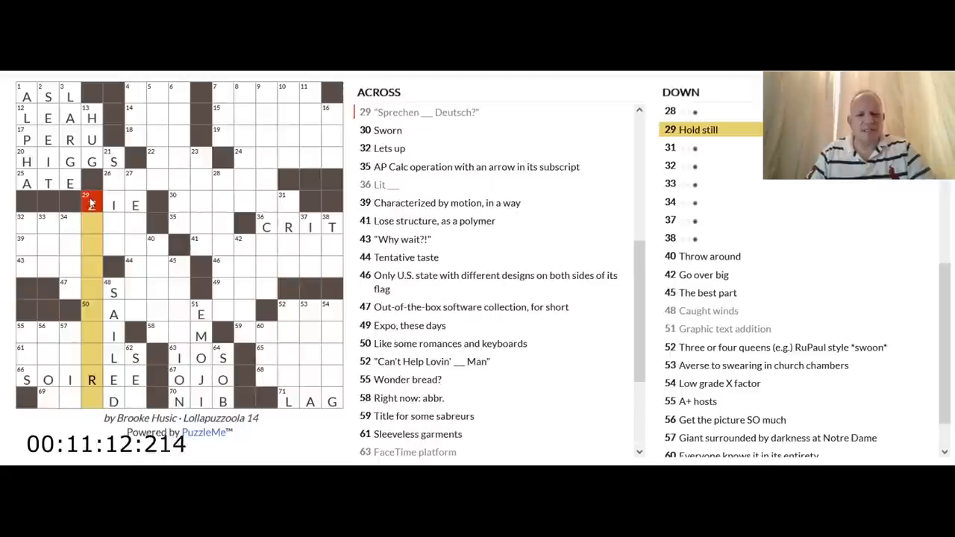
{"action": "type", "text": "Z"}
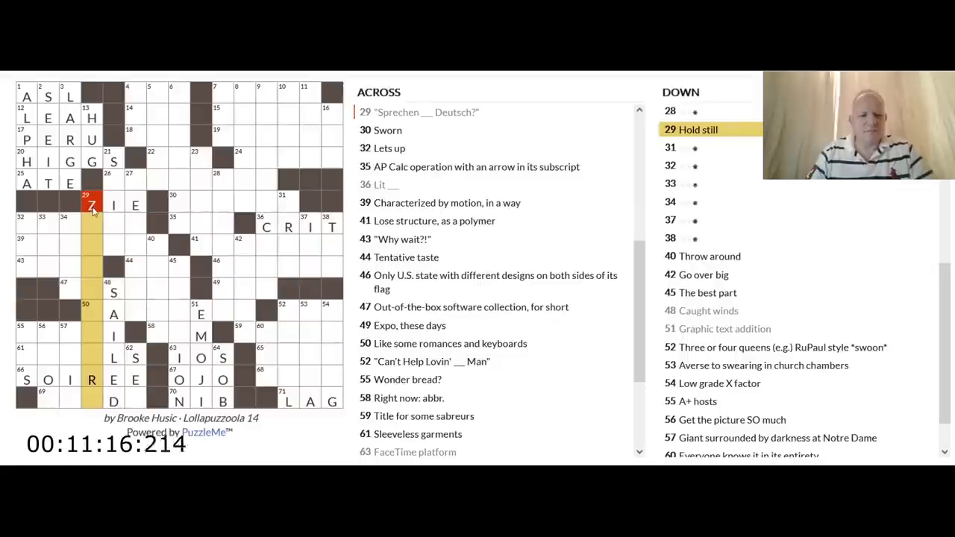
{"action": "type", "text": "S"}
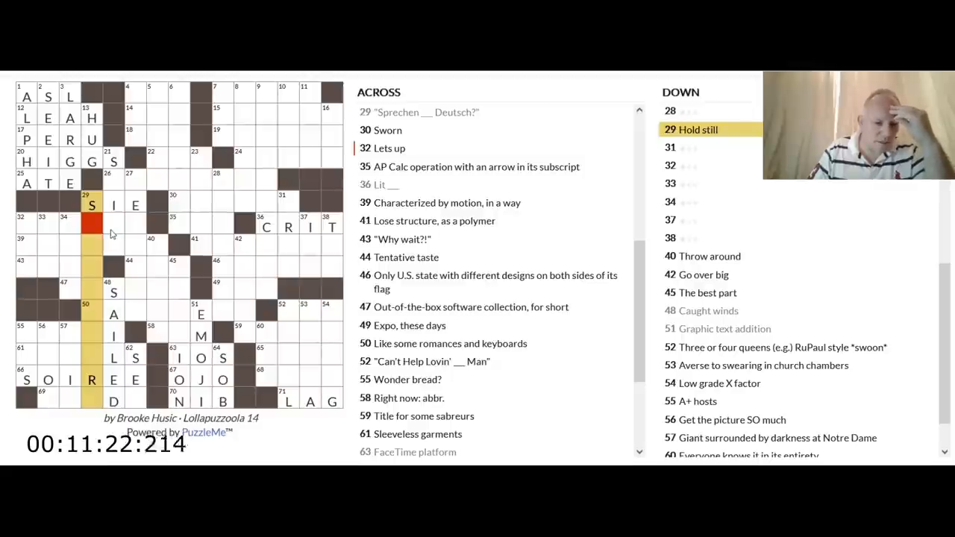
{"action": "mouse_move", "coordinate": [93, 321]}
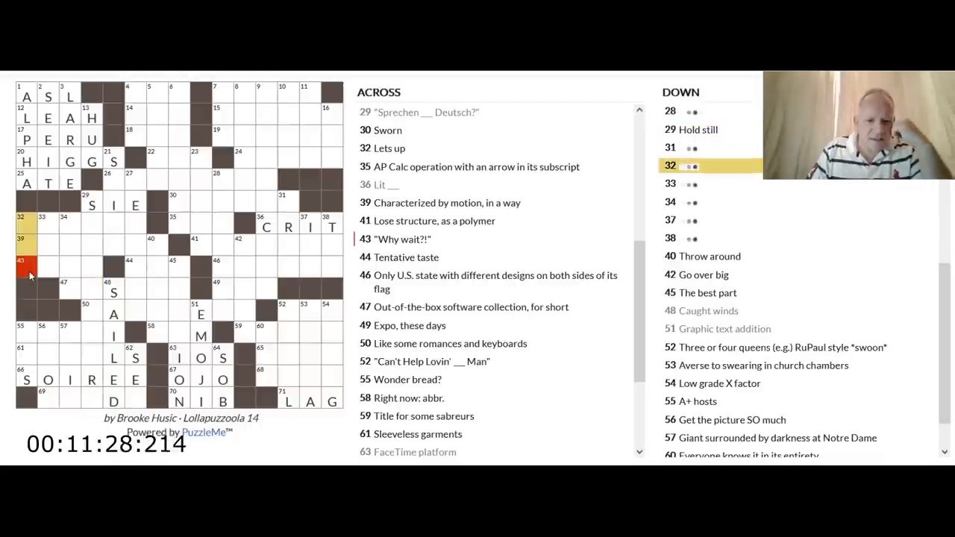
- Fill ABATES at 32 Across, 'Lets up', then move up to 2 Down
{"action": "left_click", "coordinate": [69, 266]}
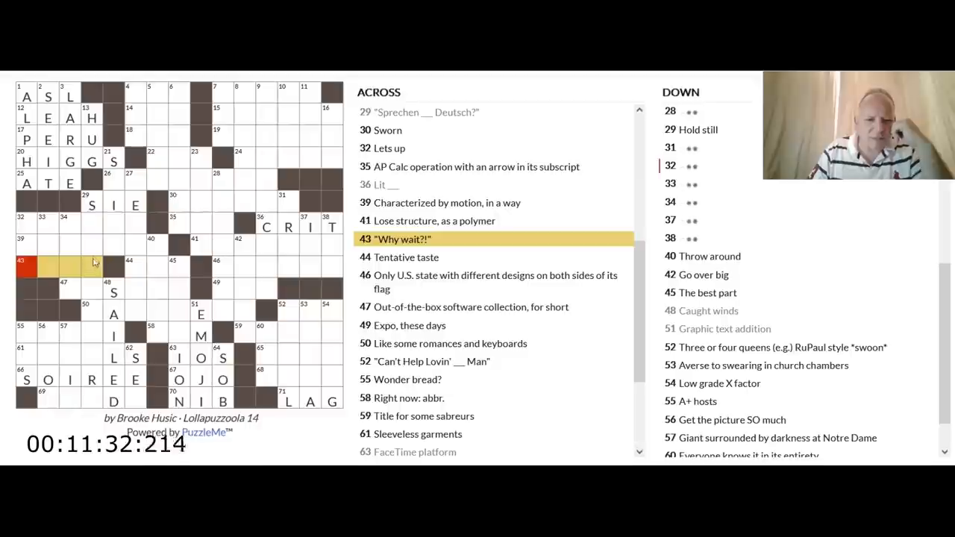
{"action": "left_click", "coordinate": [27, 227]}
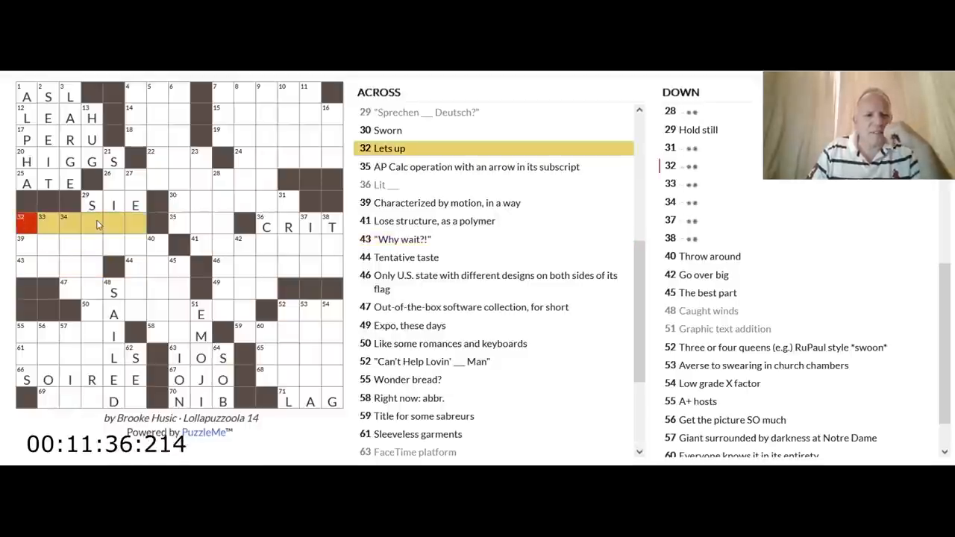
{"action": "type", "text": "ABATE"}
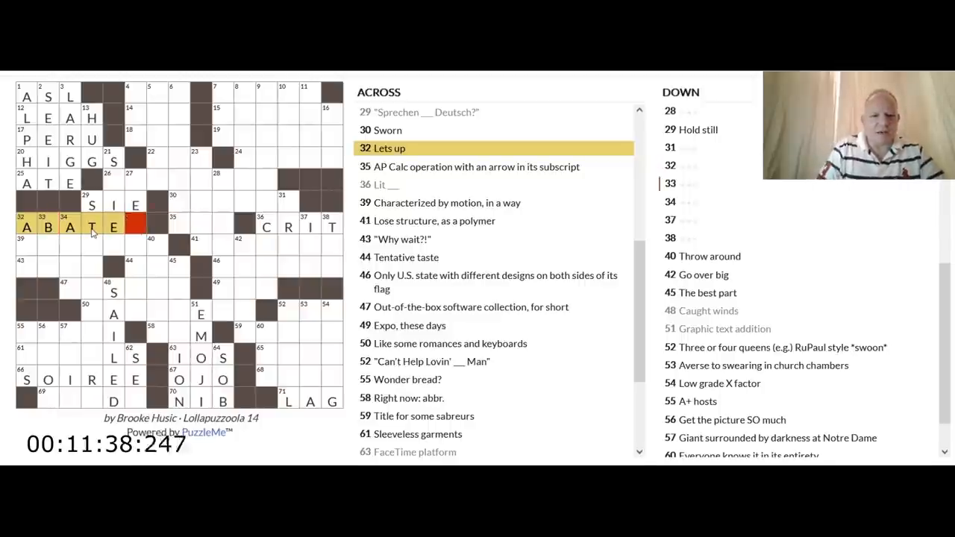
{"action": "left_click", "coordinate": [93, 247]}
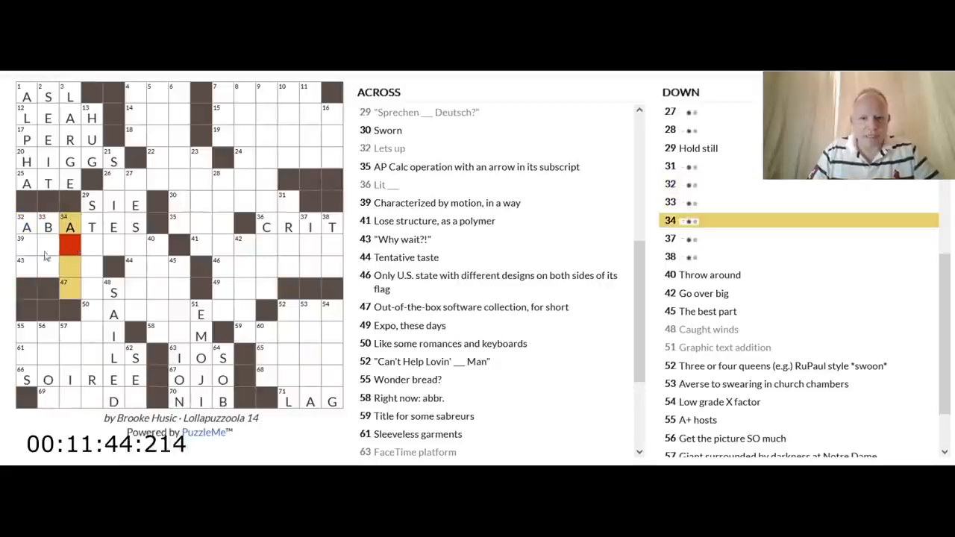
{"action": "left_click", "coordinate": [27, 266]}
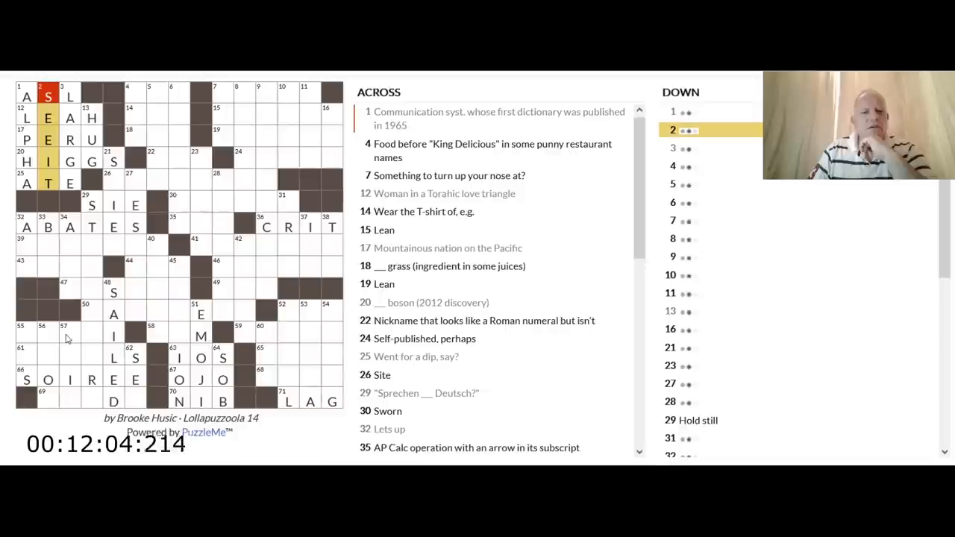
{"action": "left_click", "coordinate": [47, 335]}
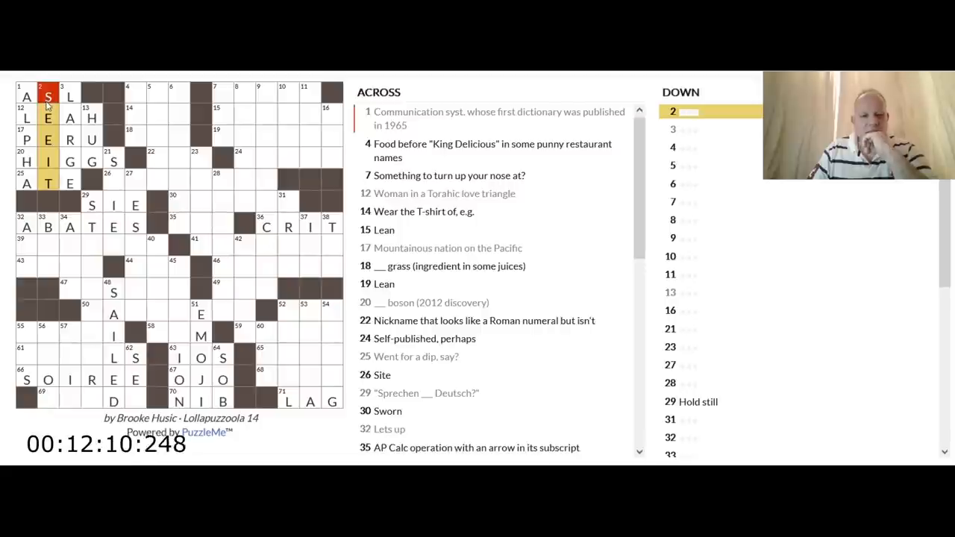
{"action": "left_click", "coordinate": [113, 182]}
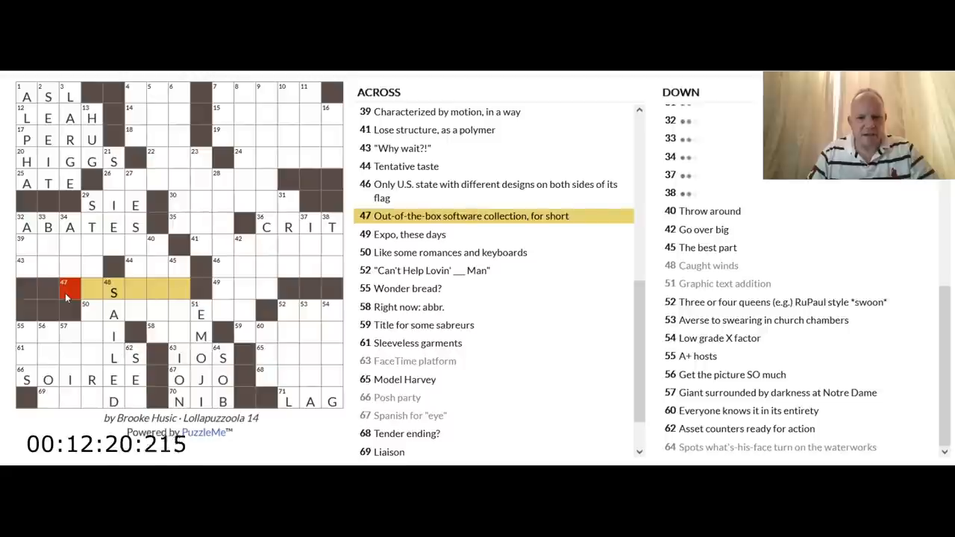
{"action": "left_click", "coordinate": [27, 247]}
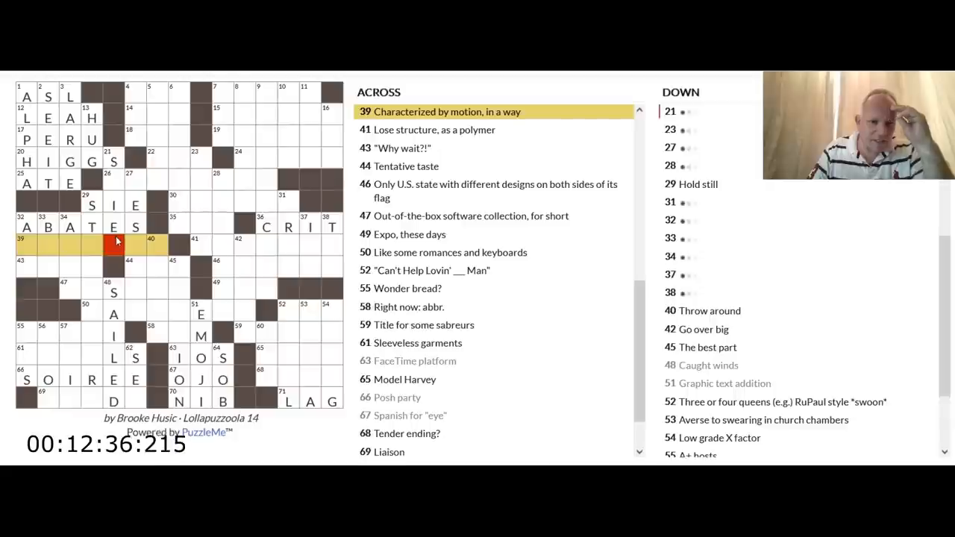
- Check 40 and 45 Down, fill SIP at 44 Across, and move to 55 Across, 'Wonder bread?'
{"action": "left_click", "coordinate": [151, 246]}
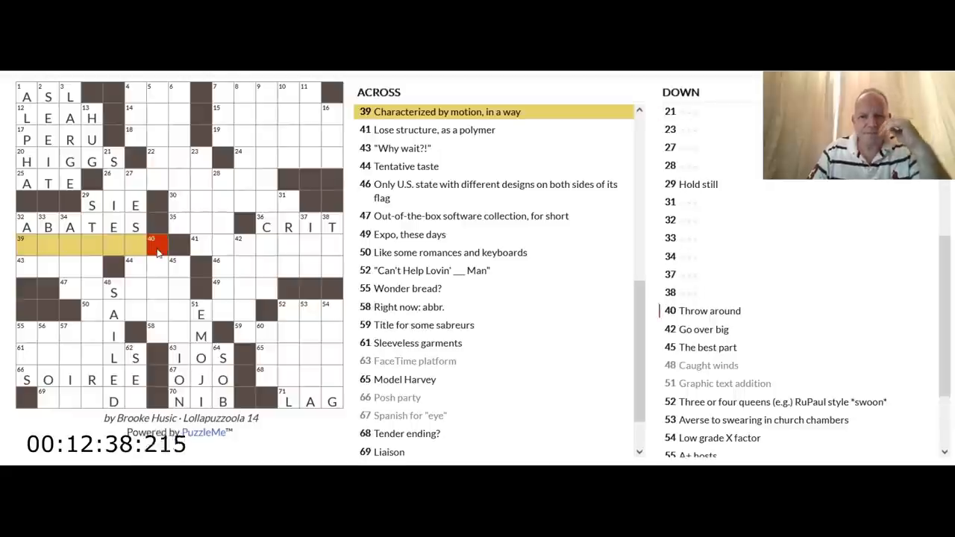
{"action": "left_click", "coordinate": [157, 247]}
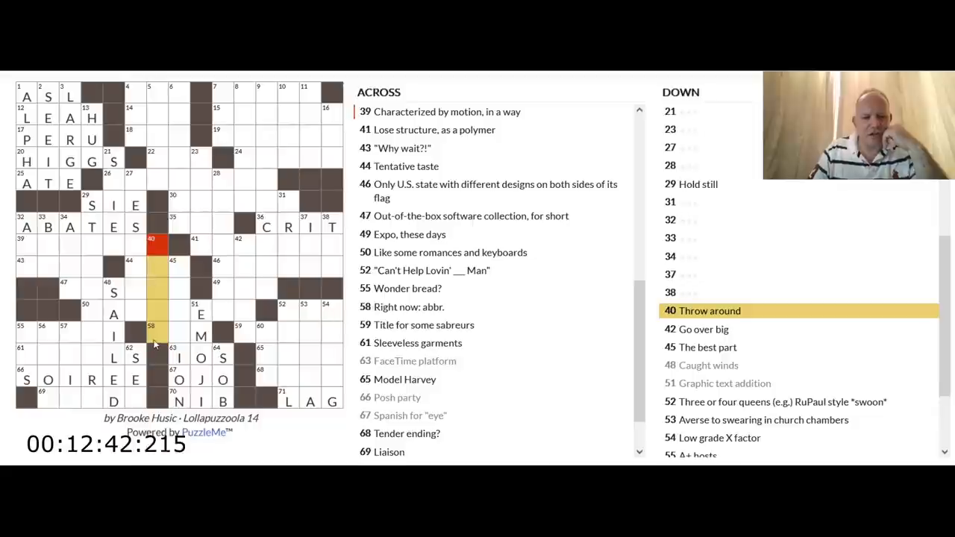
{"action": "mouse_move", "coordinate": [151, 301]}
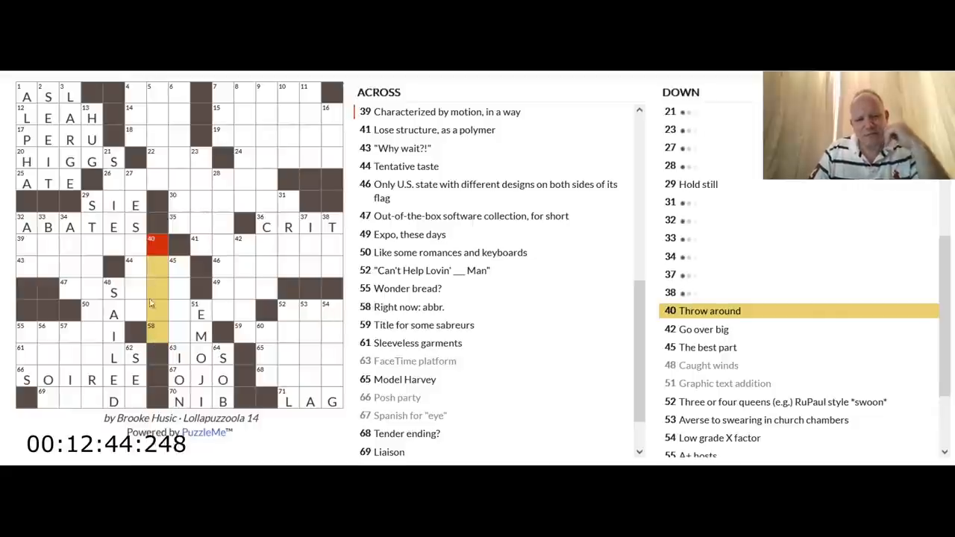
{"action": "left_click", "coordinate": [136, 267]}
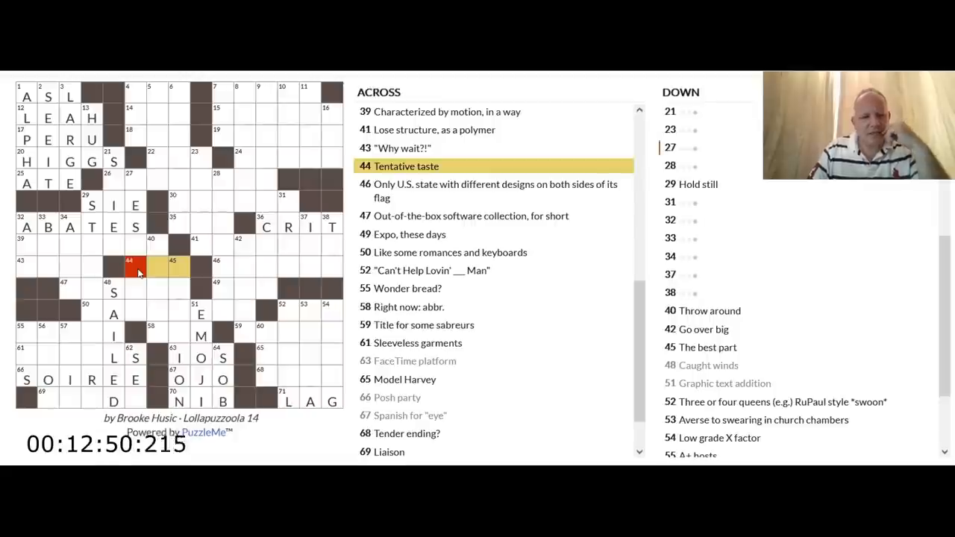
{"action": "left_click", "coordinate": [173, 266]}
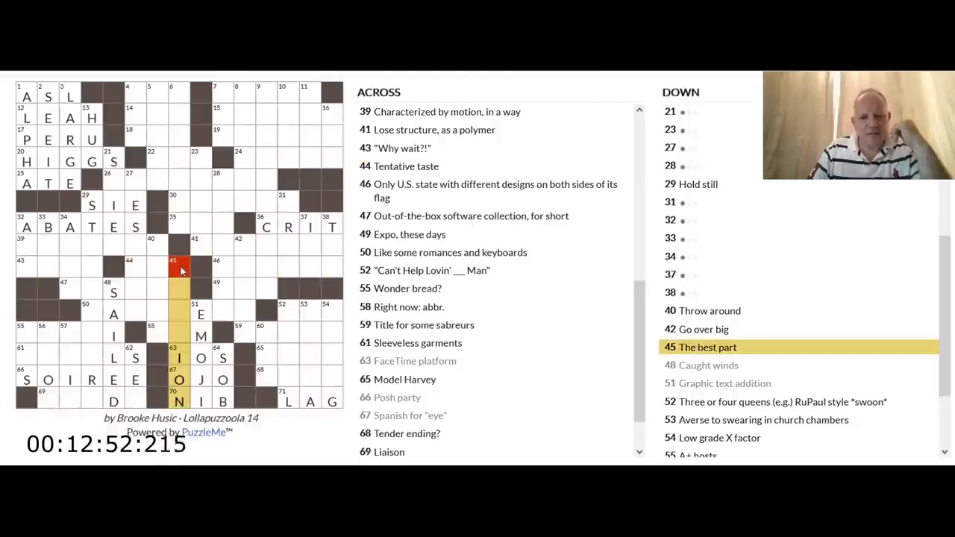
{"action": "left_click", "coordinate": [134, 267]}
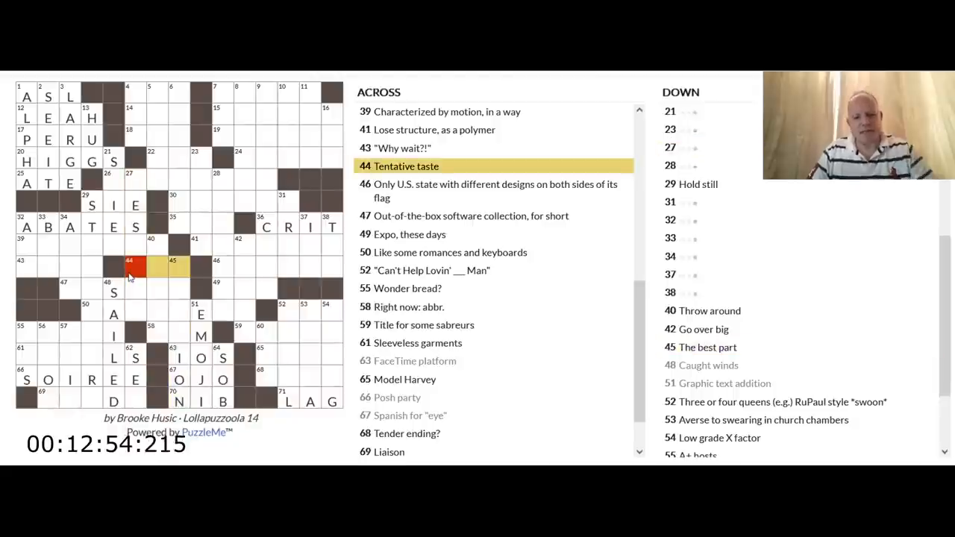
{"action": "type", "text": "SIP"}
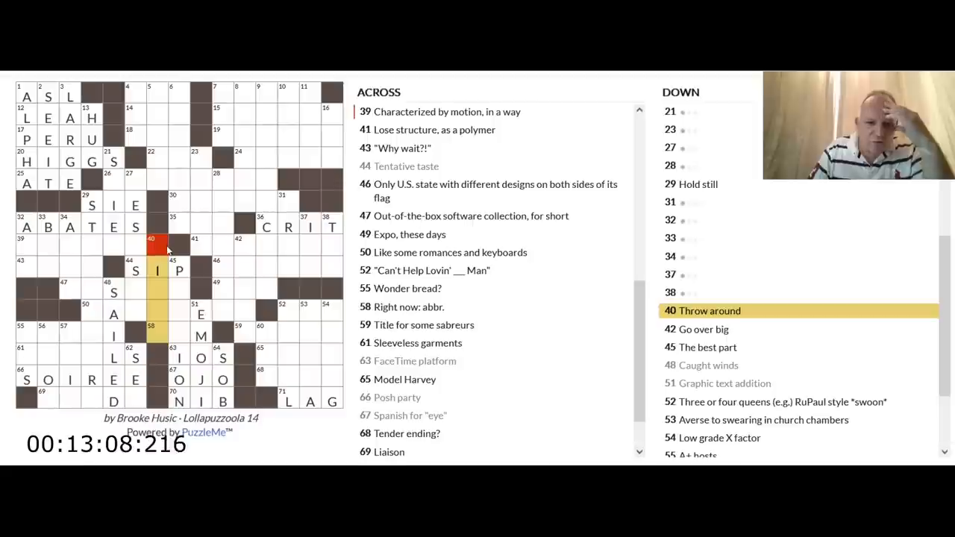
{"action": "left_click", "coordinate": [93, 309]}
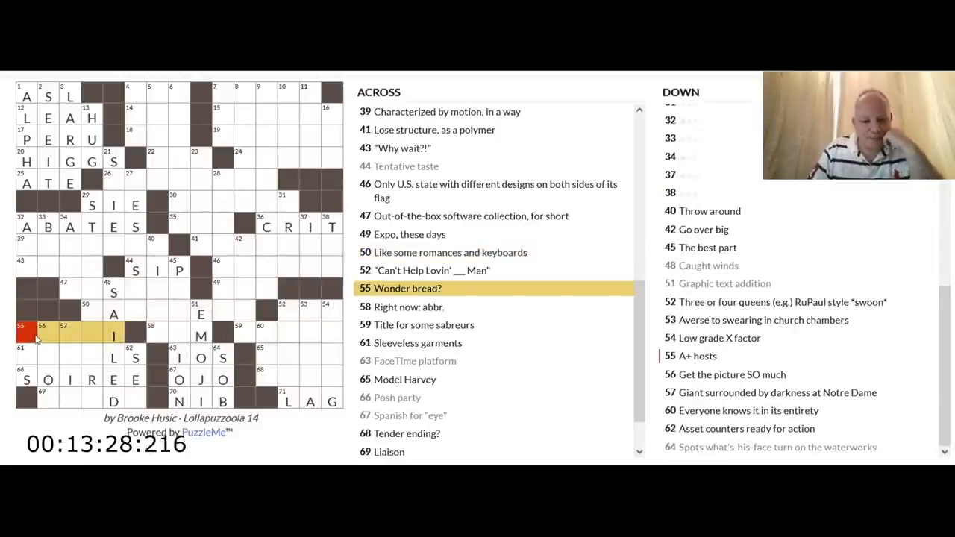
- Check 60 Down, 52 Down, 53 Down and 68 Across, then select 48 Down, 'Caught winds'
{"action": "left_click", "coordinate": [260, 332]}
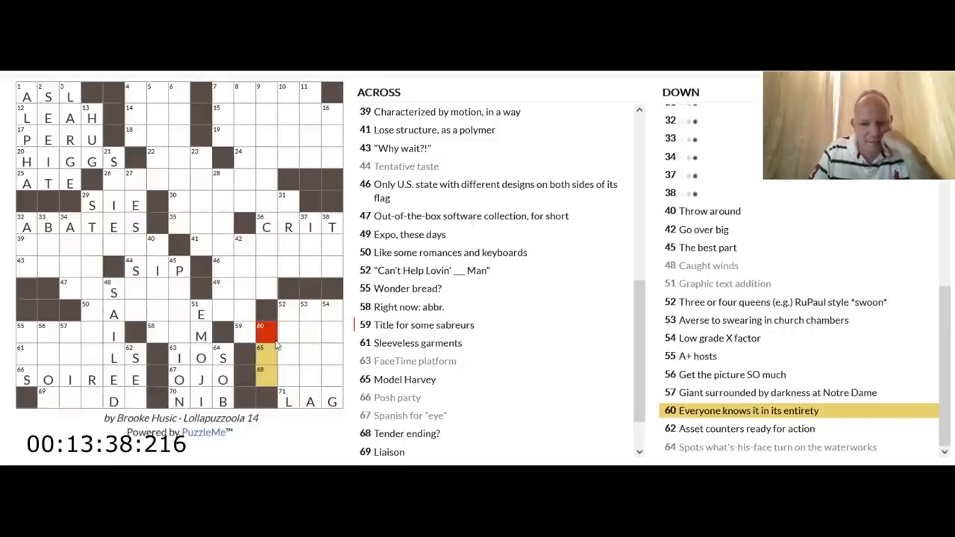
{"action": "left_click", "coordinate": [282, 305]}
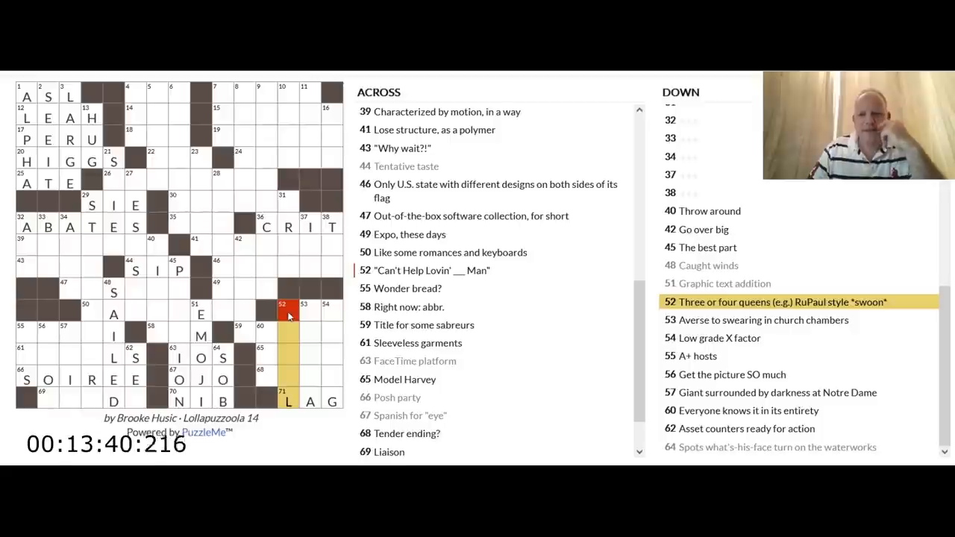
{"action": "left_click", "coordinate": [311, 304]}
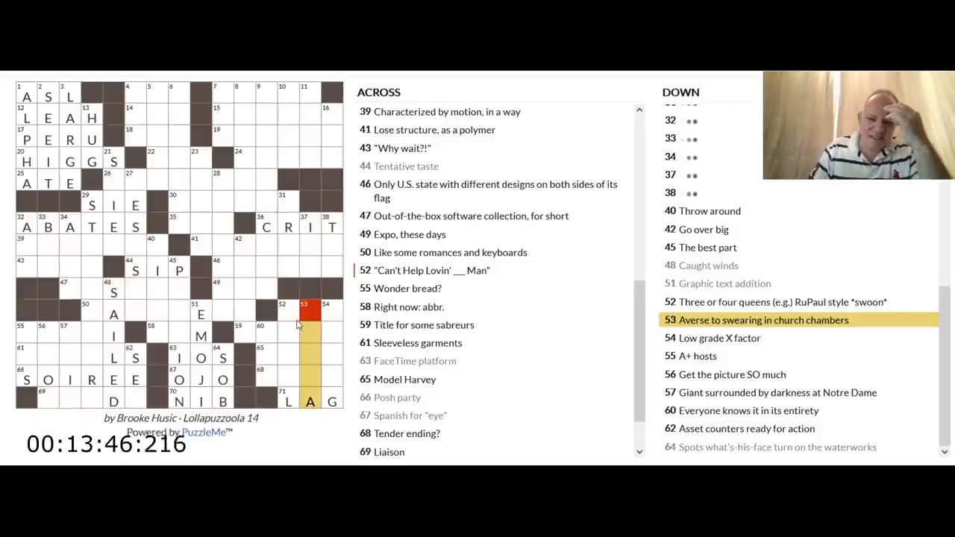
{"action": "mouse_move", "coordinate": [291, 325]}
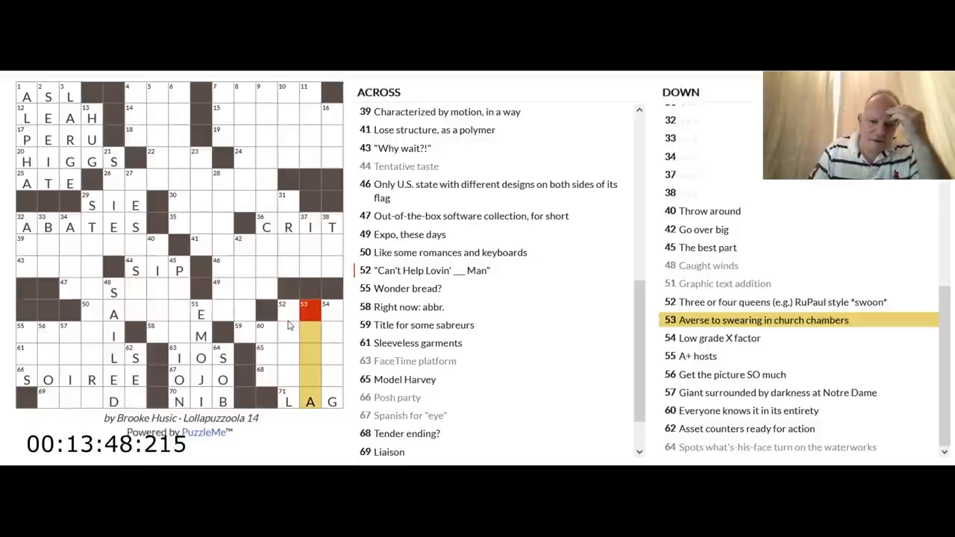
{"action": "mouse_move", "coordinate": [105, 325]}
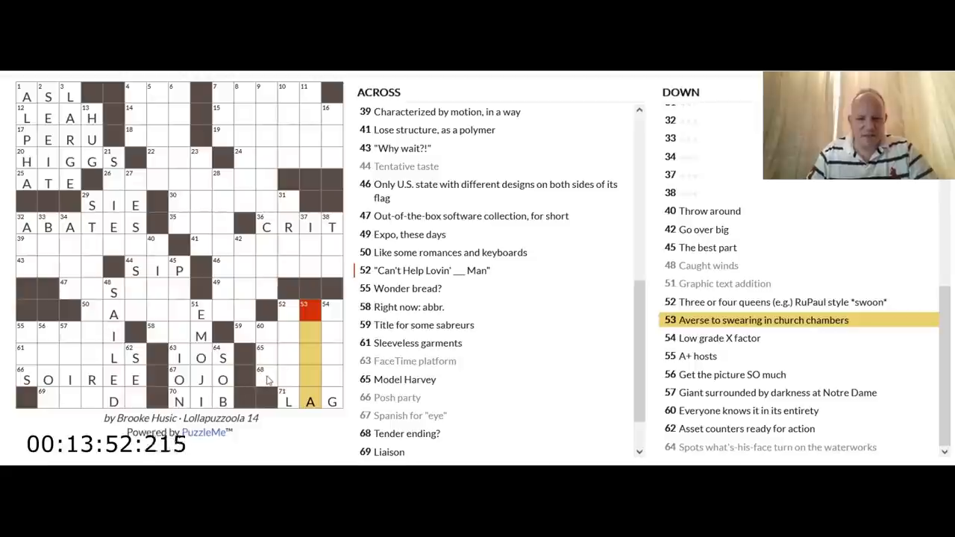
{"action": "left_click", "coordinate": [260, 374]}
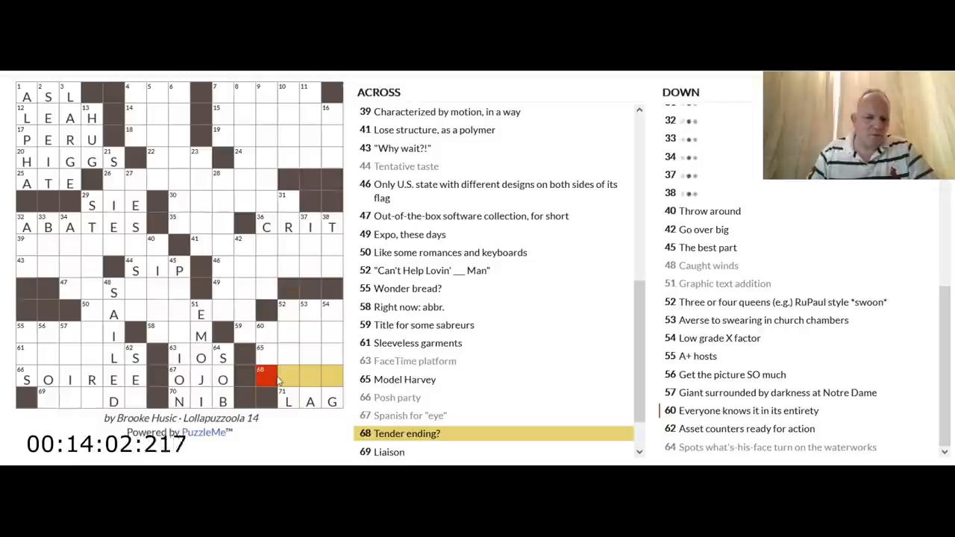
{"action": "mouse_move", "coordinate": [110, 391]}
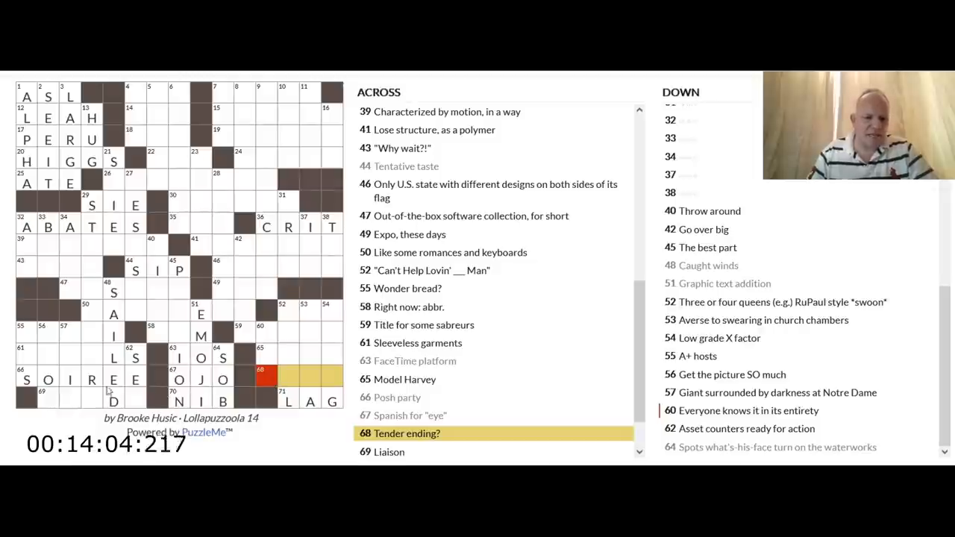
{"action": "left_click", "coordinate": [27, 356]}
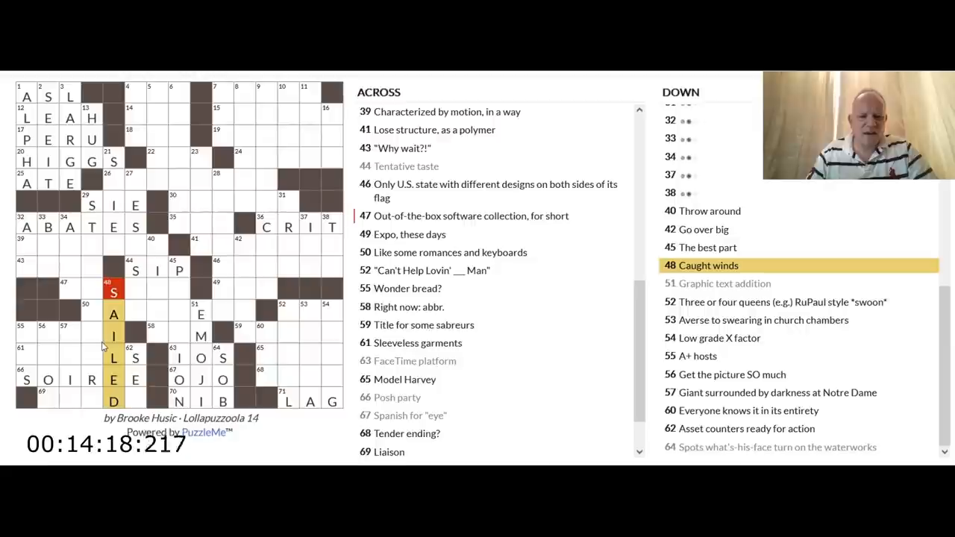
- Rewrite 48 Down as SOARED in place of SAILED, then move on to 55 Across
{"action": "left_click", "coordinate": [27, 351]}
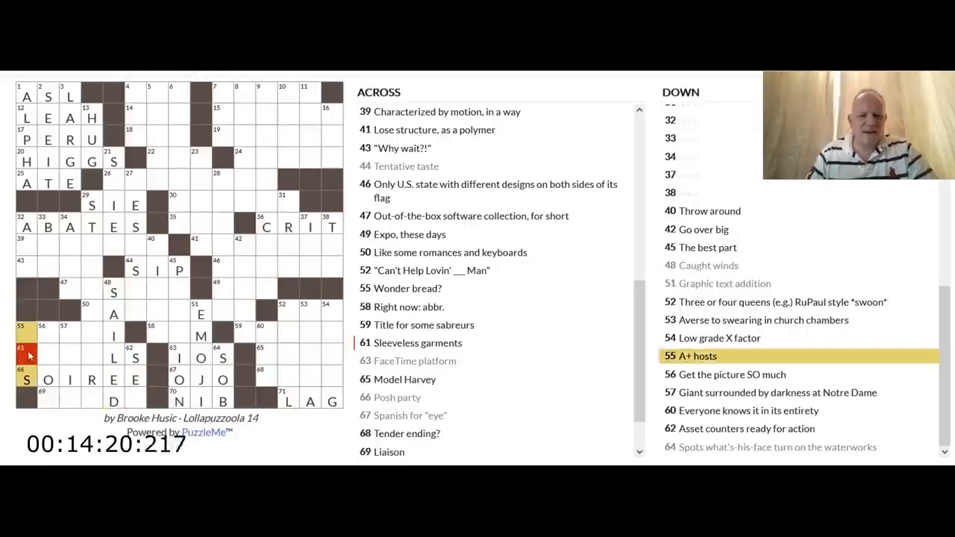
{"action": "left_click", "coordinate": [113, 291]}
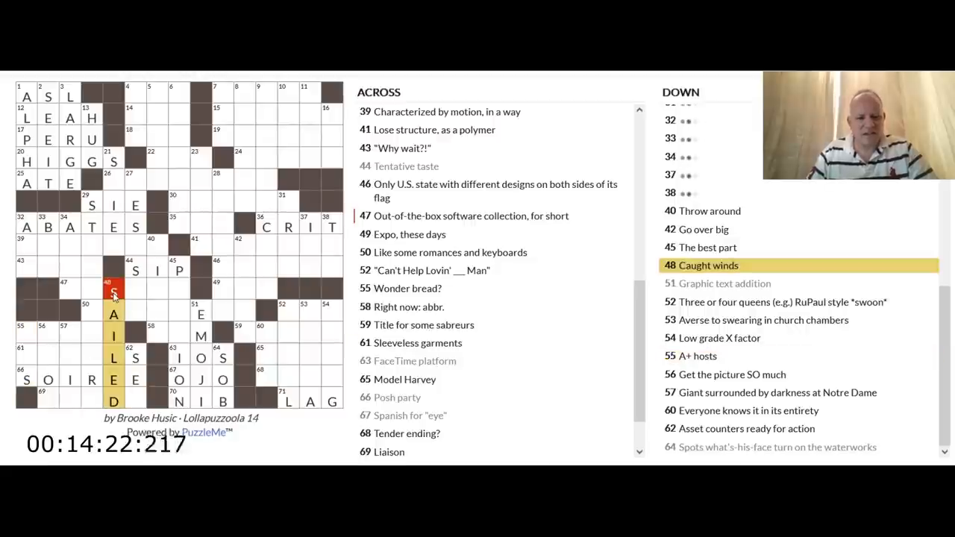
{"action": "left_click", "coordinate": [113, 336]}
{"action": "type", "text": "OAR"}
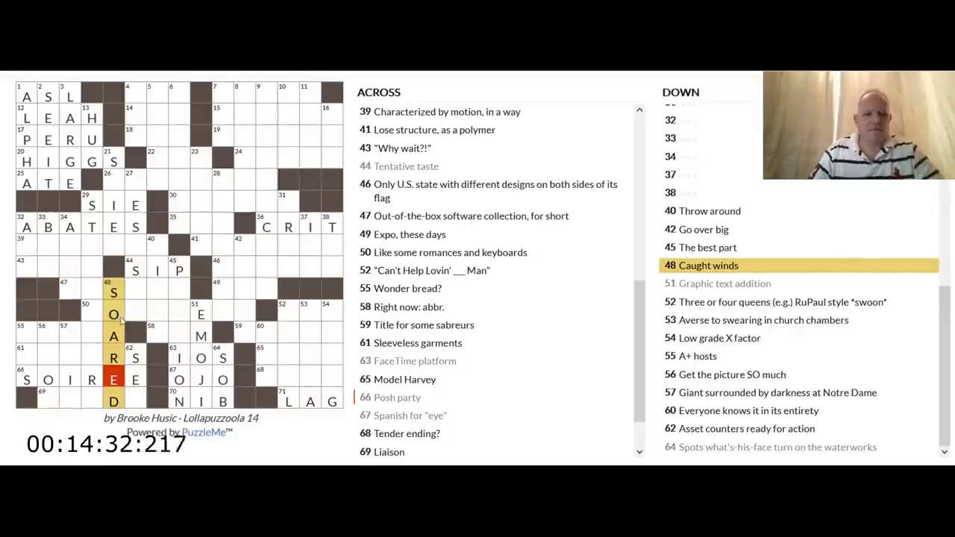
{"action": "left_click", "coordinate": [27, 338]}
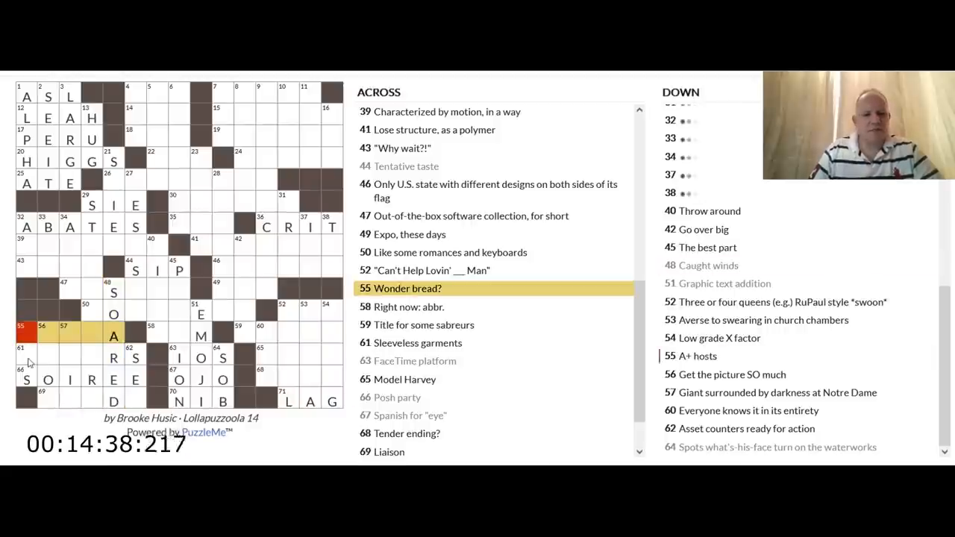
- Start 61 Across, 'Sleeveless garments', with C, then switch to 56 Down
{"action": "left_click", "coordinate": [22, 349]}
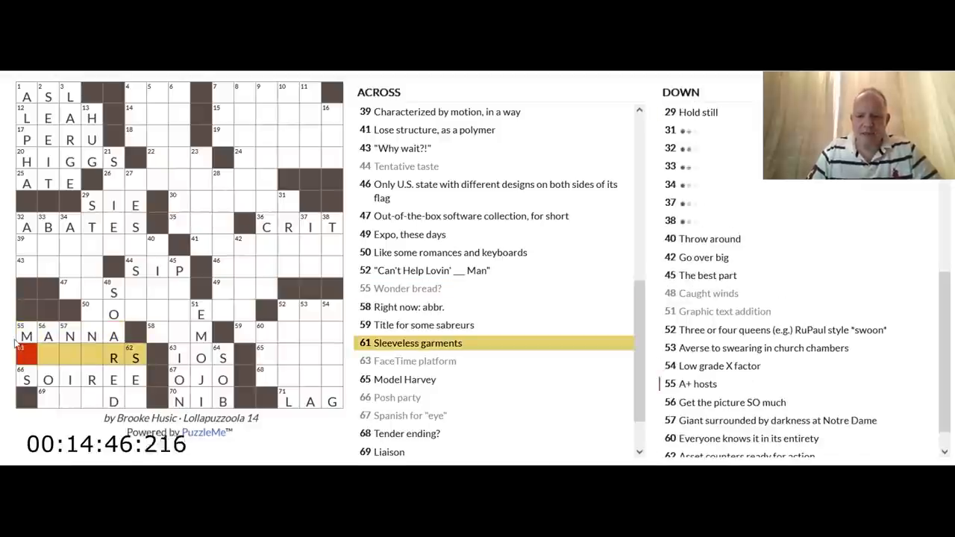
{"action": "type", "text": "C"}
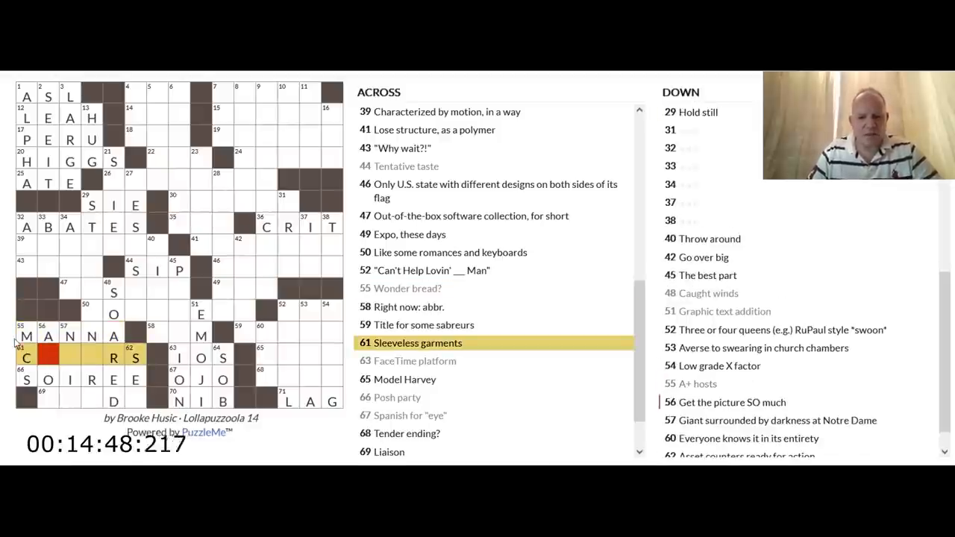
{"action": "left_click", "coordinate": [49, 358]}
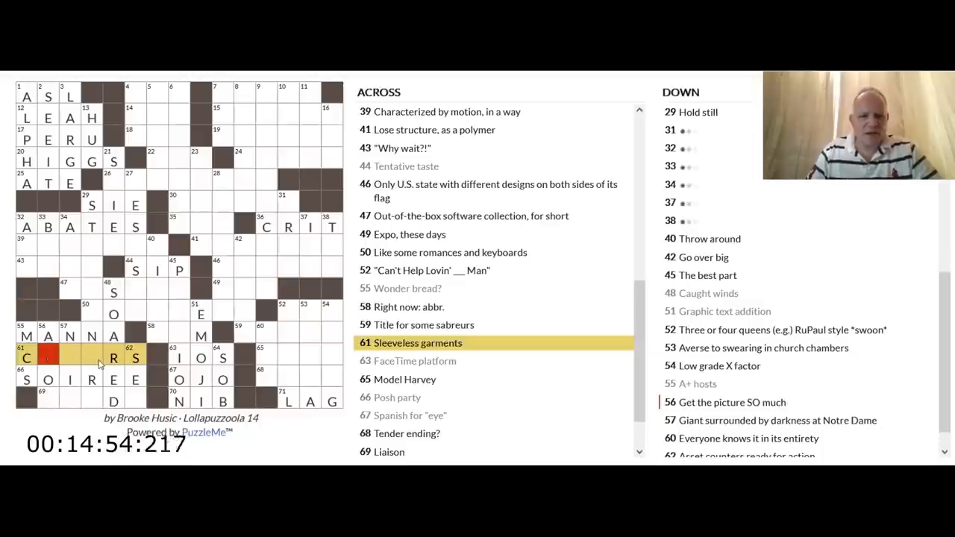
{"action": "mouse_move", "coordinate": [48, 360]}
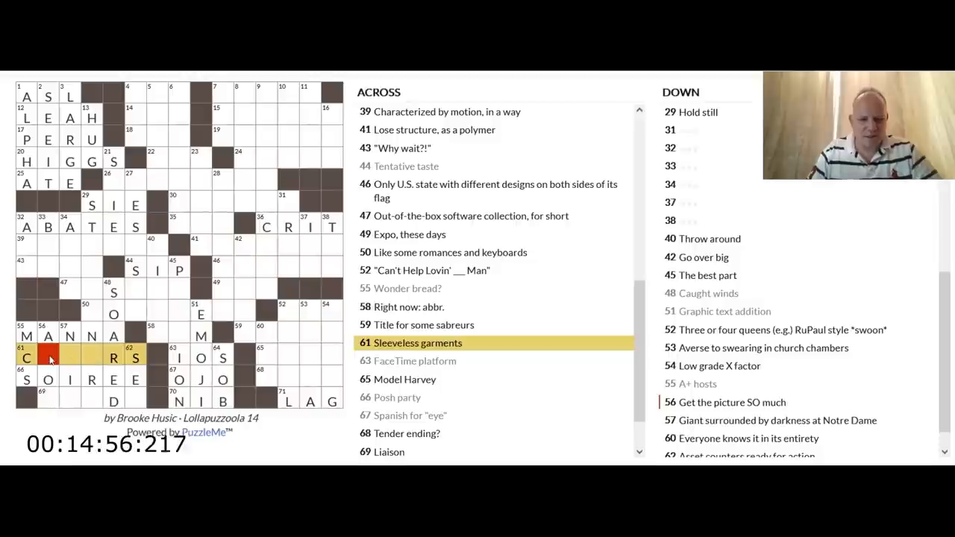
{"action": "left_click", "coordinate": [48, 380]}
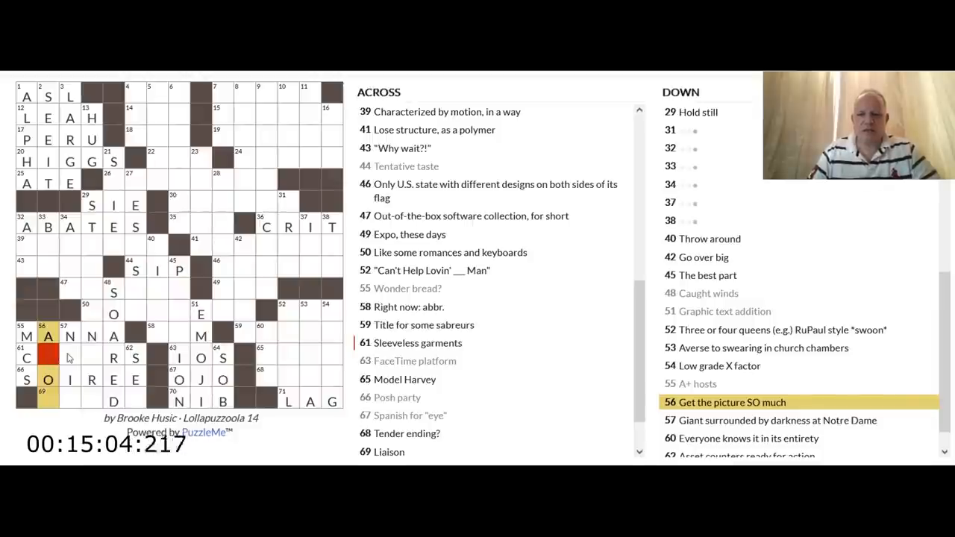
- Review 61 and 69 Across, take up 29 Down, 'Hold still', then move to 52 Across
{"action": "left_click", "coordinate": [69, 359]}
{"action": "type", "text": "O"}
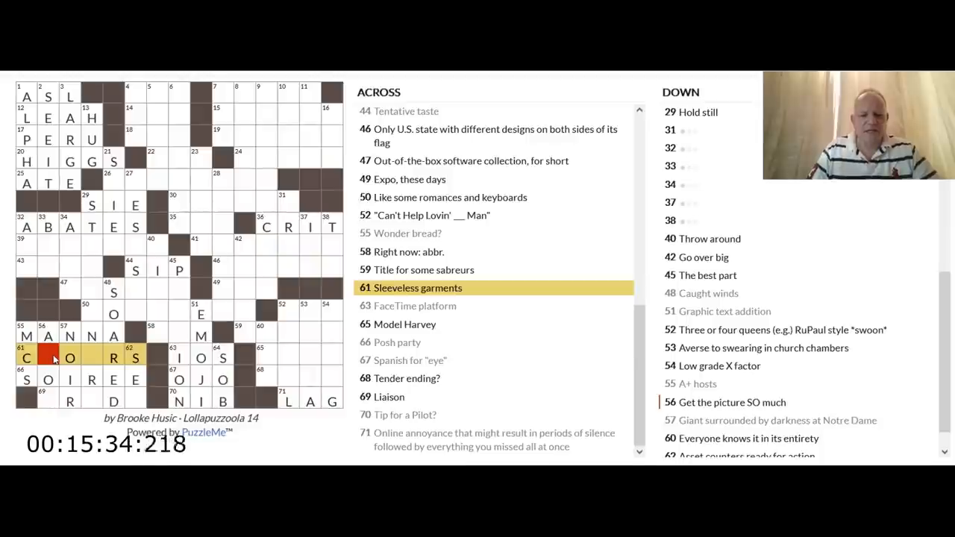
{"action": "left_click", "coordinate": [47, 381]}
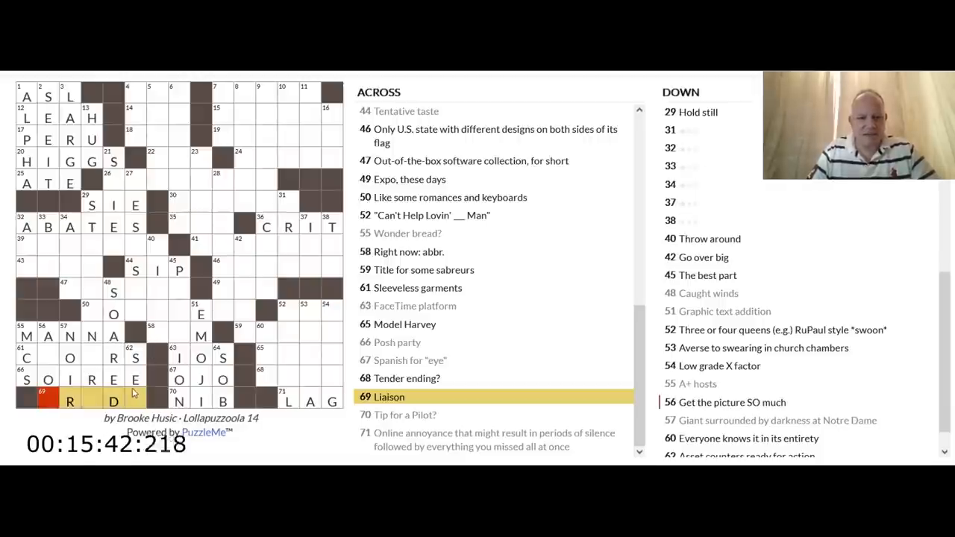
{"action": "left_click", "coordinate": [91, 358]}
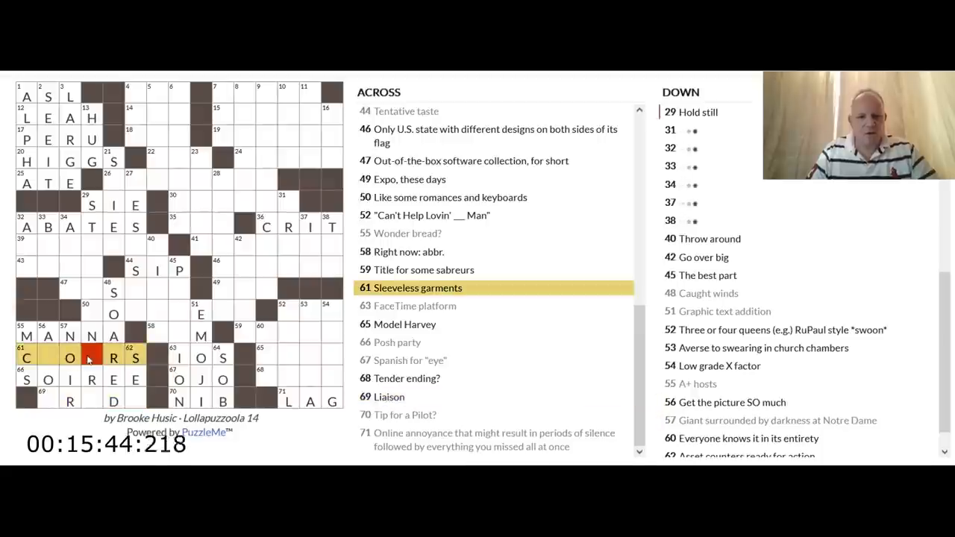
{"action": "left_click", "coordinate": [69, 358]}
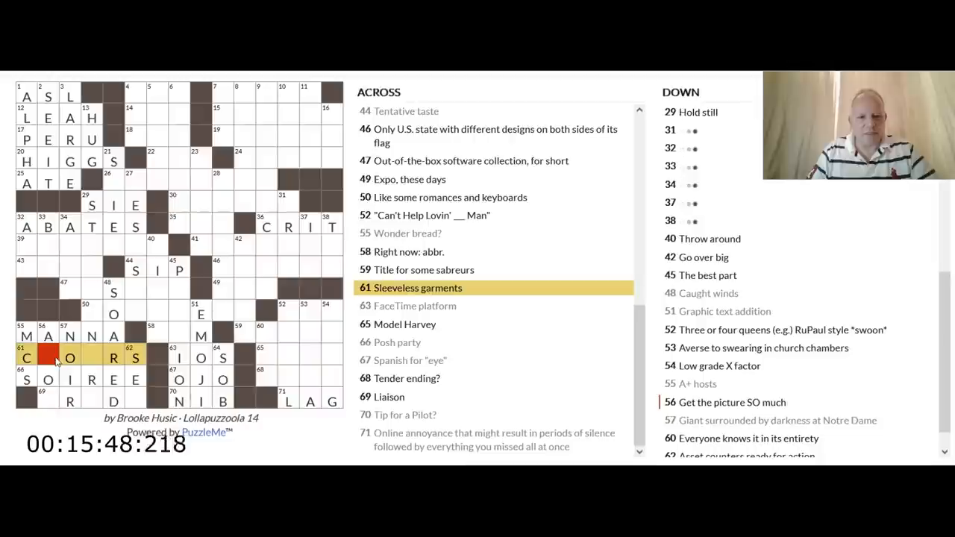
{"action": "left_click", "coordinate": [113, 358]}
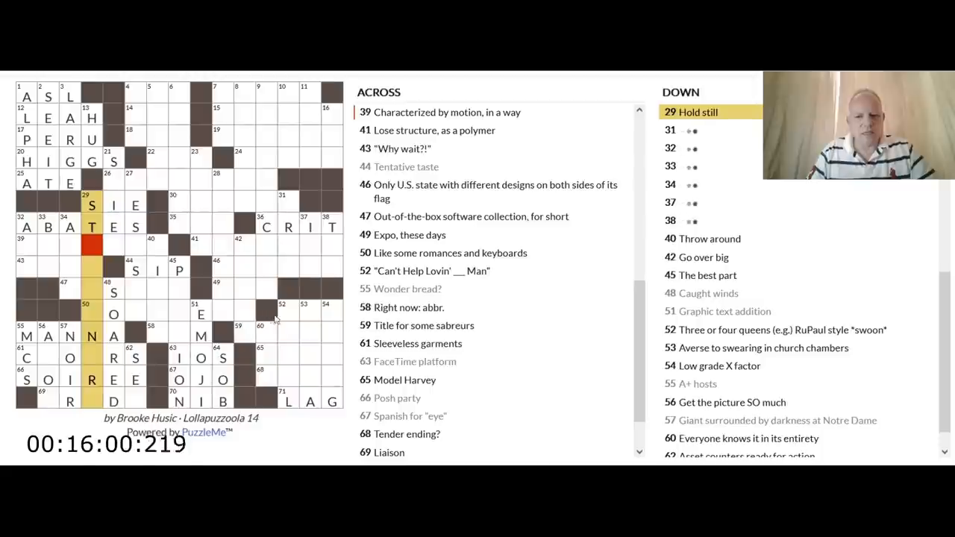
{"action": "left_click", "coordinate": [287, 309]}
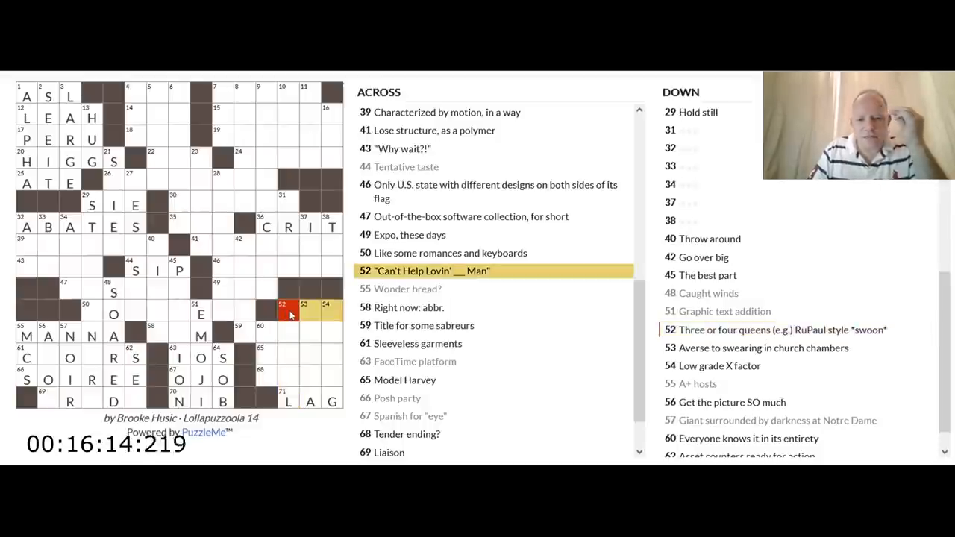
- Look over 53 Down, 54 Down, 57 Down and 65 Across, then return to 69 Across, 'Liaison'
{"action": "left_click", "coordinate": [304, 313]}
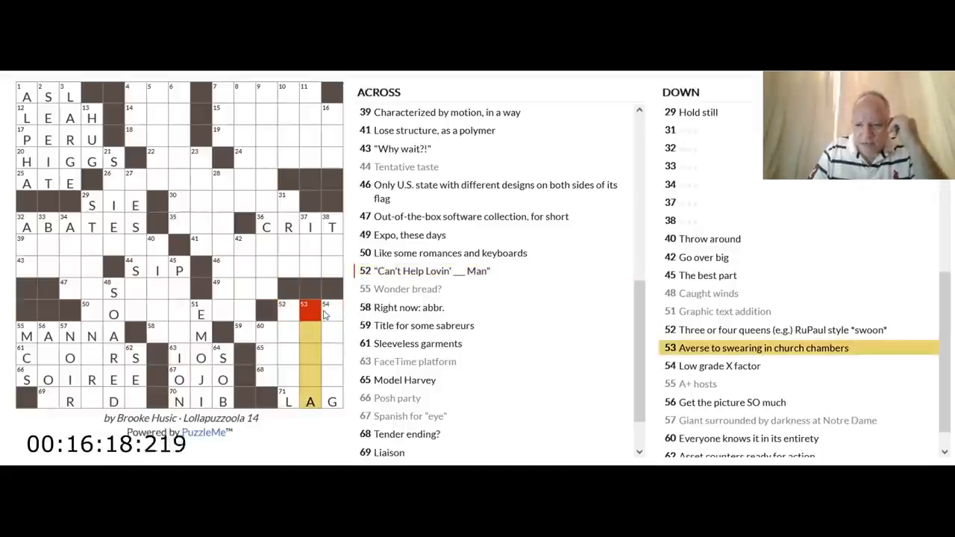
{"action": "left_click", "coordinate": [325, 310]}
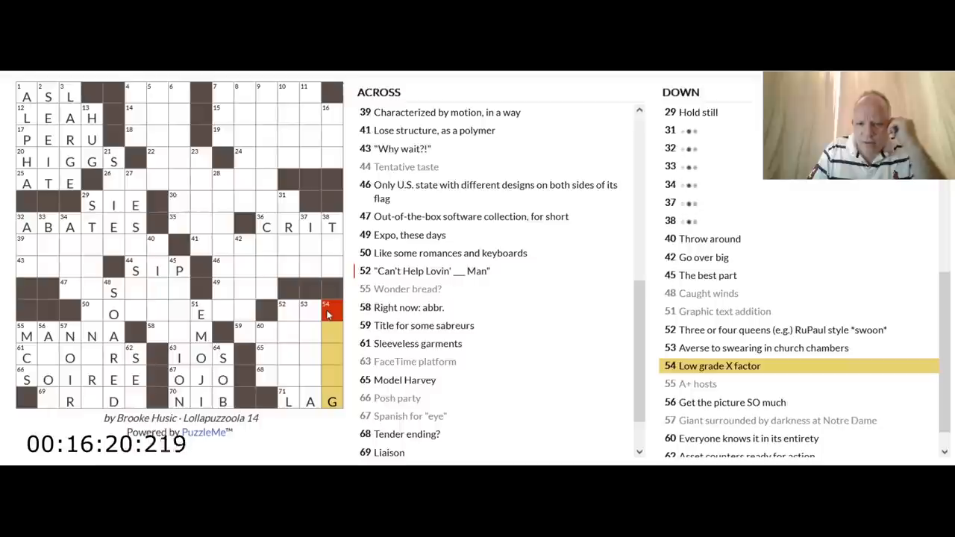
{"action": "mouse_move", "coordinate": [312, 340]}
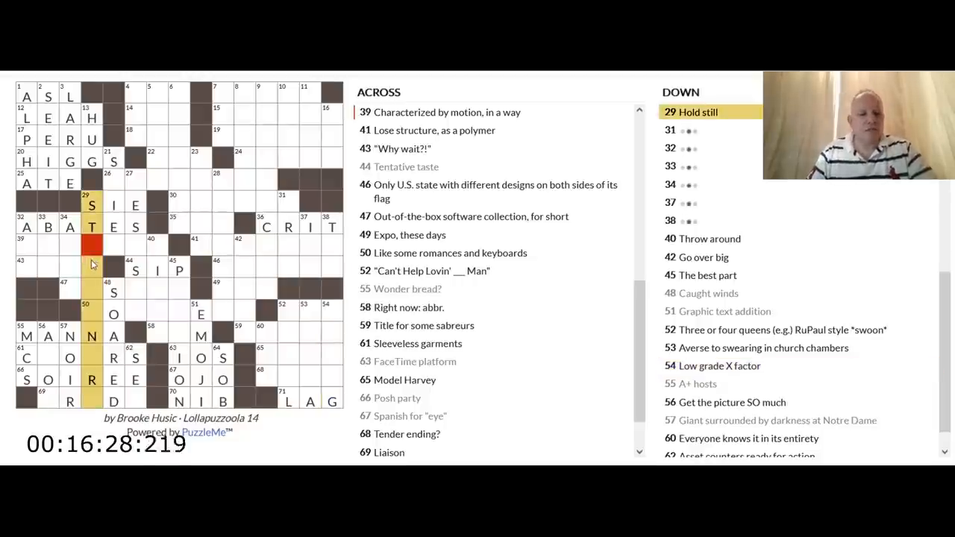
{"action": "mouse_move", "coordinate": [99, 286]}
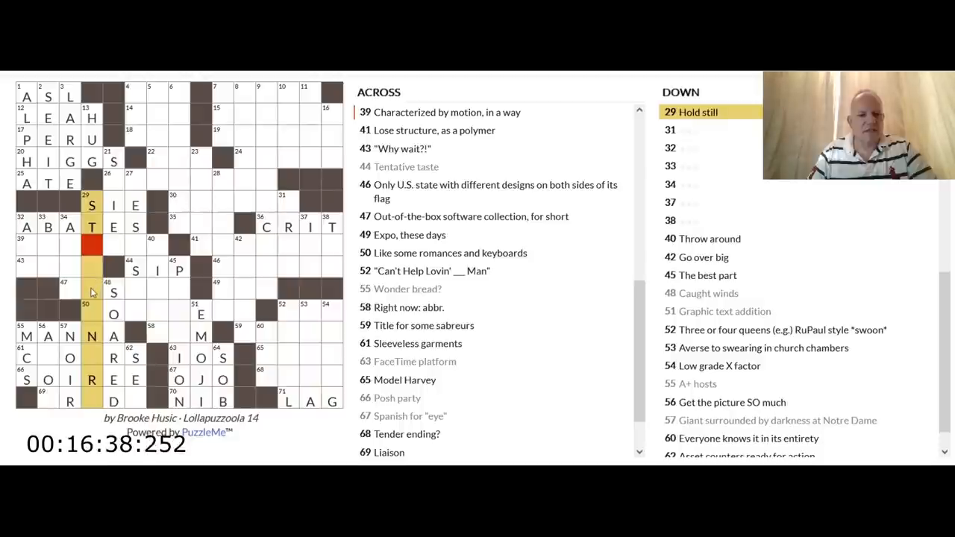
{"action": "left_click", "coordinate": [70, 358]}
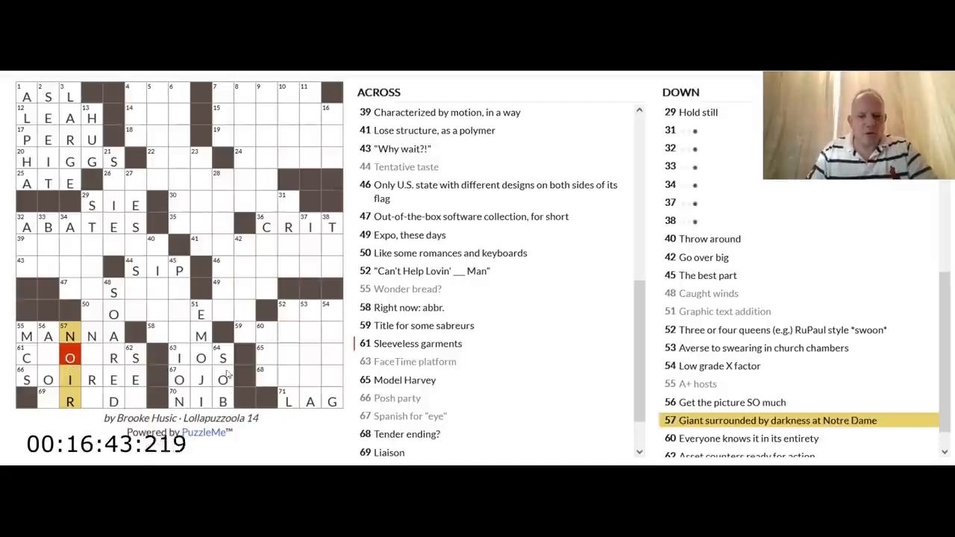
{"action": "left_click", "coordinate": [260, 352]}
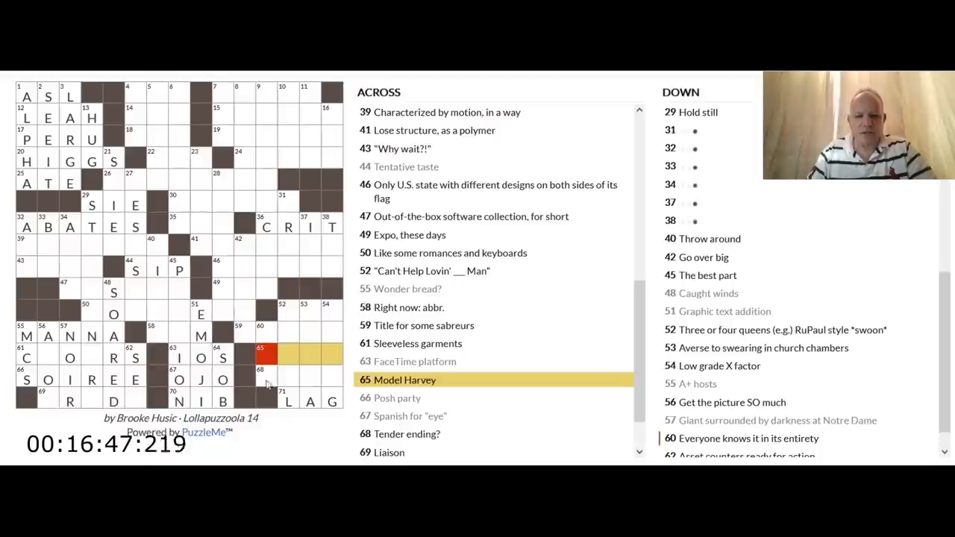
{"action": "left_click", "coordinate": [69, 400]}
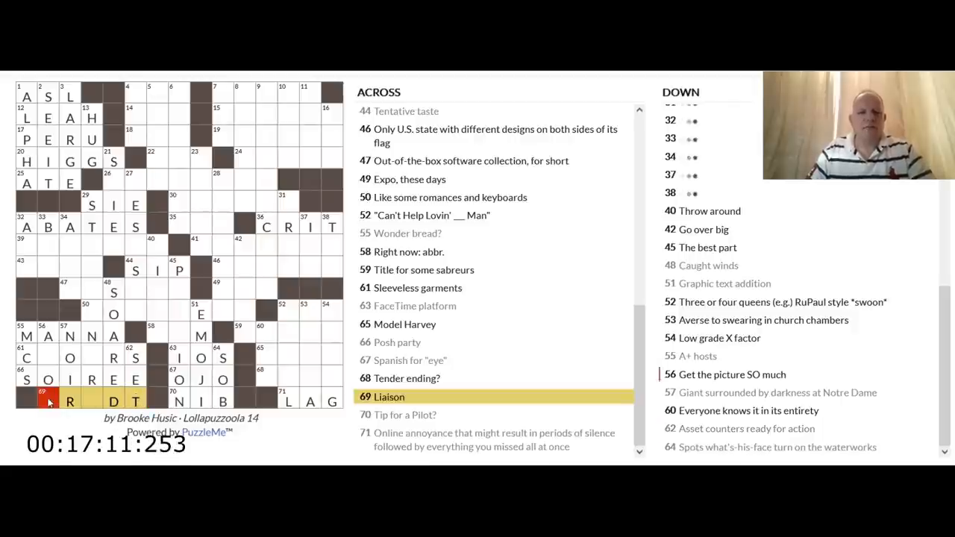
- Finish TRYST in 69 Across with T and CLOAKS in 61 Across with A
{"action": "type", "text": "TRY"}
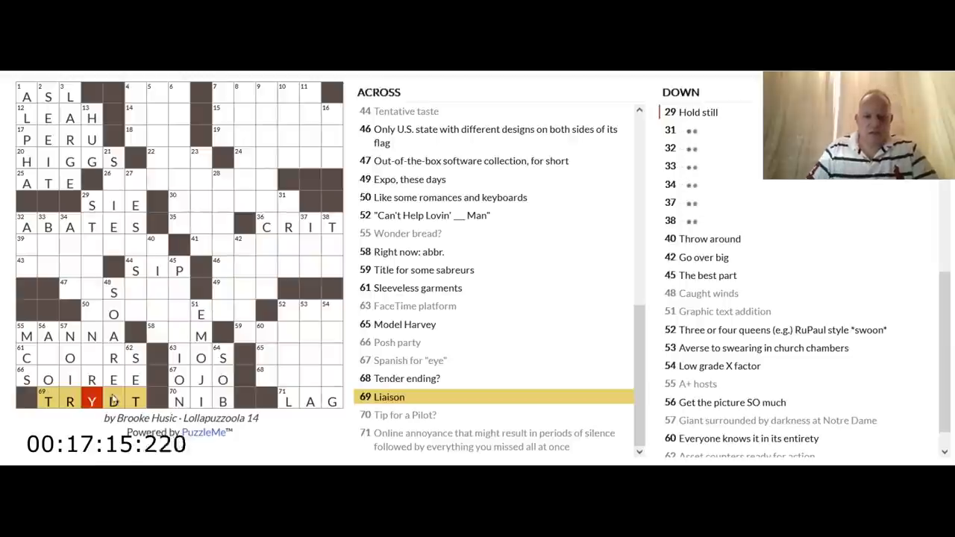
{"action": "left_click", "coordinate": [114, 336]}
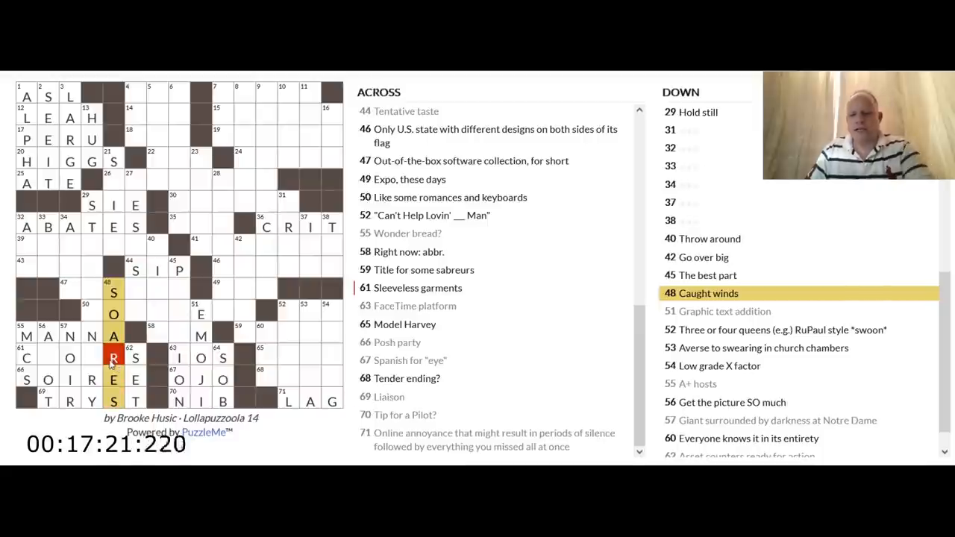
{"action": "left_click", "coordinate": [113, 291]}
{"action": "type", "text": "NAK"}
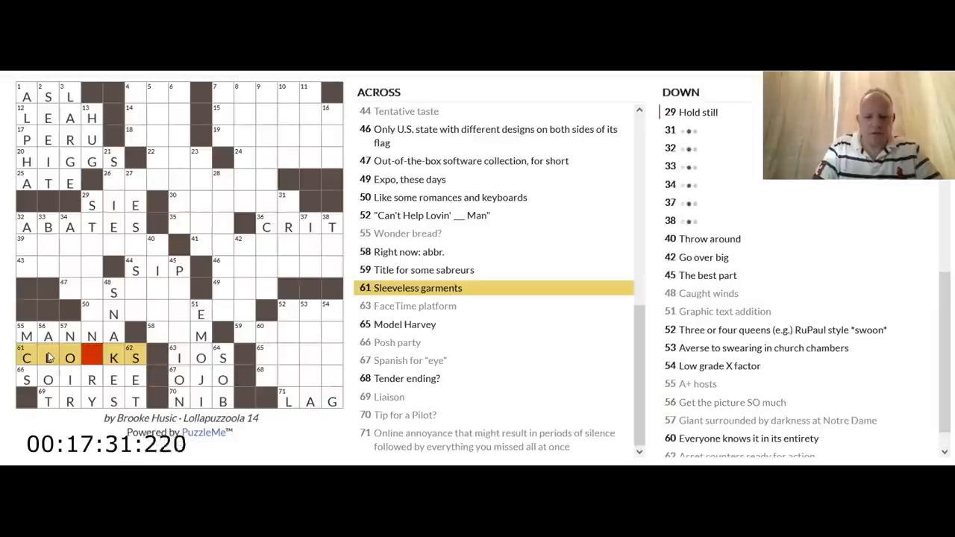
{"action": "type", "text": "A"}
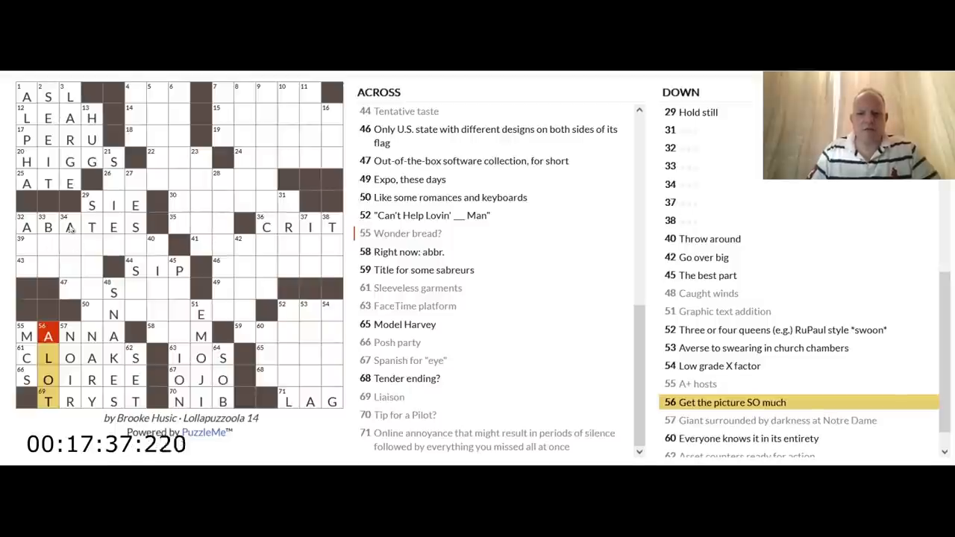
{"action": "mouse_move", "coordinate": [48, 248]}
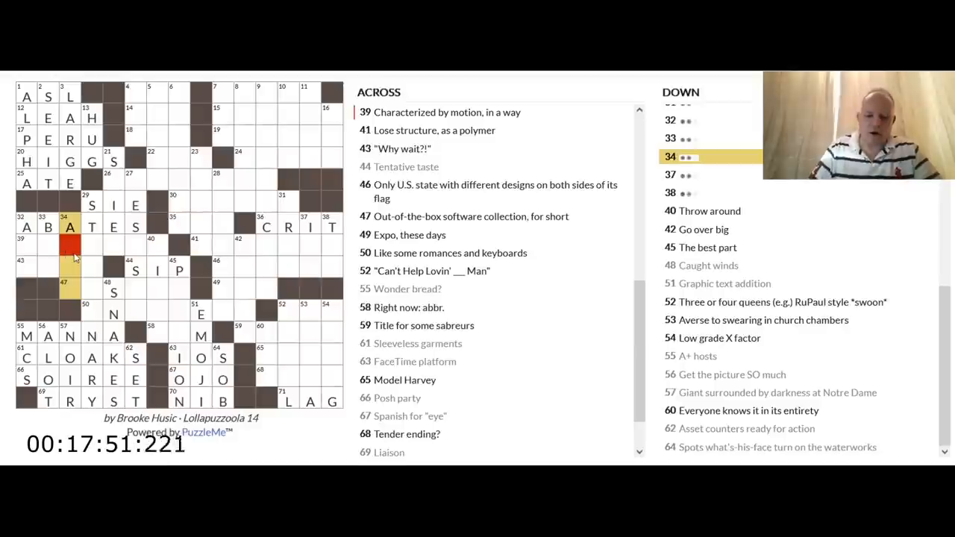
- Type MID into 29 Down, add O to make DOIT in 43 Across, and finish NOMADIC in row 39
{"action": "type", "text": "MID"}
{"action": "left_click", "coordinate": [91, 300]}
{"action": "type", "text": "ATIO"}
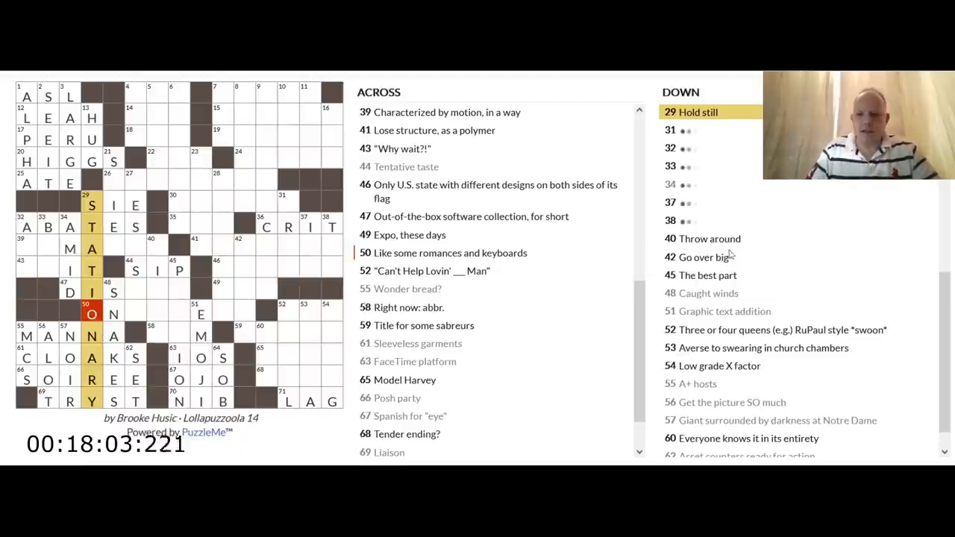
{"action": "left_click", "coordinate": [27, 227]}
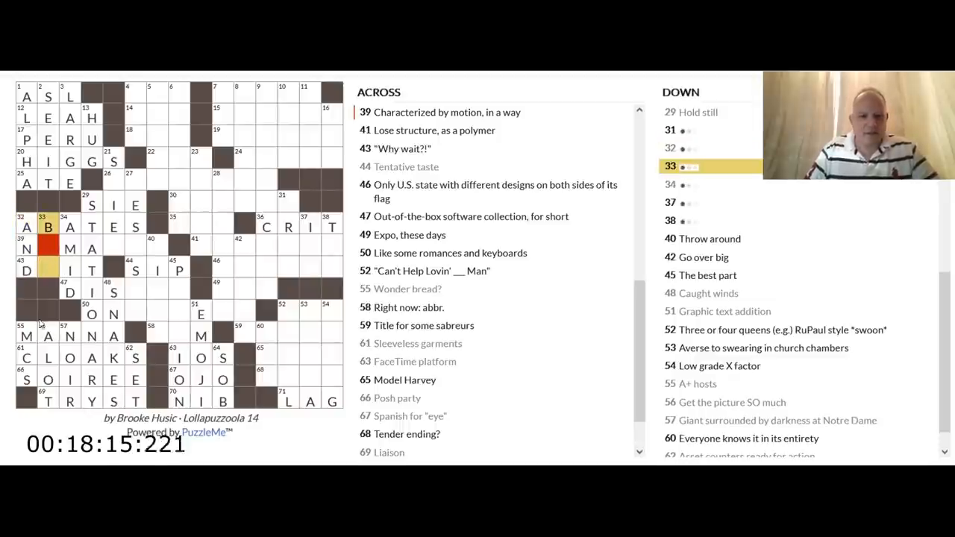
{"action": "left_click", "coordinate": [48, 335]}
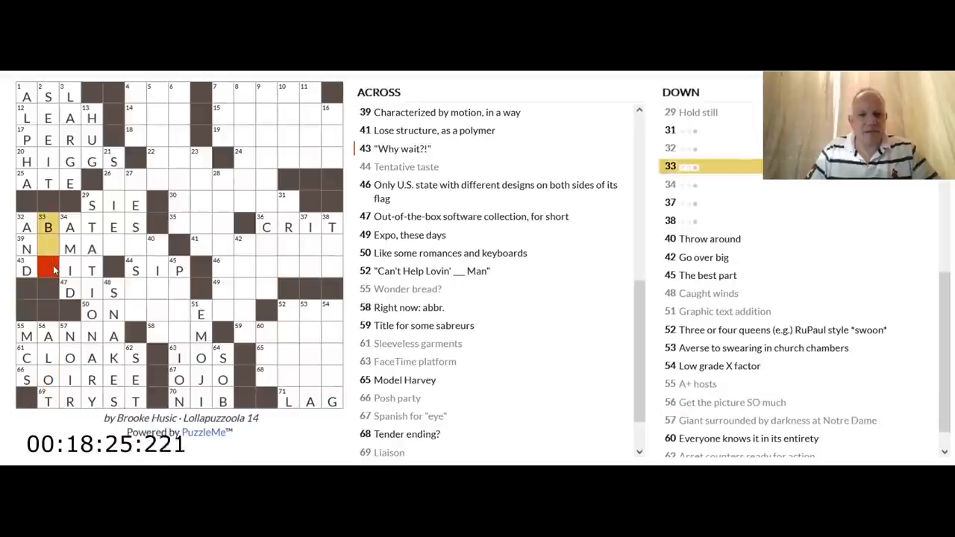
{"action": "type", "text": "O"}
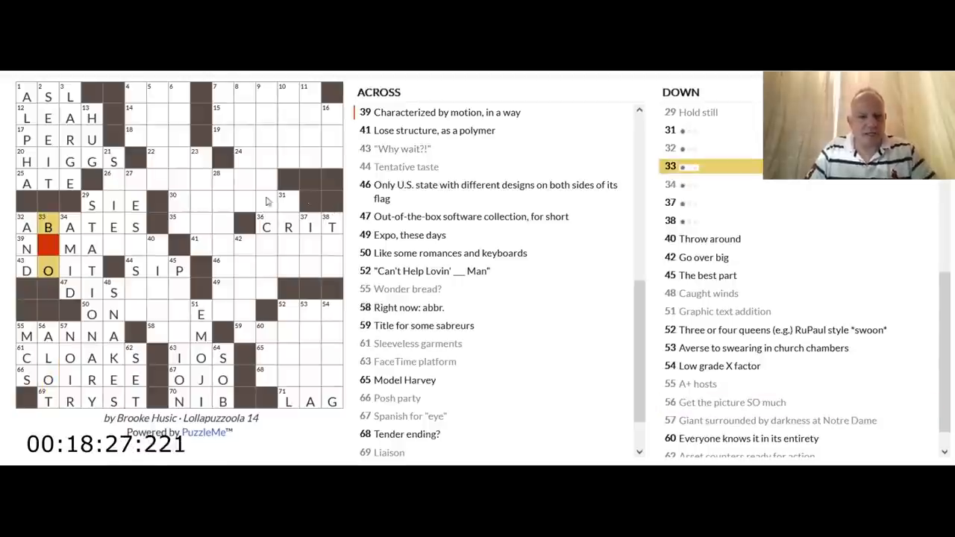
{"action": "left_click", "coordinate": [26, 248]}
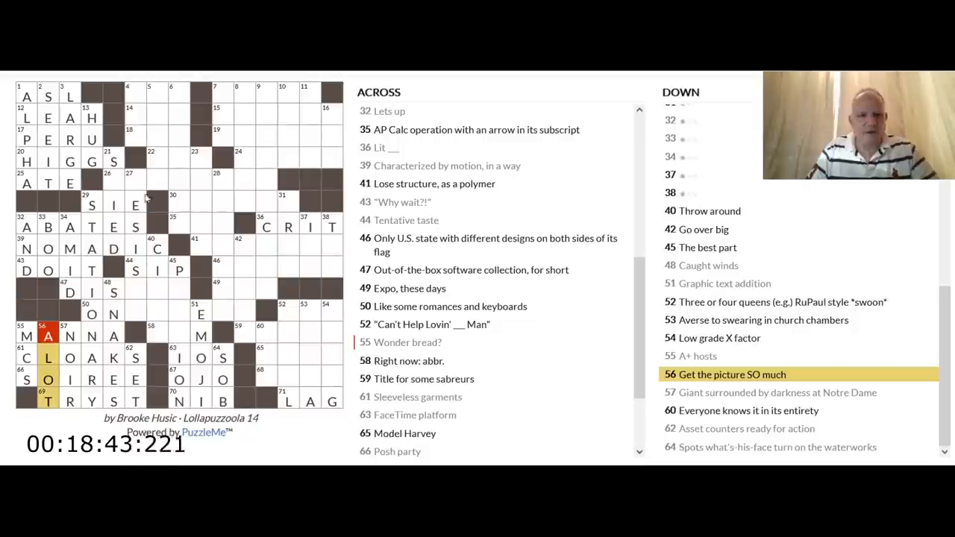
- Fill 40 Down with RCA giving PORTION and DISTRO, then add N to complete ONSCREEN in 50 Across
{"action": "left_click", "coordinate": [113, 291]}
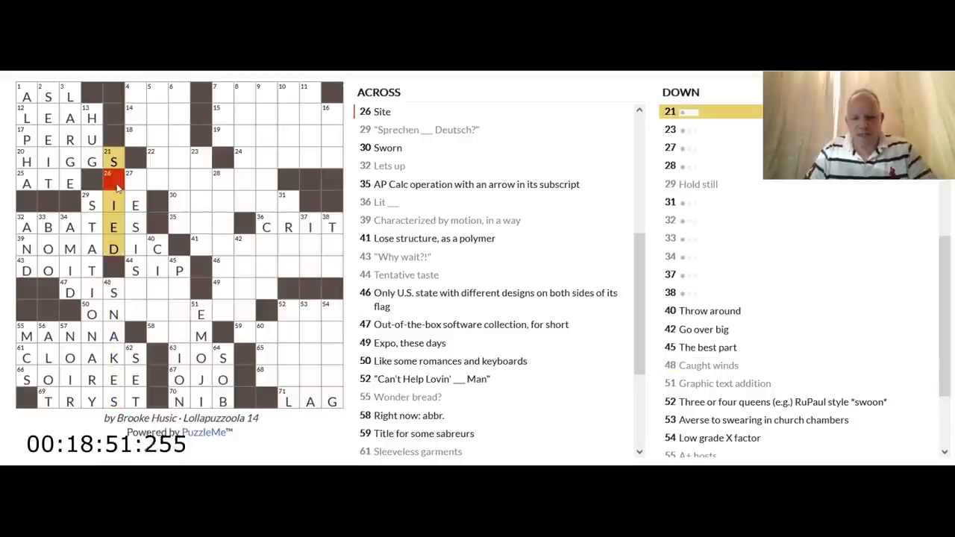
{"action": "left_click", "coordinate": [135, 182]}
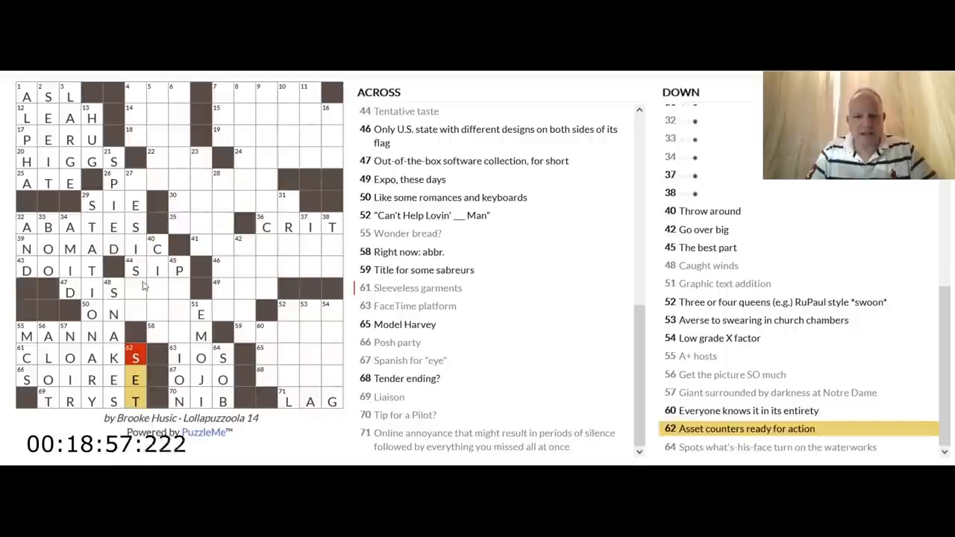
{"action": "mouse_move", "coordinate": [134, 191]}
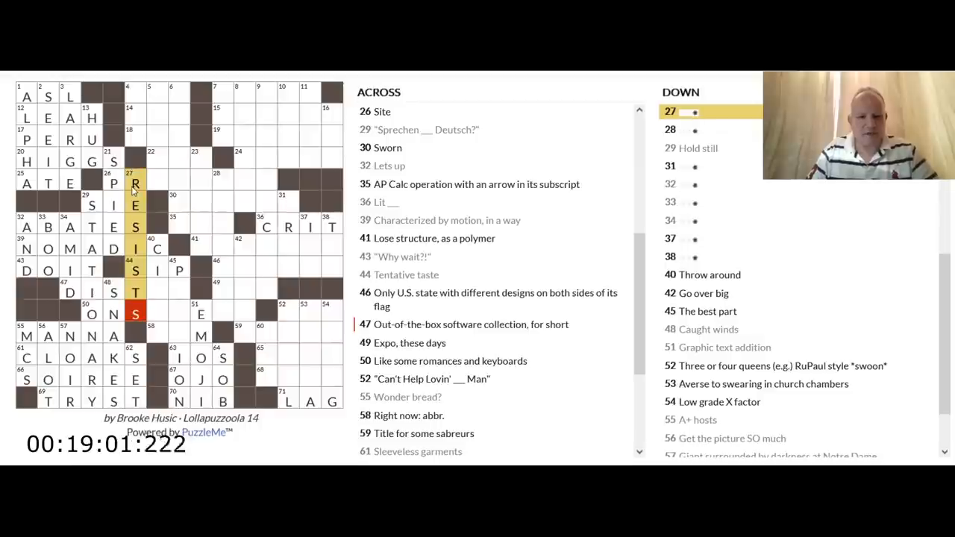
{"action": "left_click", "coordinate": [157, 291]}
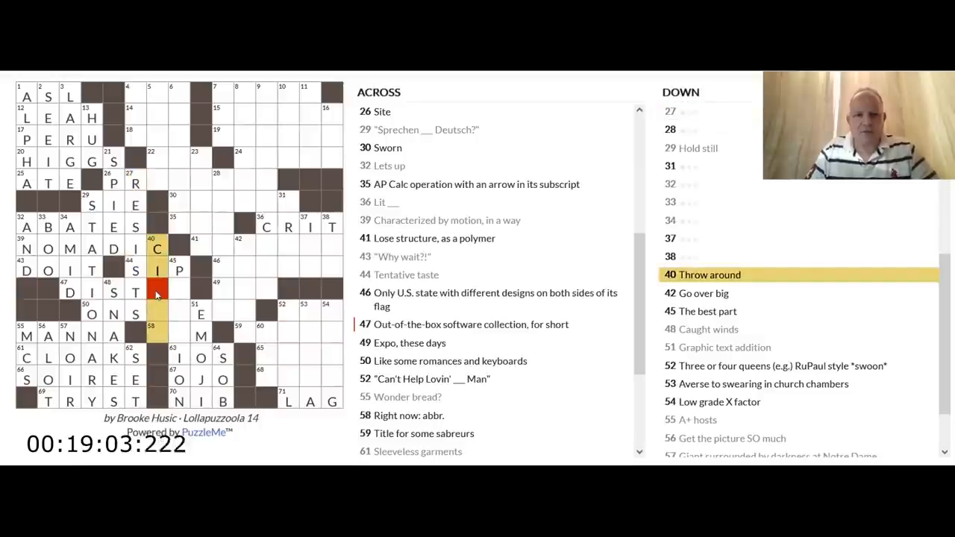
{"action": "type", "text": "RCA"}
{"action": "left_click", "coordinate": [179, 334]}
{"action": "type", "text": "ORT"}
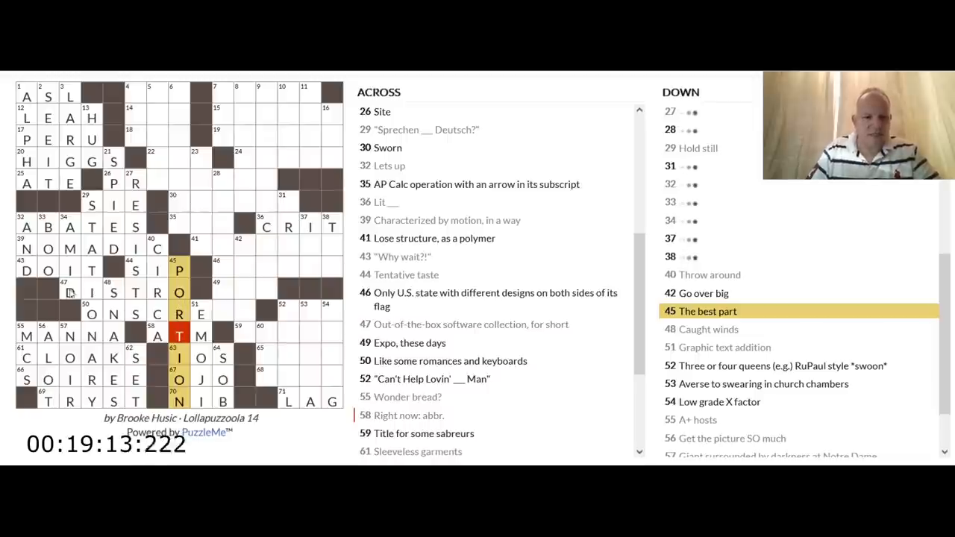
{"action": "left_click", "coordinate": [69, 291]}
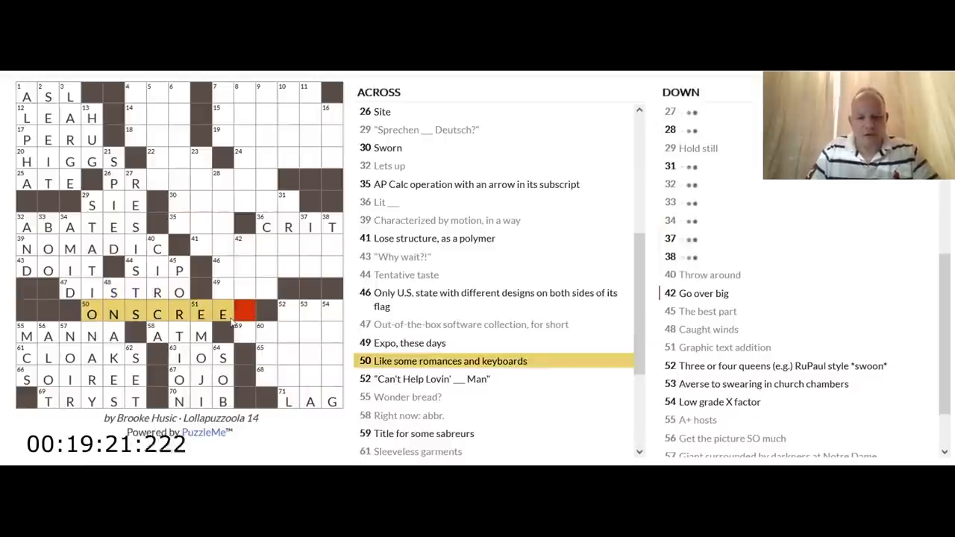
{"action": "type", "text": "N"}
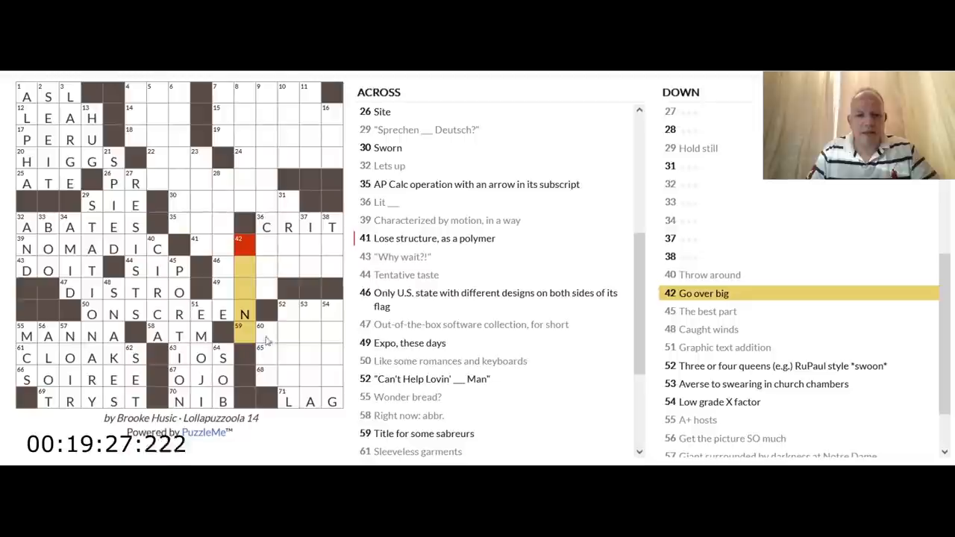
- Enter THIN in the lower-right down entry and check 65 Across, 'Model Harvey'
{"action": "left_click", "coordinate": [286, 304]}
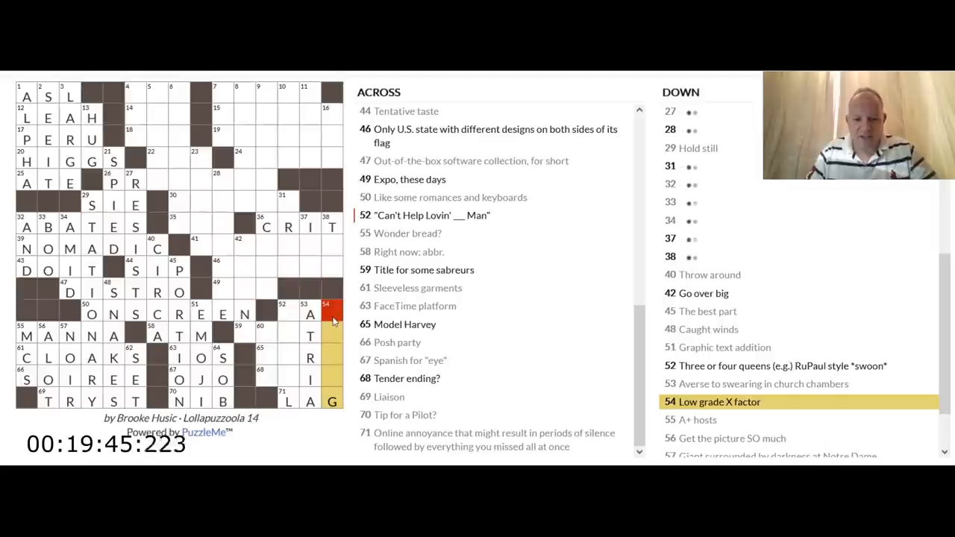
{"action": "type", "text": "THIN"}
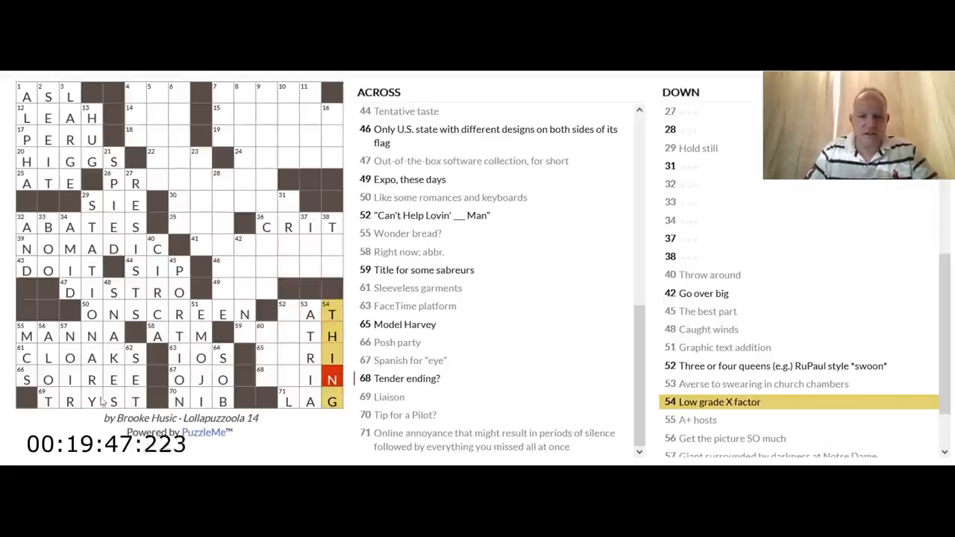
{"action": "left_click", "coordinate": [288, 379]}
{"action": "type", "text": "LO"}
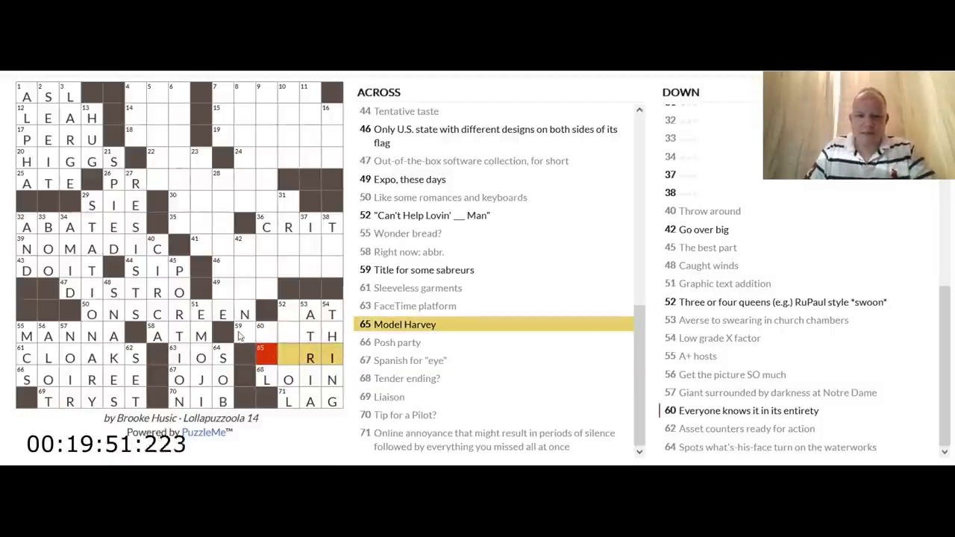
- Add A to 59 Across, 'Title for some sabreurs', check 52 and 53 Down, then move to 46 Across
{"action": "left_click", "coordinate": [239, 335]}
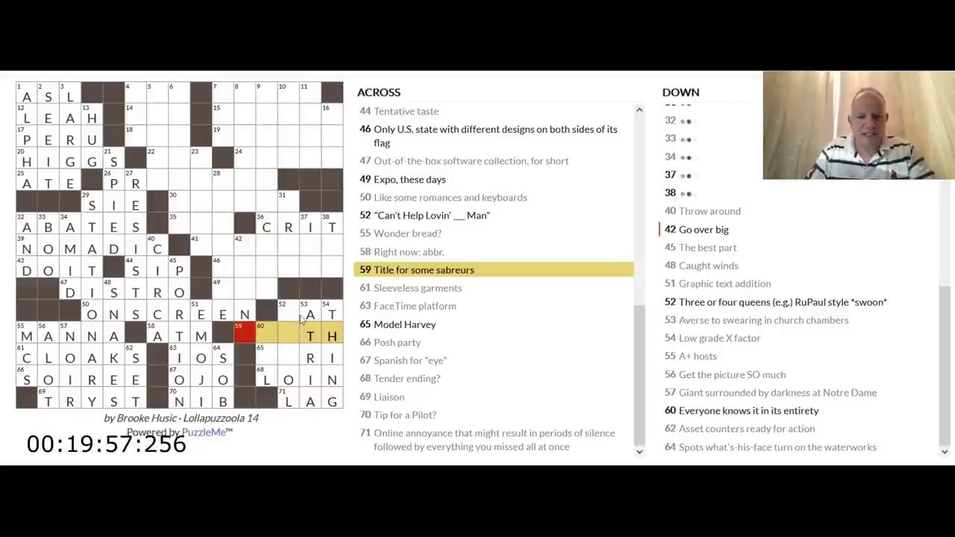
{"action": "left_click", "coordinate": [286, 314]}
{"action": "type", "text": "DRO"}
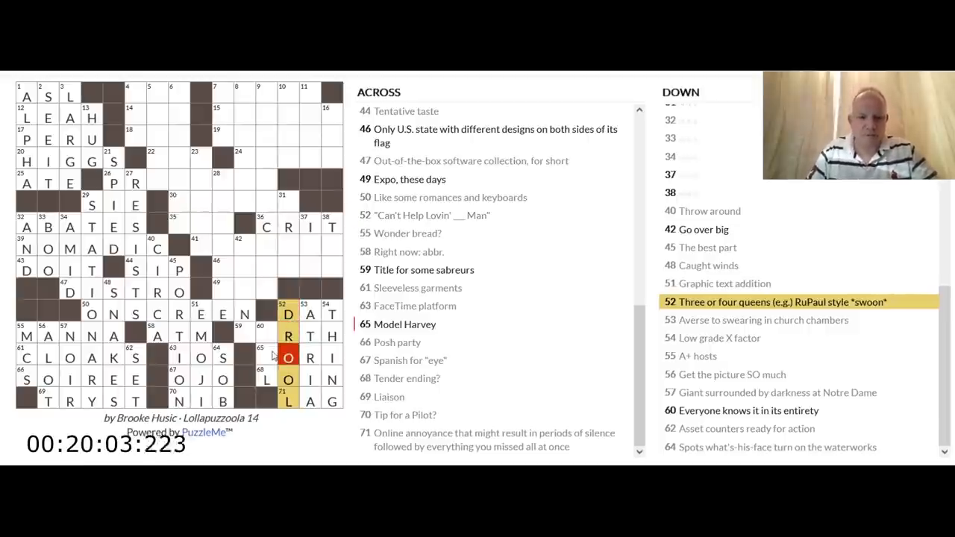
{"action": "left_click", "coordinate": [246, 334]}
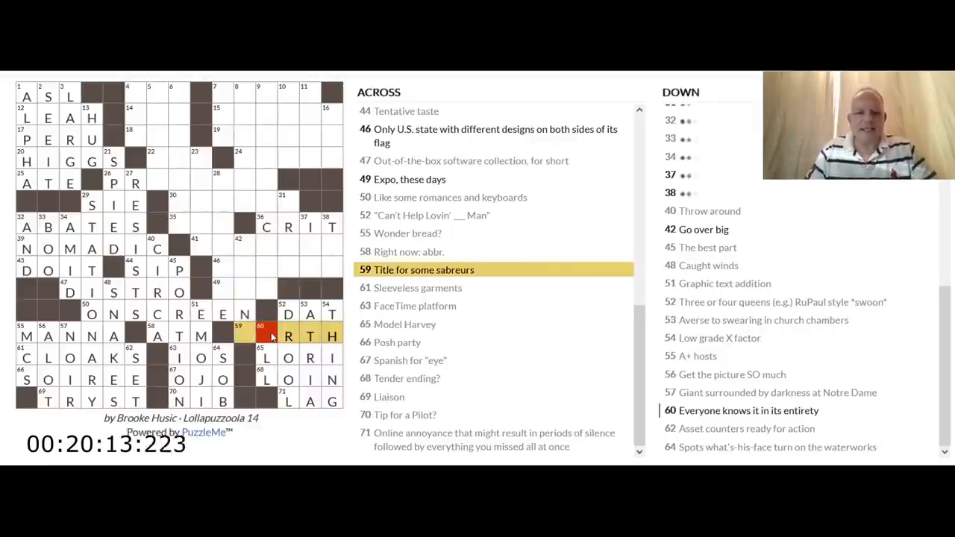
{"action": "type", "text": "A"}
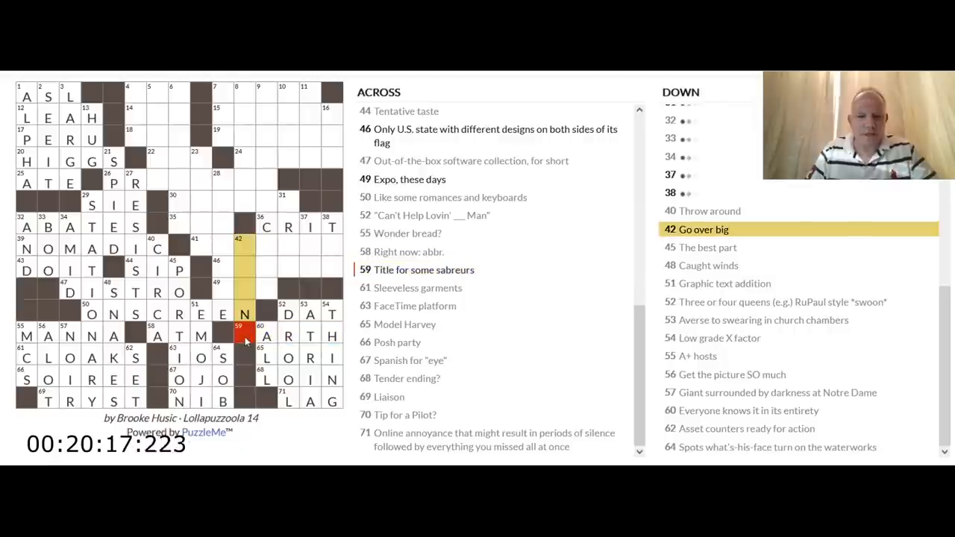
{"action": "left_click", "coordinate": [265, 95]}
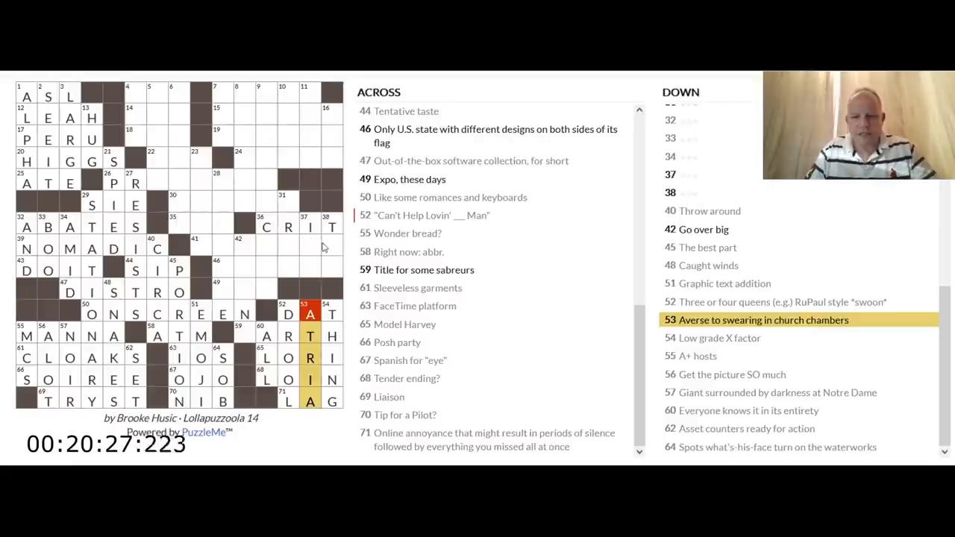
{"action": "mouse_move", "coordinate": [308, 272]}
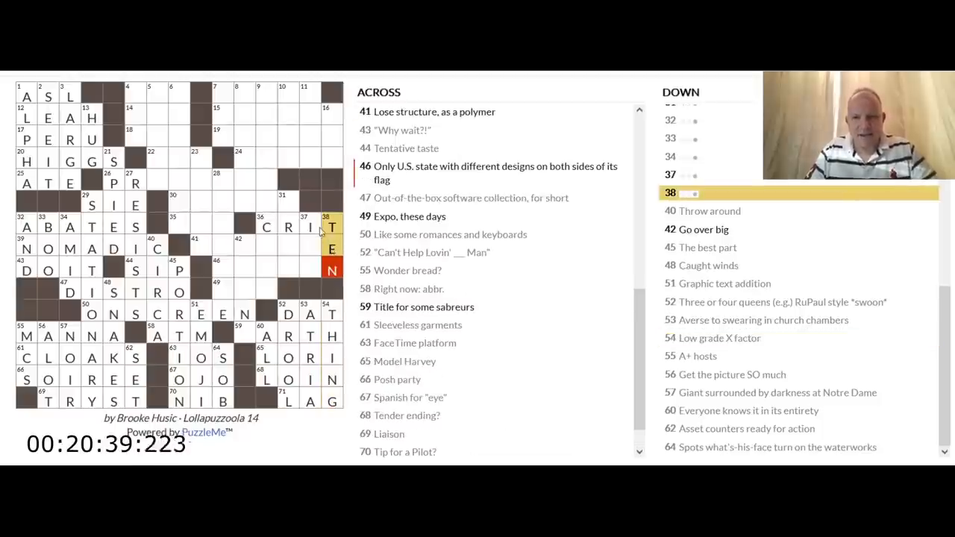
{"action": "left_click", "coordinate": [720, 337]}
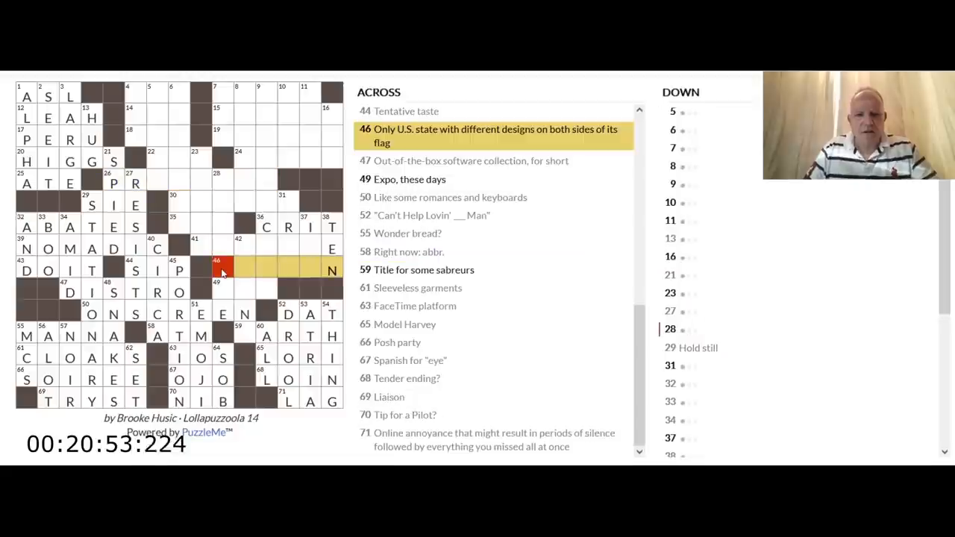
{"action": "mouse_move", "coordinate": [321, 290]}
{"action": "type", "text": "OREGO"}
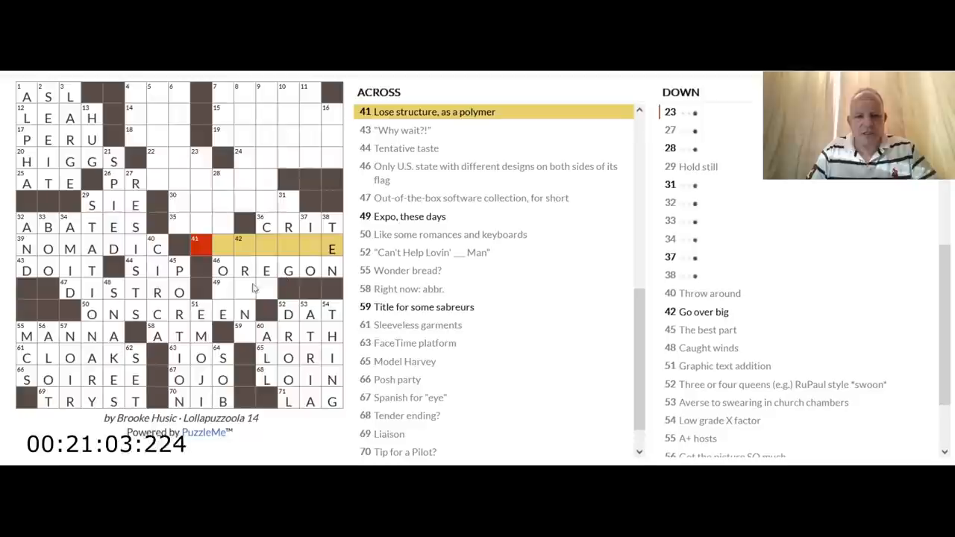
{"action": "mouse_move", "coordinate": [227, 292]}
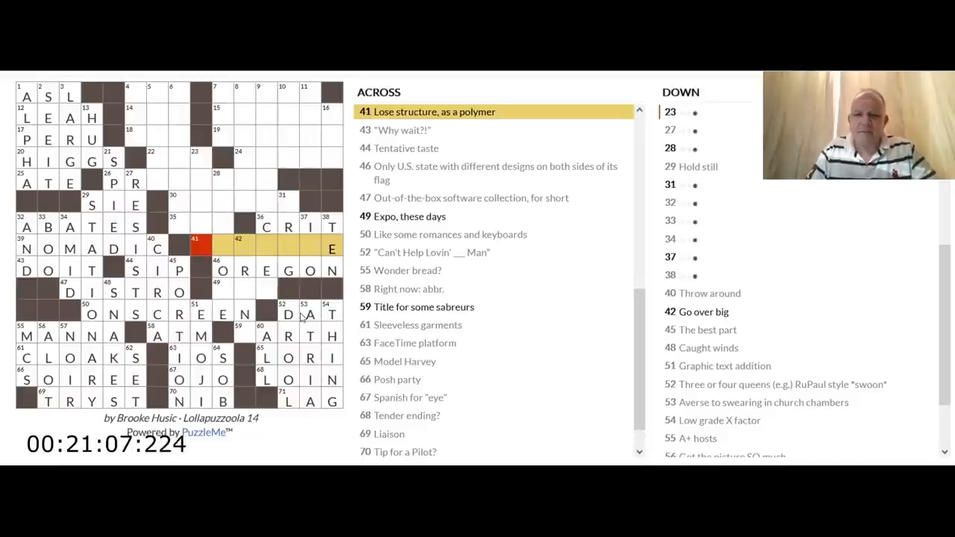
- Enter DEGRADE for the 41 Across polymer clue after checking 53 Down
{"action": "left_click", "coordinate": [309, 313]}
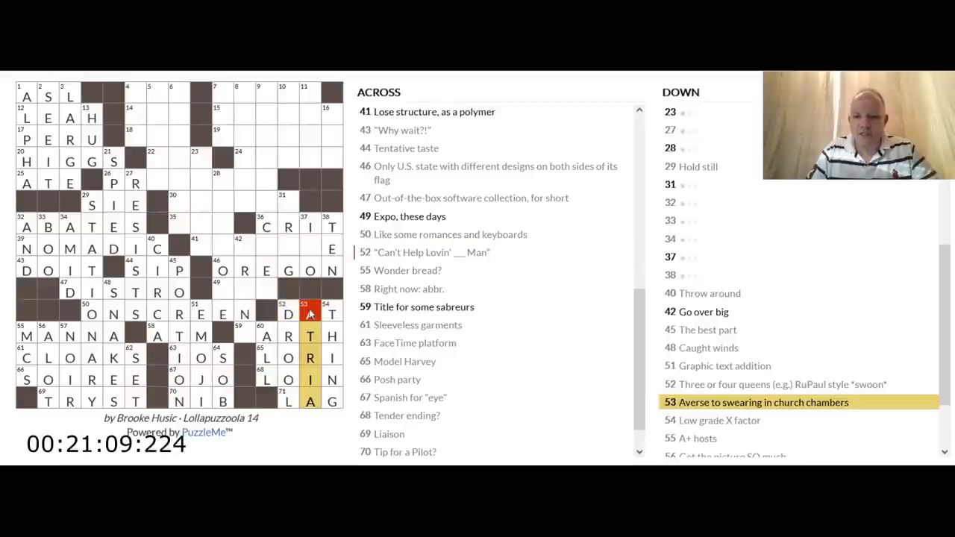
{"action": "left_click", "coordinate": [194, 248]}
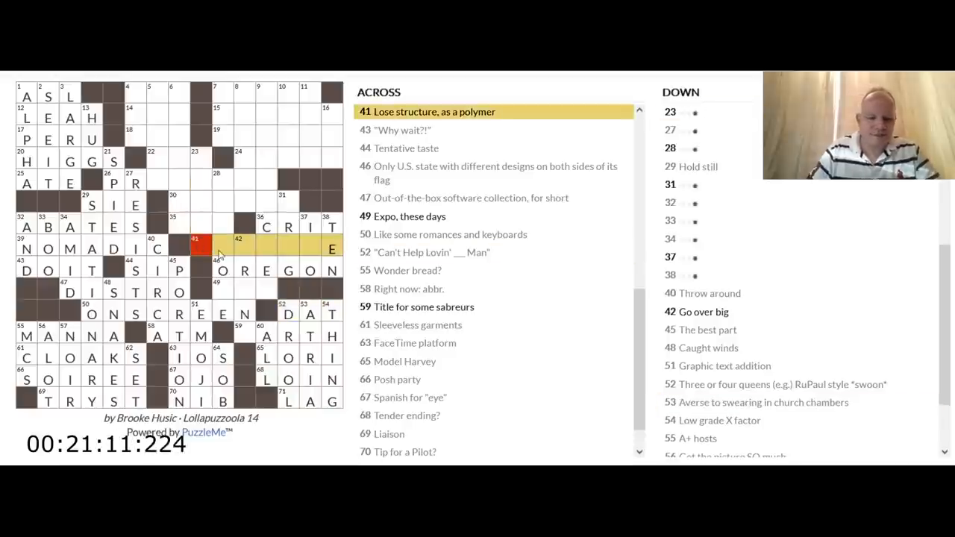
{"action": "type", "text": "DEGRADE"}
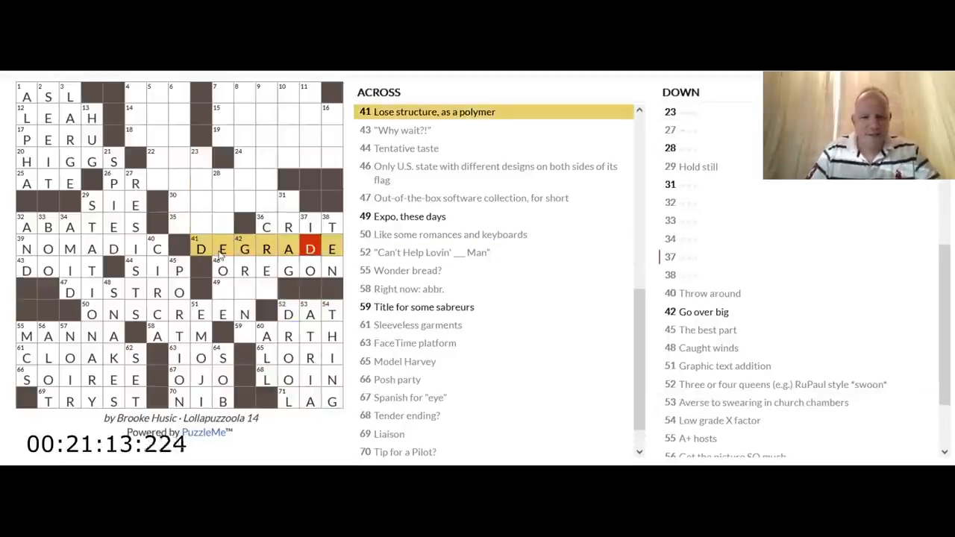
- Add D to the 'Go over big' down answer and S to 64 Down, completing GRAND and DARTH
{"action": "left_click", "coordinate": [290, 313]}
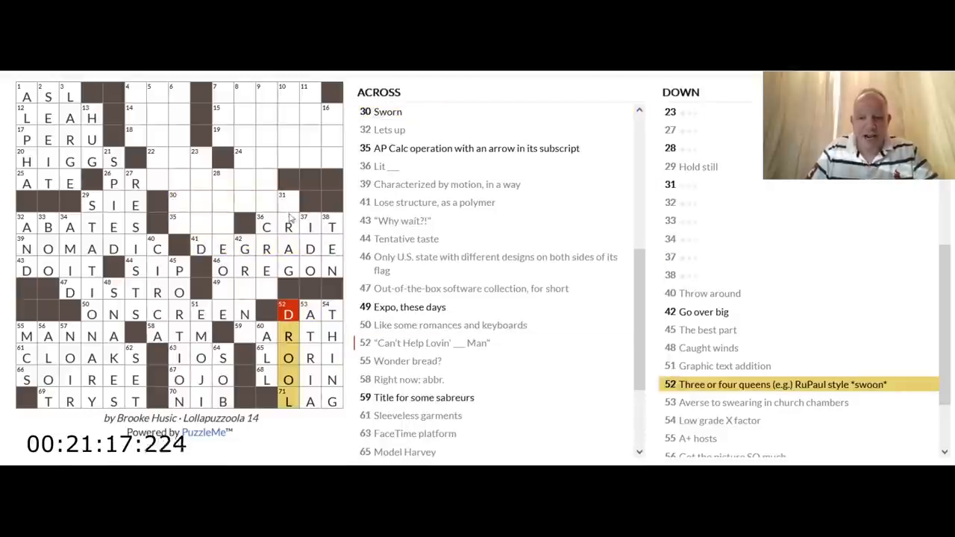
{"action": "left_click", "coordinate": [288, 205]}
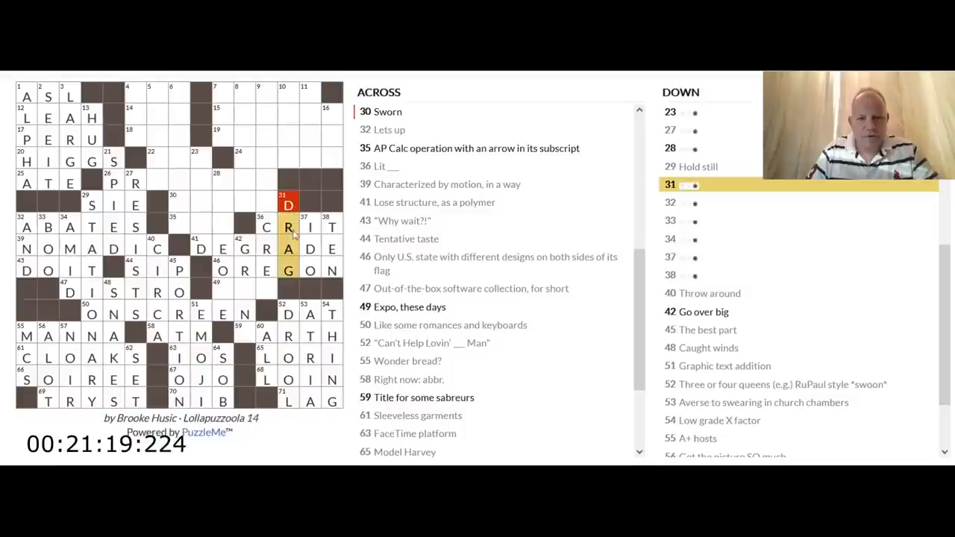
{"action": "left_click", "coordinate": [288, 97]}
{"action": "type", "text": "A"}
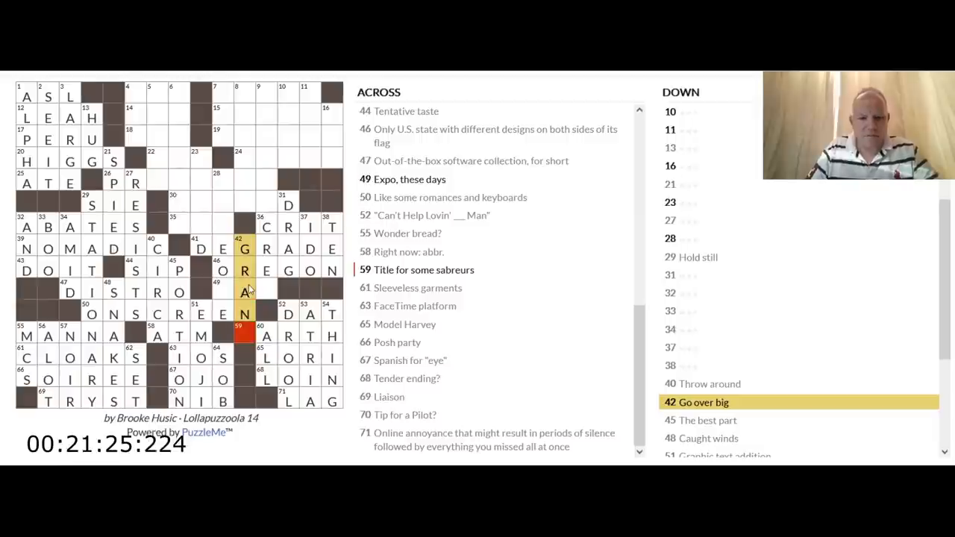
{"action": "type", "text": "D"}
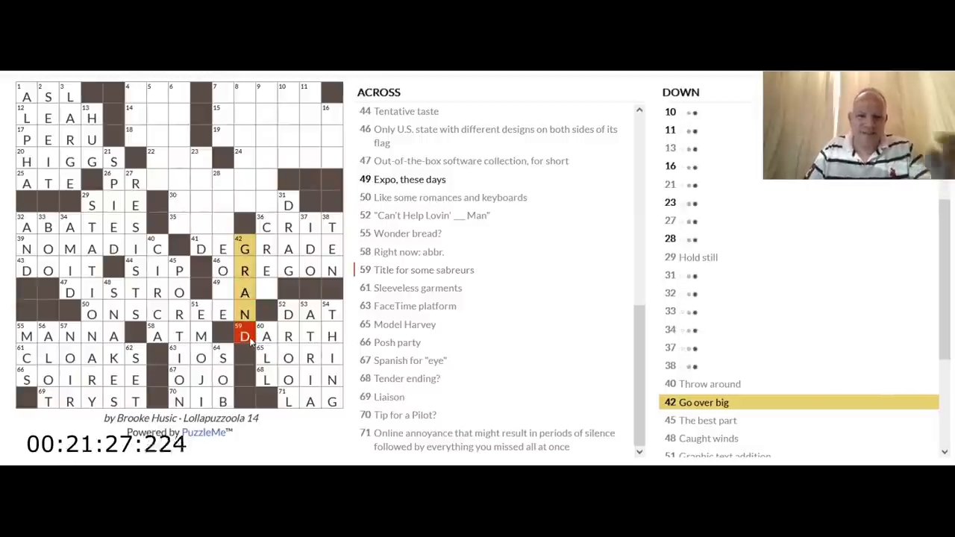
{"action": "left_click", "coordinate": [222, 291]}
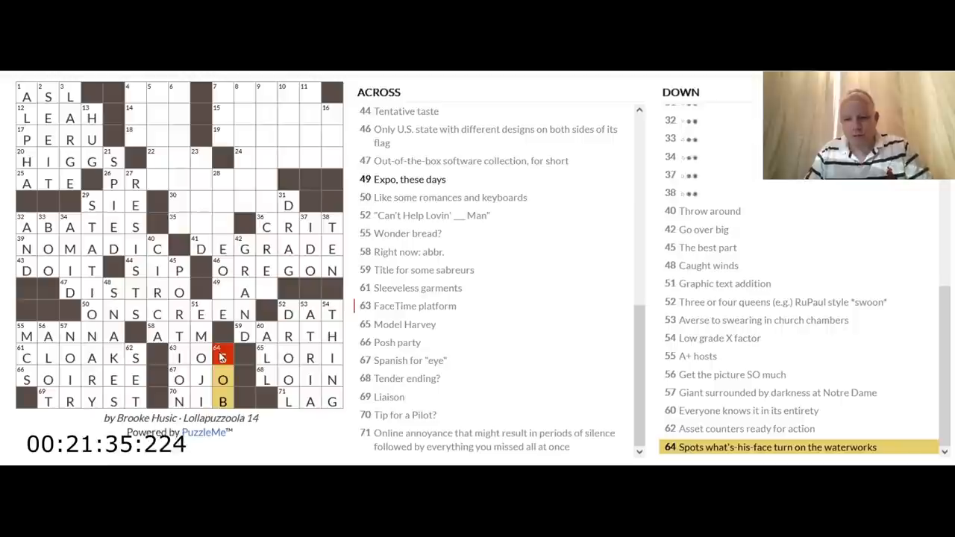
{"action": "type", "text": "S"}
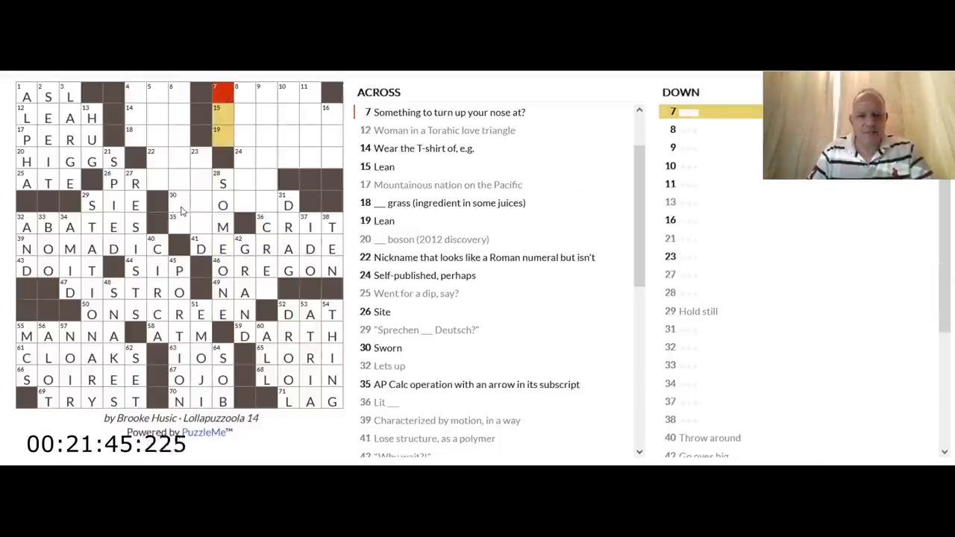
- Enter SU for 35 Across's SUM and the G that completes GRAND down
{"action": "left_click", "coordinate": [177, 205]}
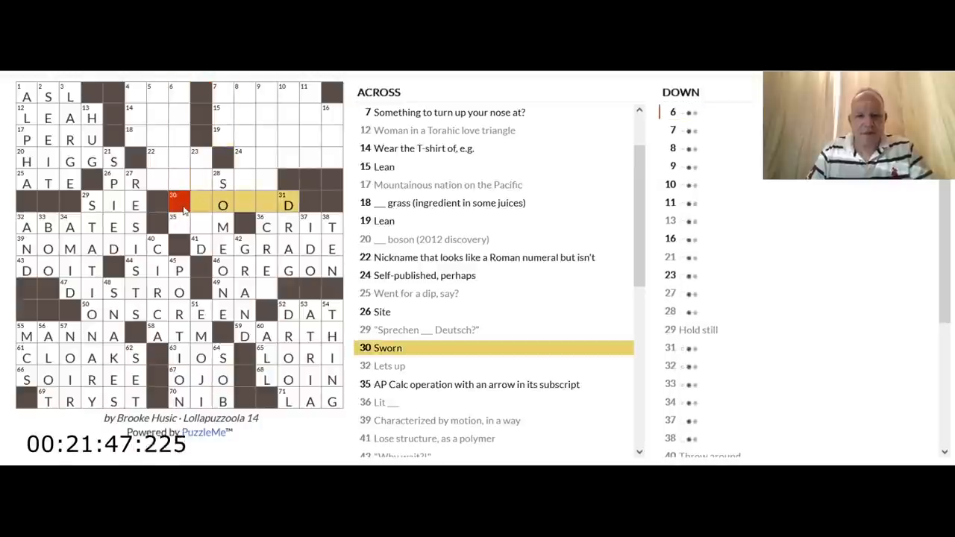
{"action": "left_click", "coordinate": [177, 227]}
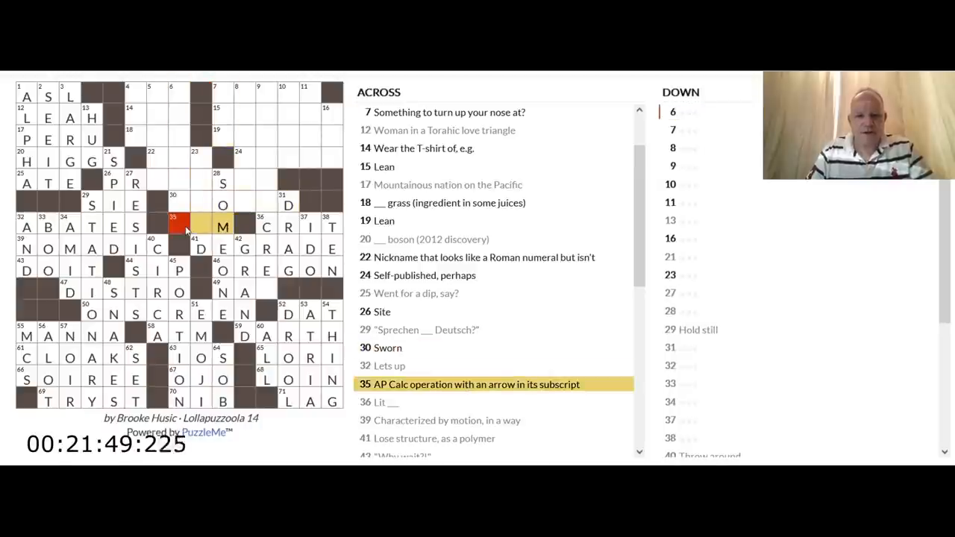
{"action": "type", "text": "S"}
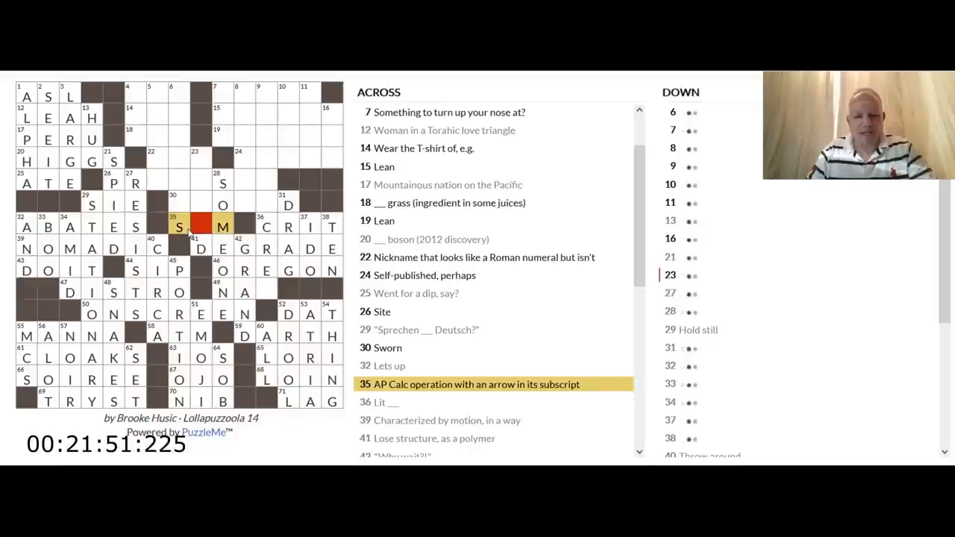
{"action": "type", "text": "U"}
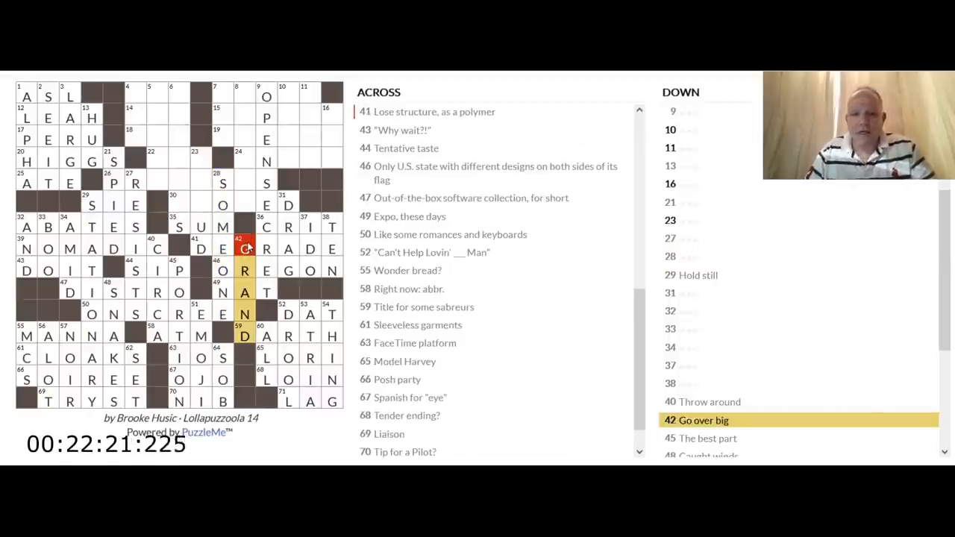
{"action": "type", "text": "G"}
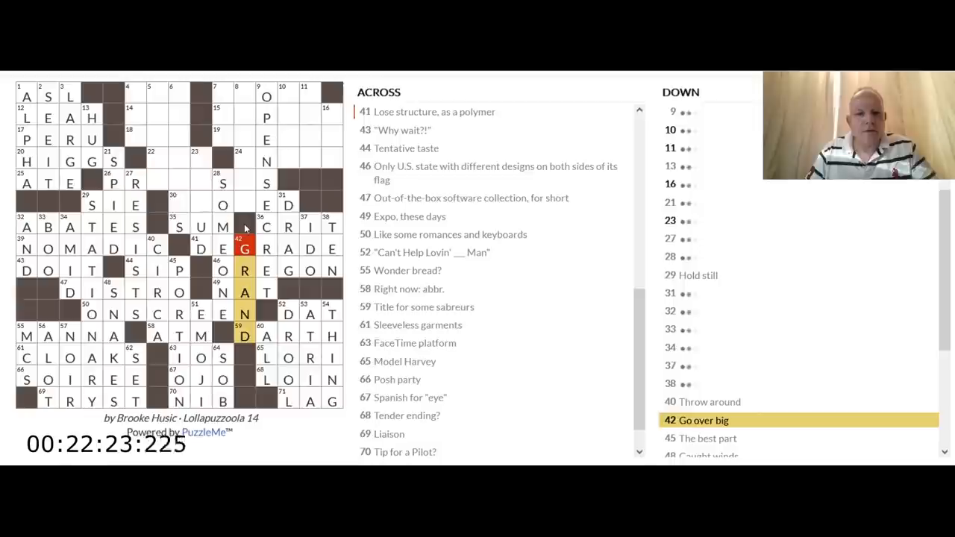
{"action": "left_click", "coordinate": [158, 183]}
{"action": "type", "text": "EMISE"}
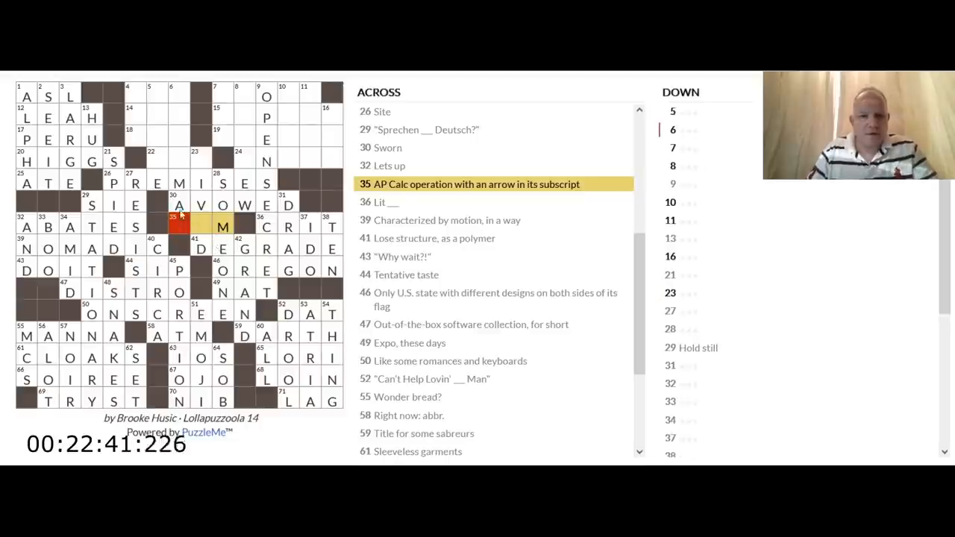
- Work through 23, 6 and 5 Down to enter RESISTS and OPTIMAL
{"action": "left_click", "coordinate": [200, 313]}
{"action": "type", "text": "VIVI"}
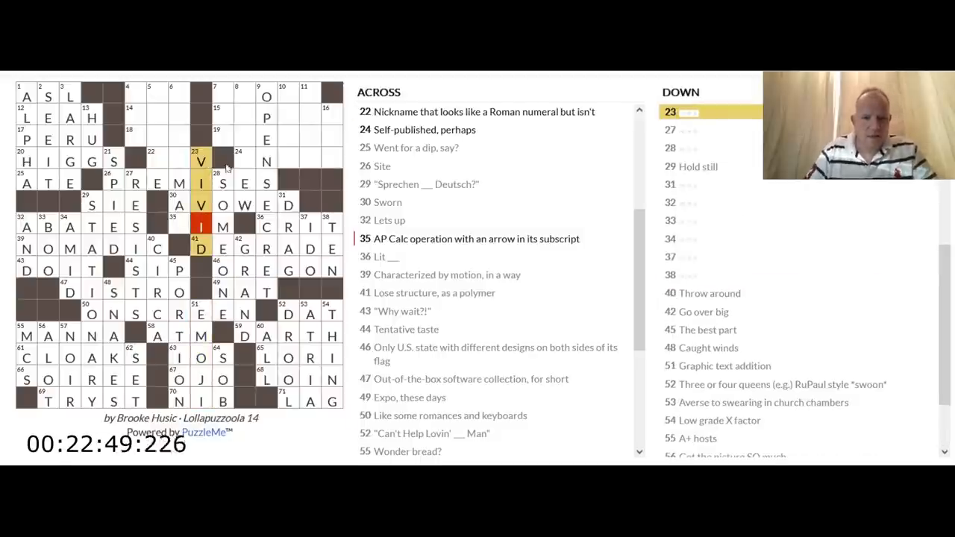
{"action": "left_click", "coordinate": [177, 226]}
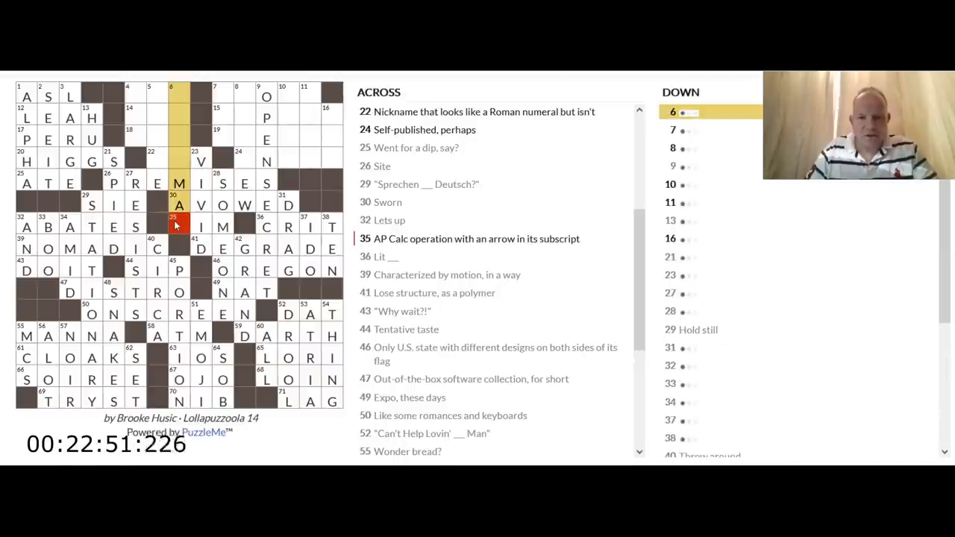
{"action": "mouse_move", "coordinate": [436, 254]}
{"action": "type", "text": "OPTIMAL"}
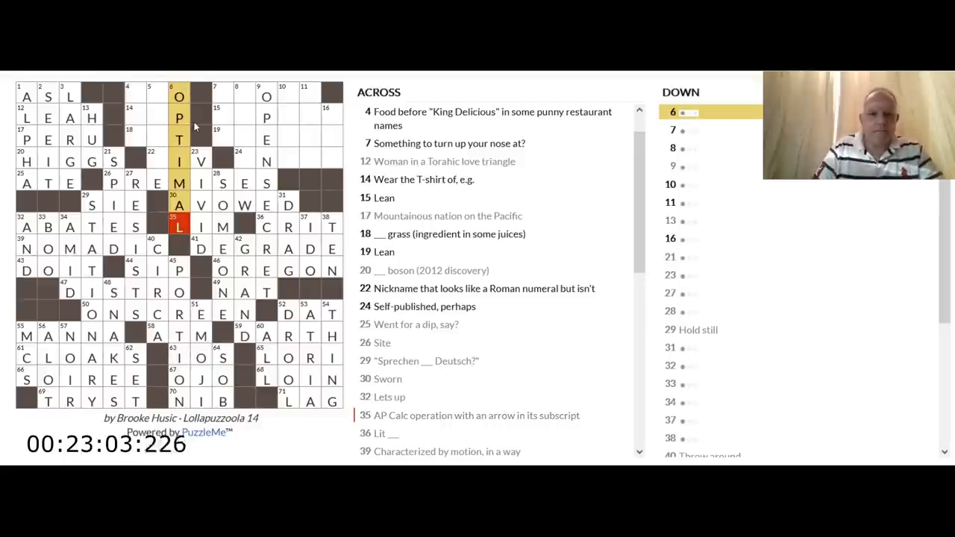
{"action": "left_click", "coordinate": [157, 161]}
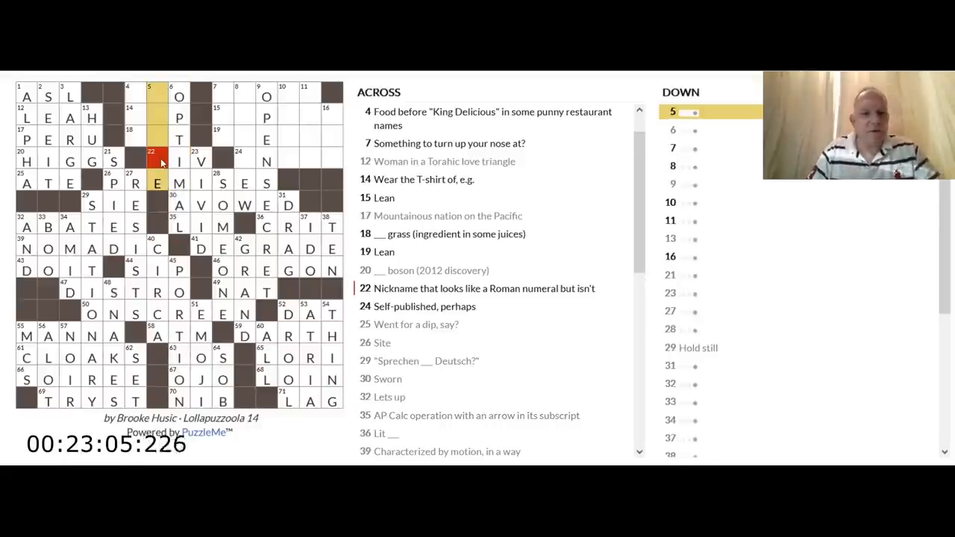
{"action": "left_click", "coordinate": [158, 248]}
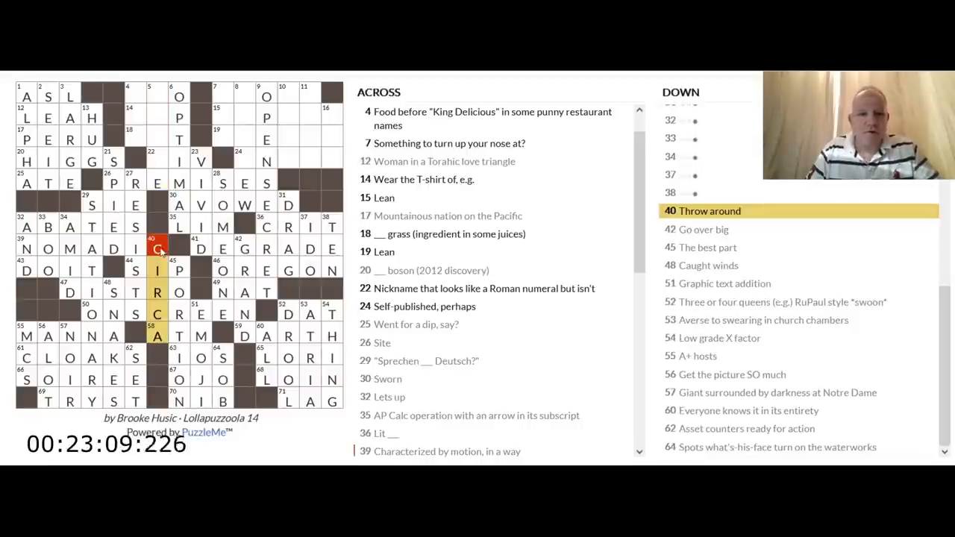
{"action": "left_click", "coordinate": [158, 161]}
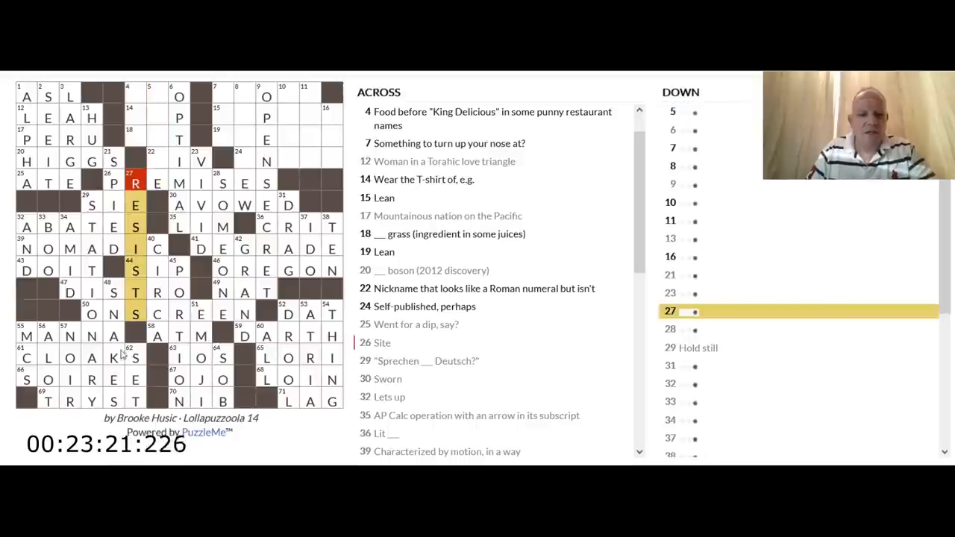
- Start 62 Down with S, then fill PHO, REP and OAT across the top-middle and move to 40 Down
{"action": "left_click", "coordinate": [134, 358]}
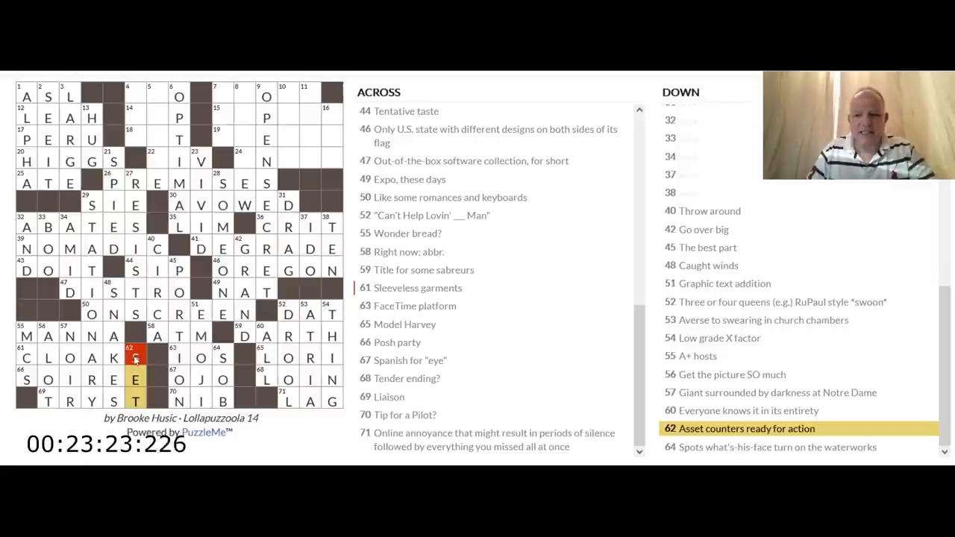
{"action": "type", "text": "S"}
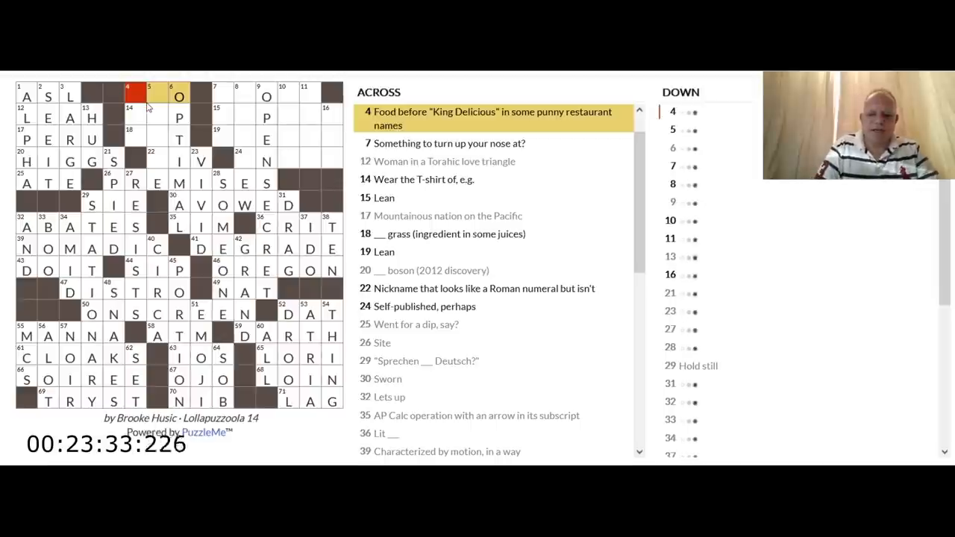
{"action": "left_click", "coordinate": [136, 117]}
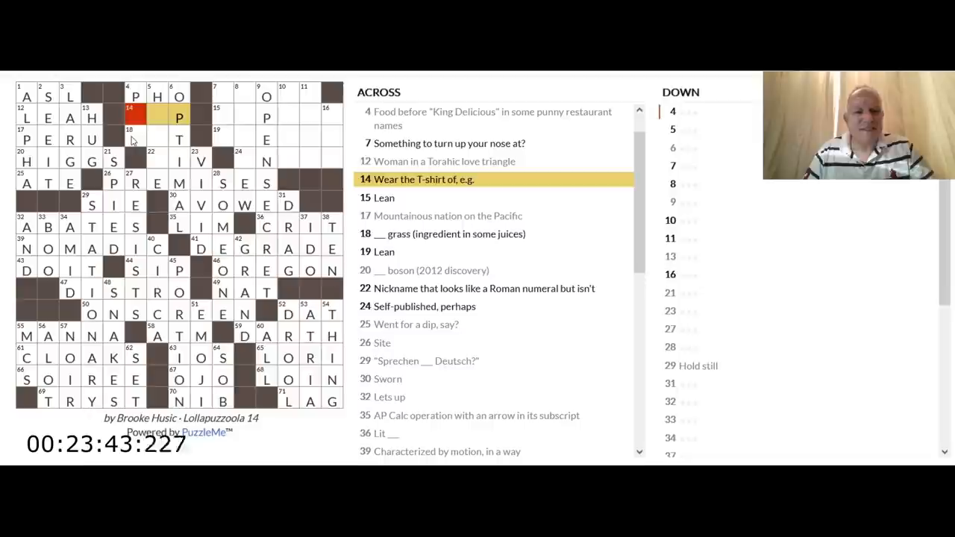
{"action": "left_click", "coordinate": [134, 137]}
{"action": "type", "text": "OA"}
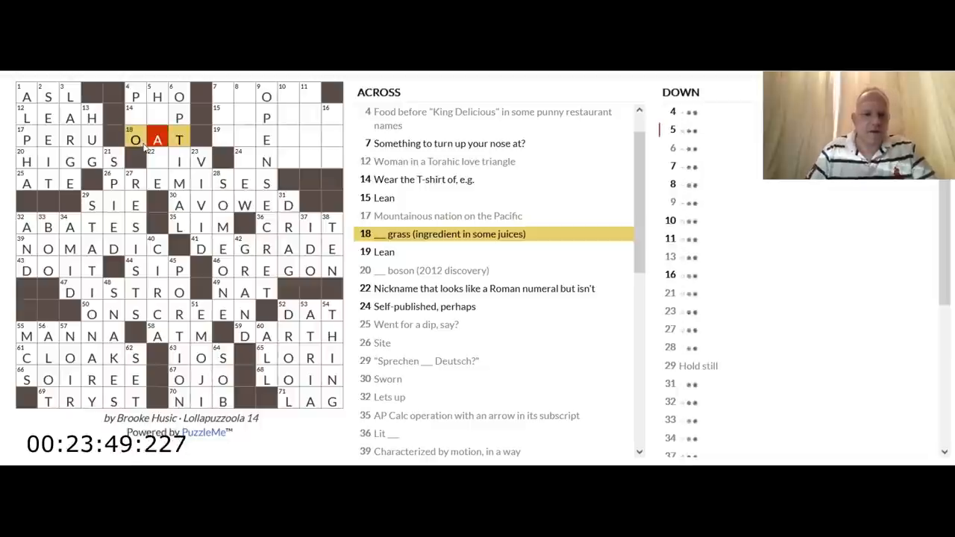
{"action": "left_click", "coordinate": [135, 358]}
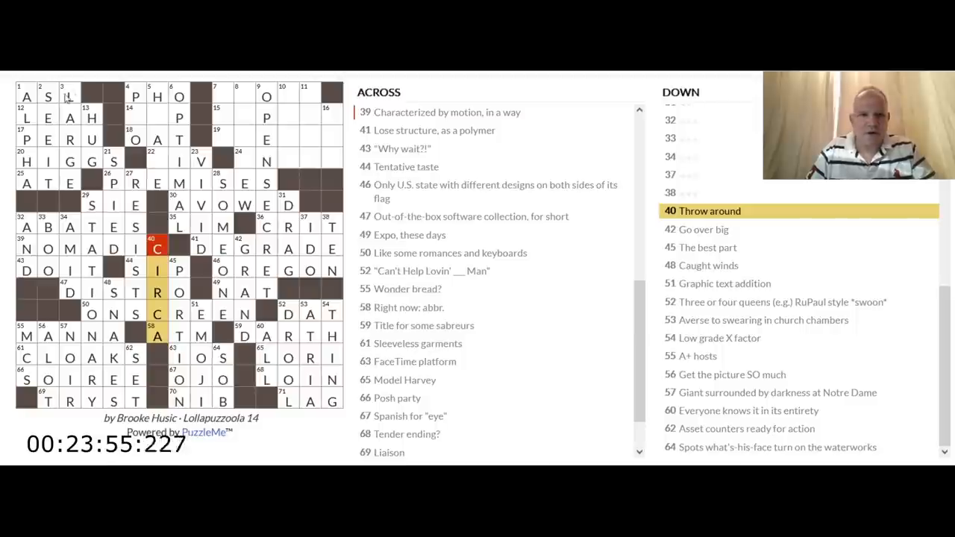
{"action": "left_click", "coordinate": [134, 118]}
{"action": "type", "text": "RE"}
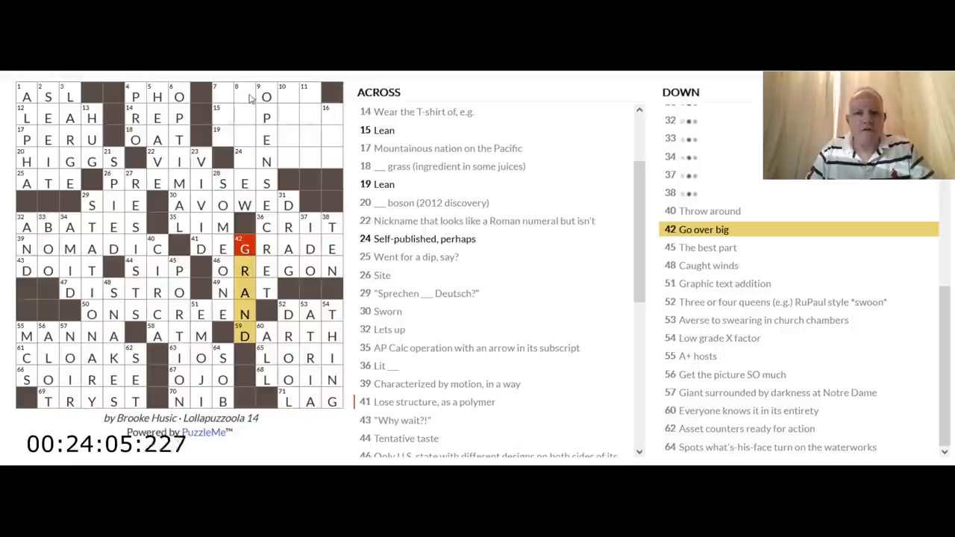
{"action": "mouse_move", "coordinate": [254, 203]}
{"action": "type", "text": "REVI"}
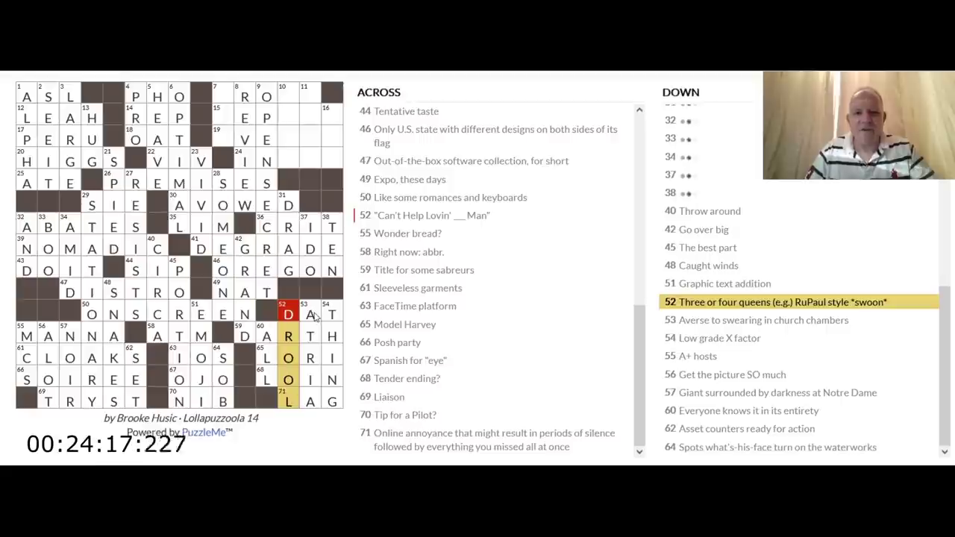
- Fill DEPEND and SVELTE at 15 and 19 Across, then ATRIA and ANTI at 53 and 11 Down
{"action": "left_click", "coordinate": [221, 95]}
{"action": "type", "text": "AROMA"}
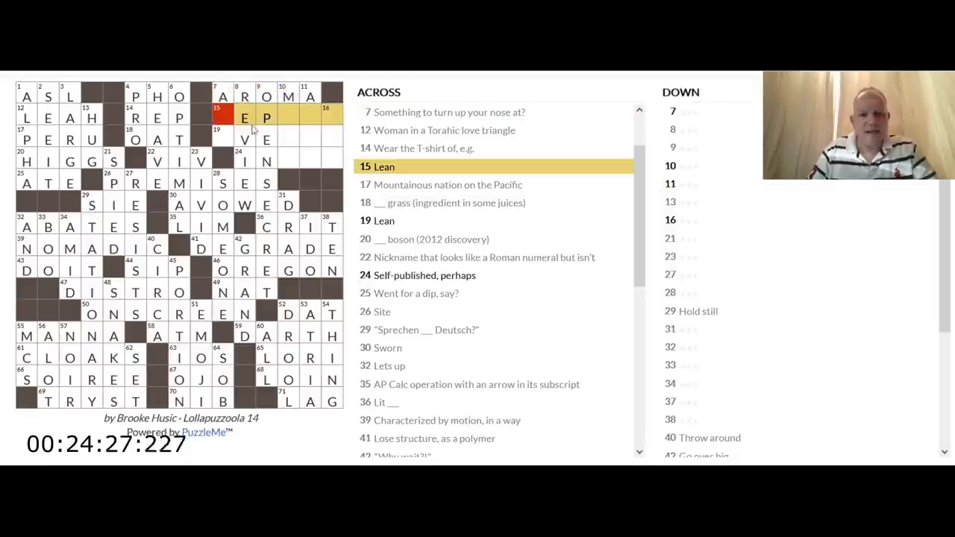
{"action": "left_click", "coordinate": [227, 140]}
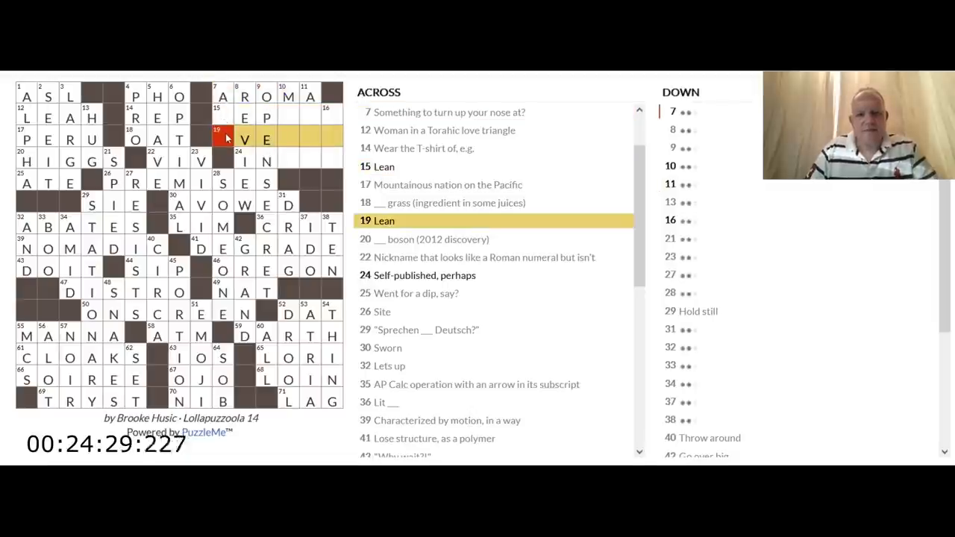
{"action": "mouse_move", "coordinate": [283, 154]}
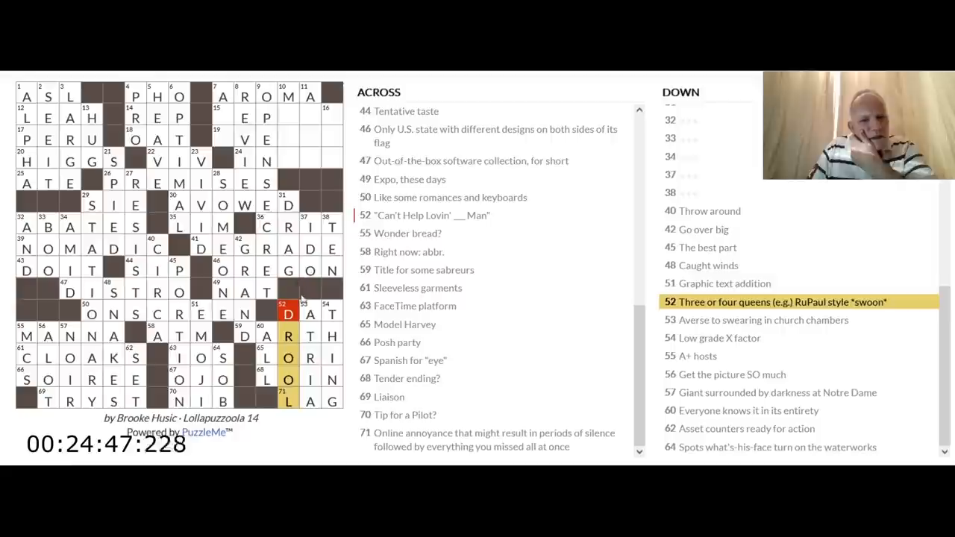
{"action": "left_click", "coordinate": [311, 313]}
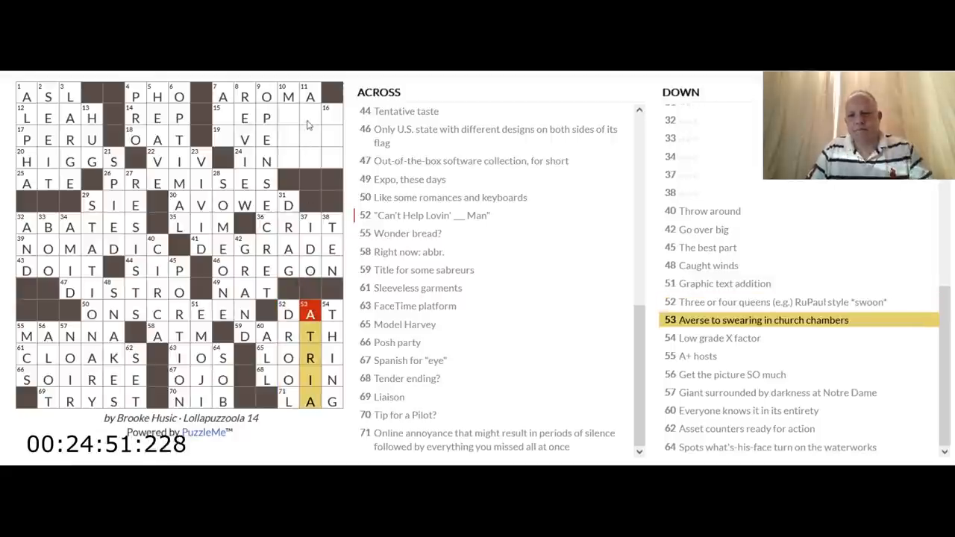
{"action": "left_click", "coordinate": [331, 313]}
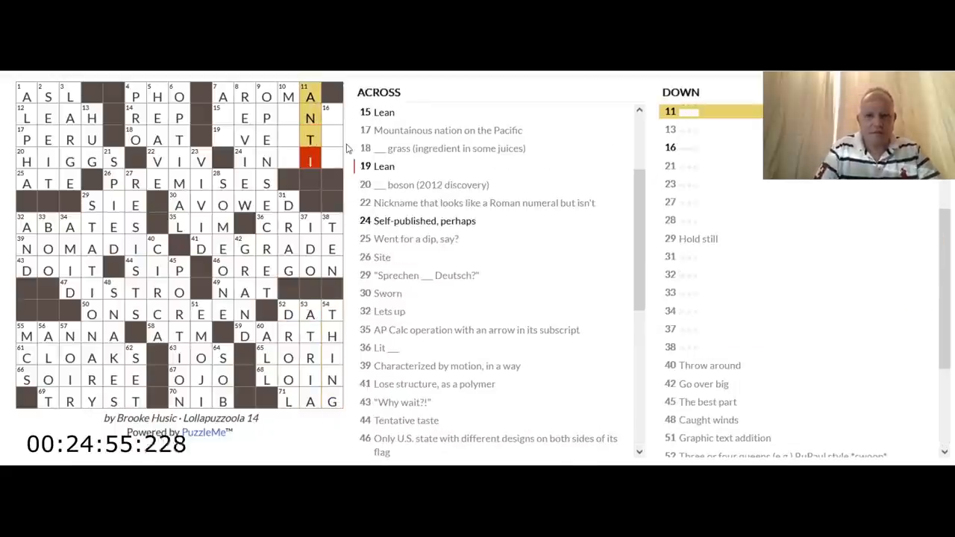
- Fill the remaining upper-right entry, then move into 24 Across and 10 Down
{"action": "left_click", "coordinate": [223, 110]}
{"action": "type", "text": "DEPEND"}
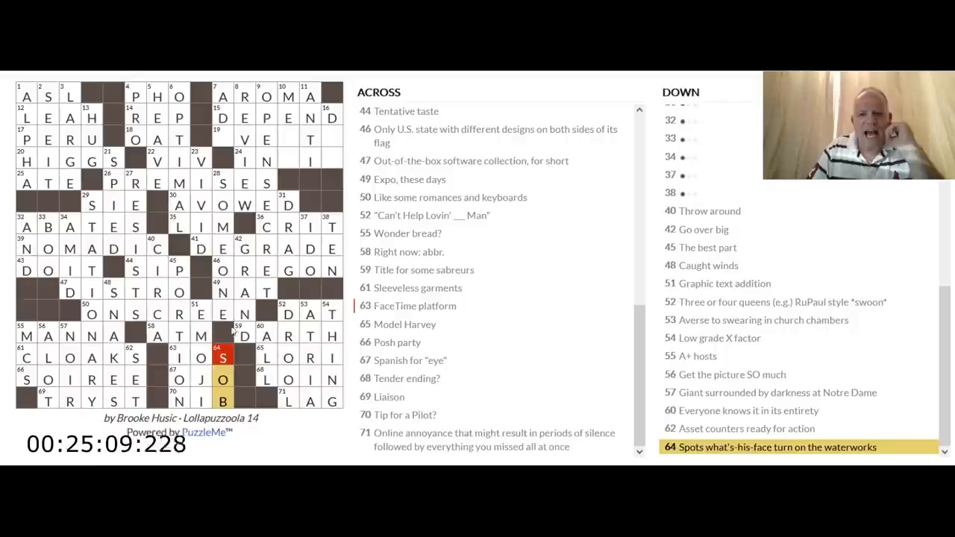
{"action": "left_click", "coordinate": [266, 140]}
{"action": "type", "text": "SVELTE"}
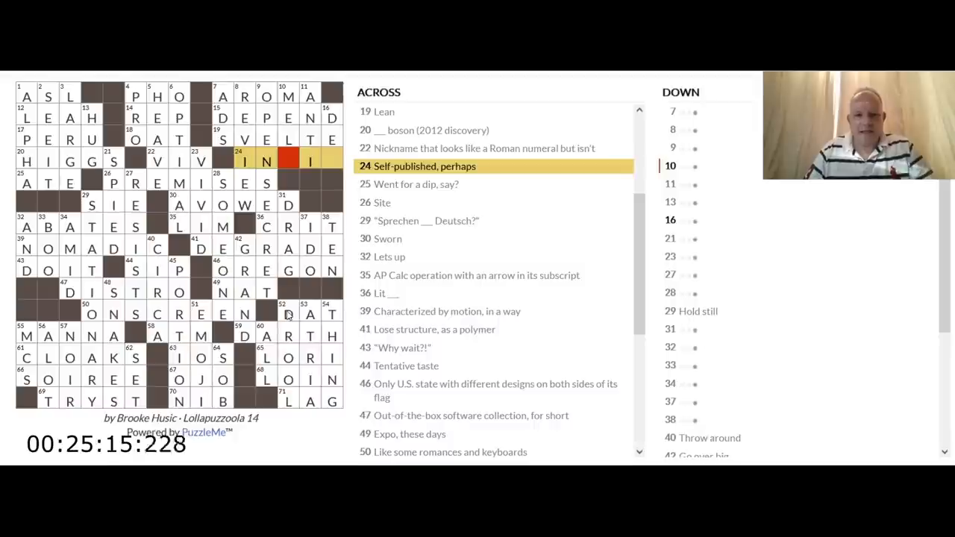
{"action": "left_click", "coordinate": [288, 314]}
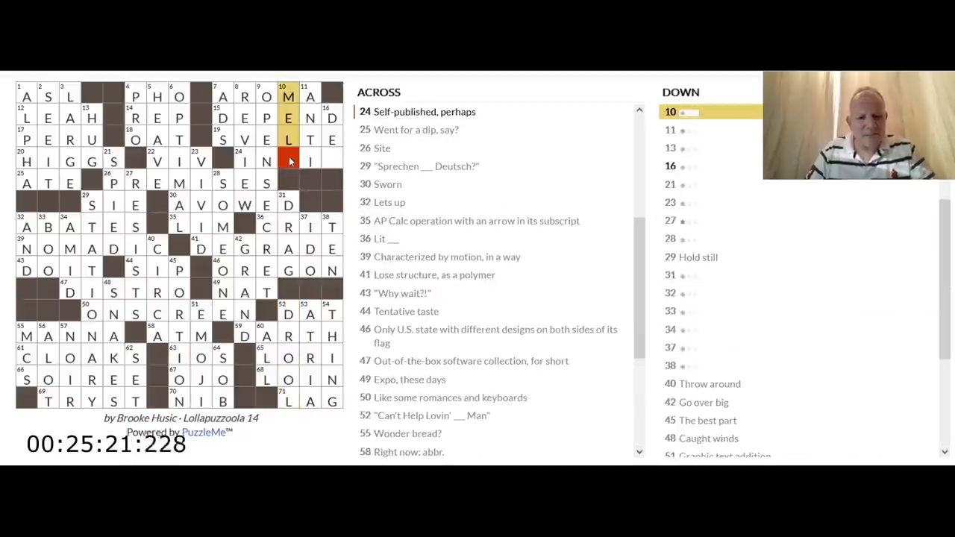
- Enter the D that completes INDIE and the 10 Down answer
{"action": "type", "text": "D"}
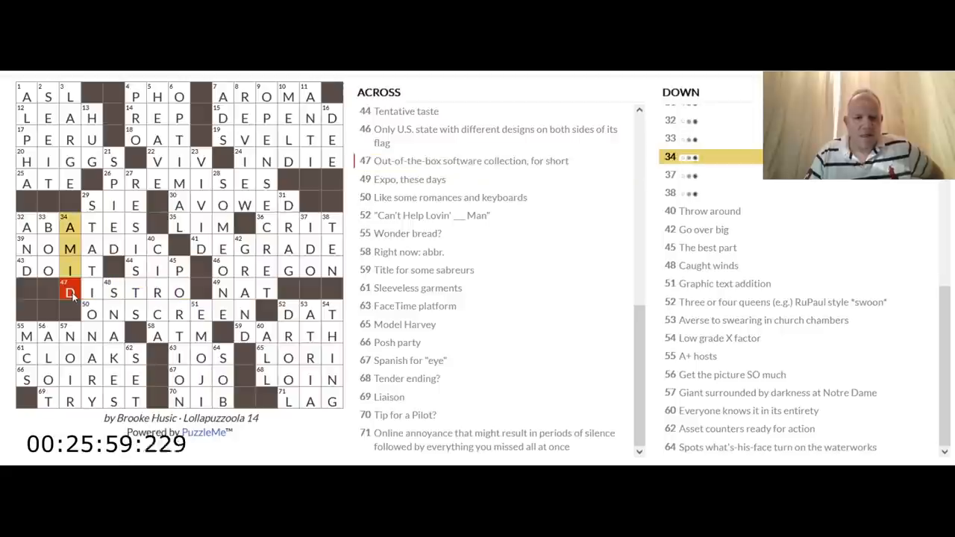
- Submit the solved puzzle for scoring, confirming 78/78 words and 180/180 boxes
{"action": "left_click", "coordinate": [69, 336]}
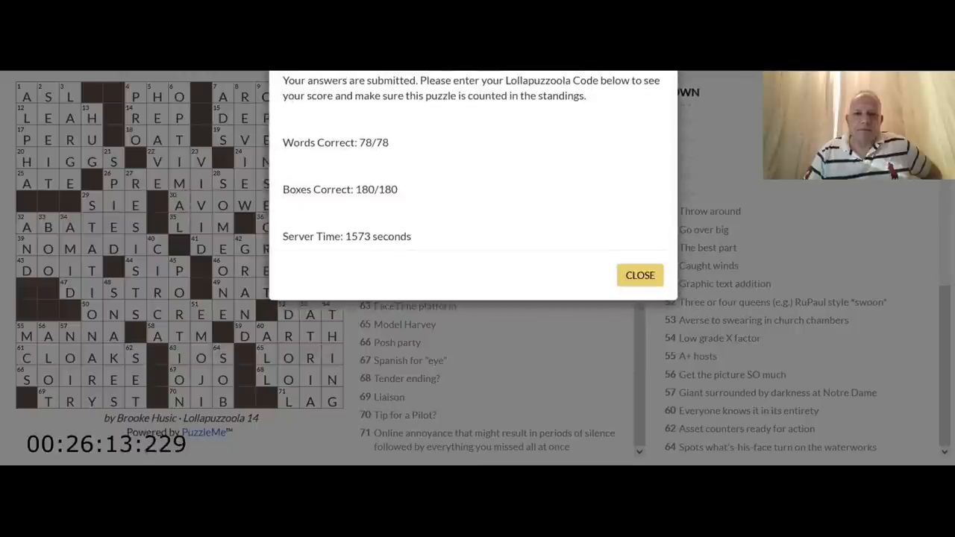
{"action": "mouse_move", "coordinate": [352, 161]}
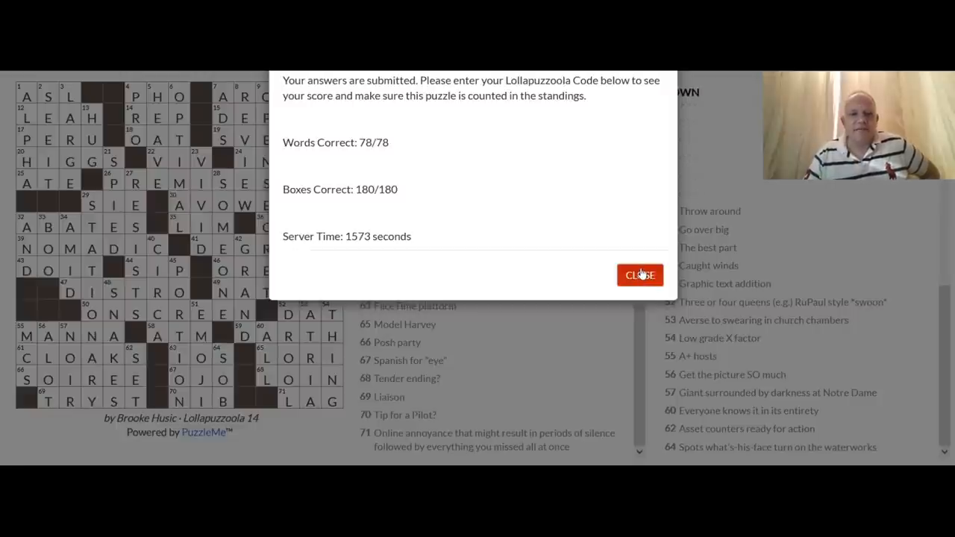
- Close the results dialog and review a couple of completed answers in the grid
{"action": "left_click", "coordinate": [639, 274]}
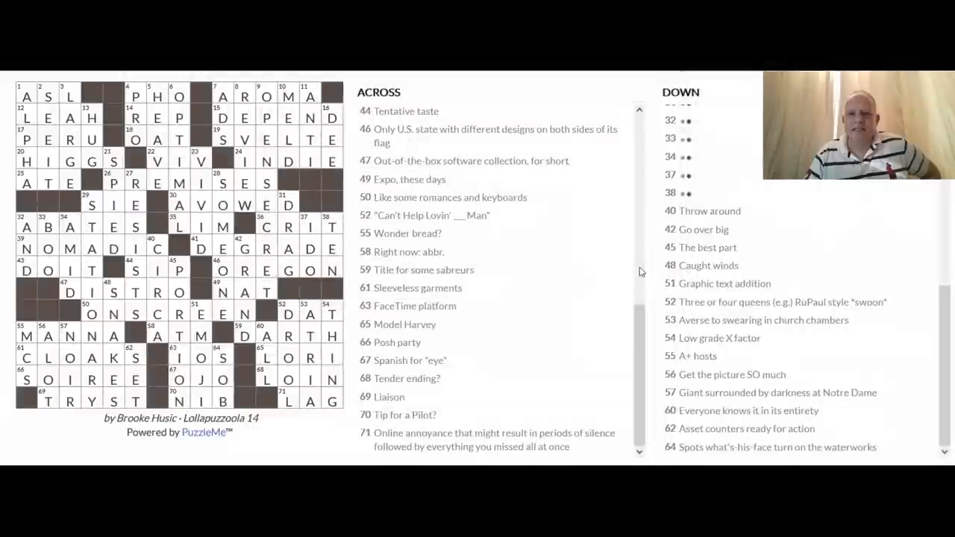
{"action": "mouse_move", "coordinate": [397, 260]}
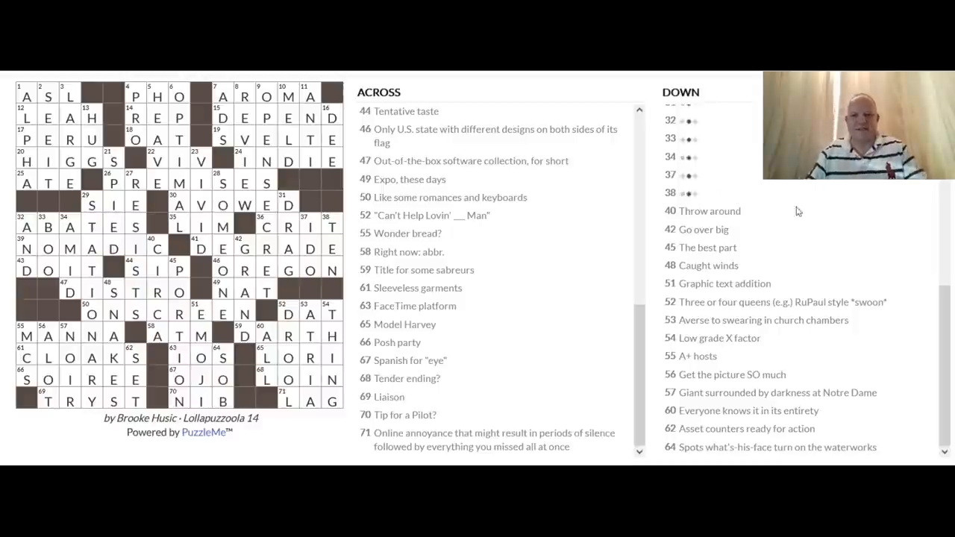
{"action": "mouse_move", "coordinate": [50, 381]}
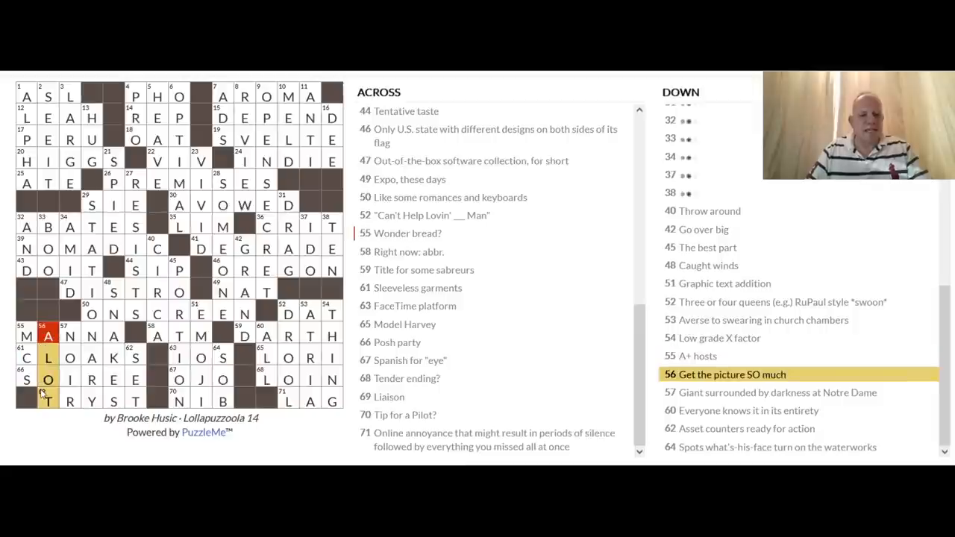
{"action": "left_click", "coordinate": [68, 380]}
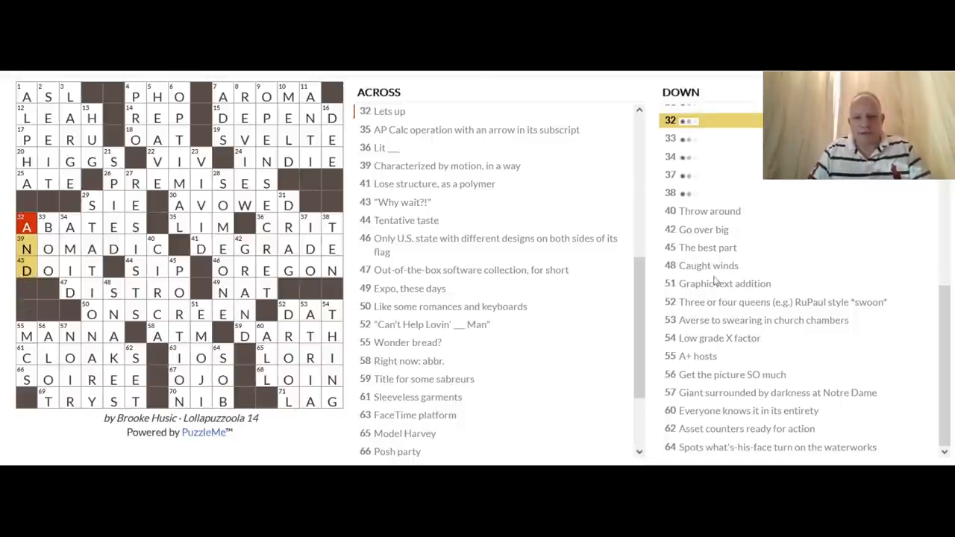
{"action": "left_click", "coordinate": [698, 356]}
{"action": "type", "text": "T"}
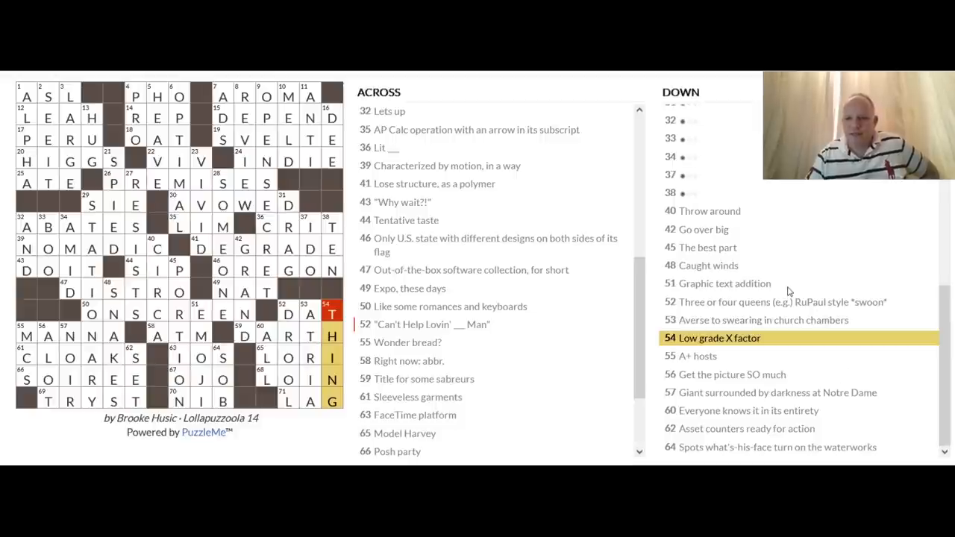
{"action": "mouse_move", "coordinate": [868, 318]}
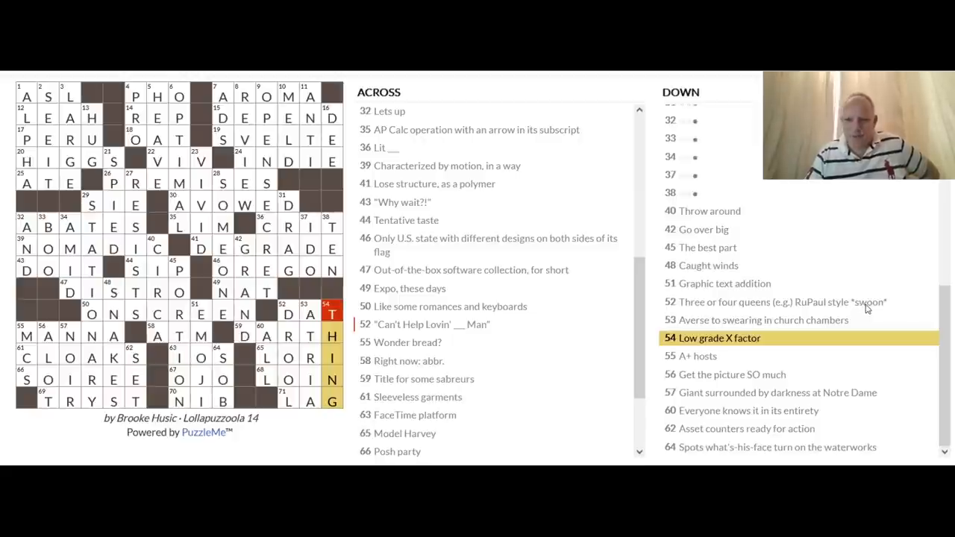
{"action": "mouse_move", "coordinate": [834, 327]}
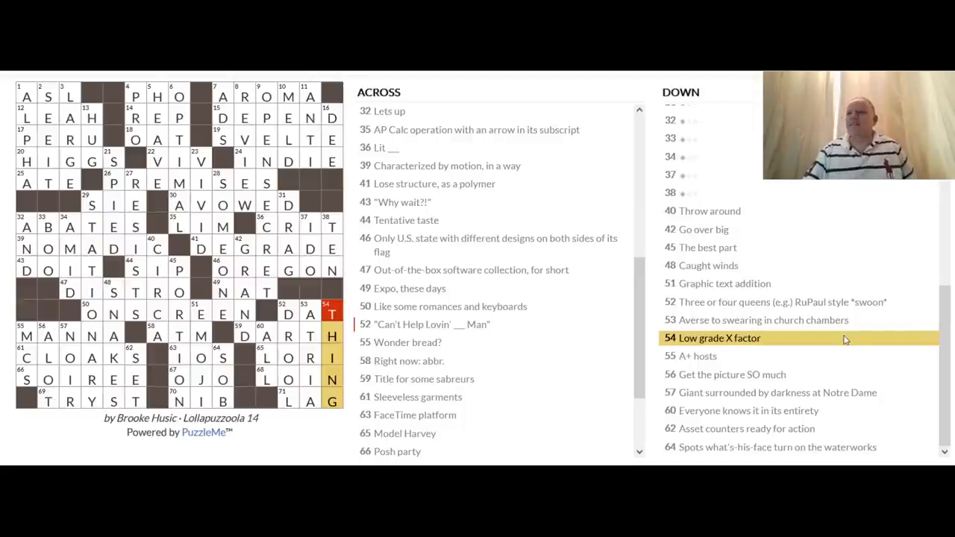
{"action": "mouse_move", "coordinate": [839, 331]}
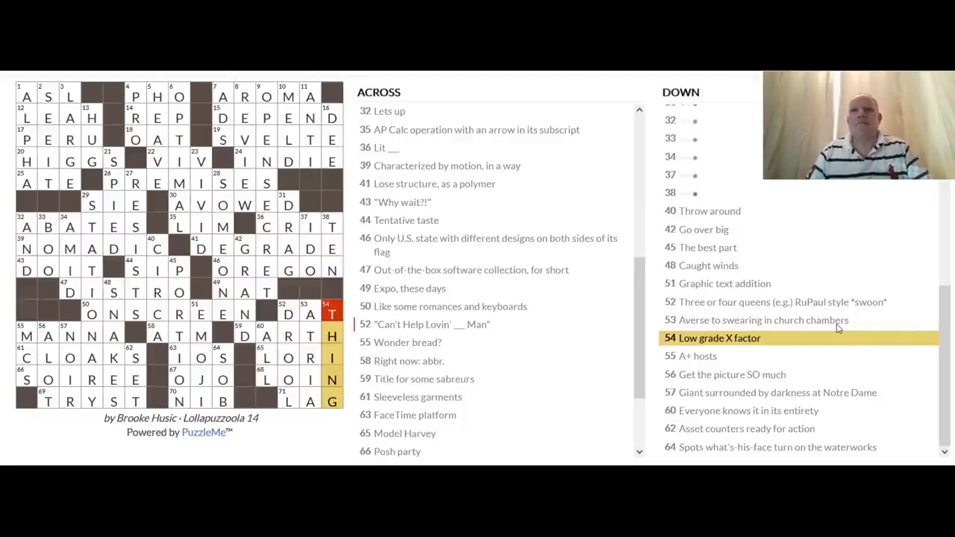
{"action": "mouse_move", "coordinate": [835, 332]}
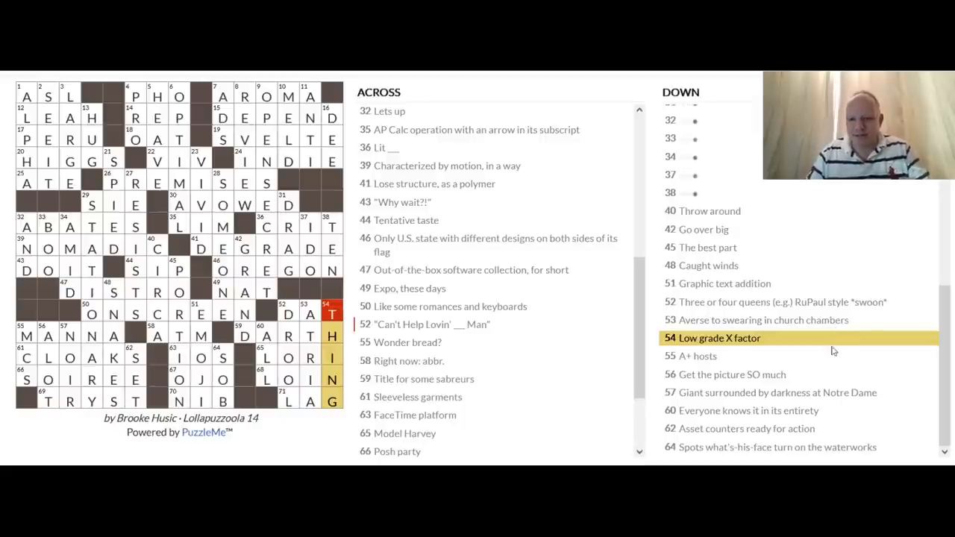
{"action": "mouse_move", "coordinate": [776, 382]}
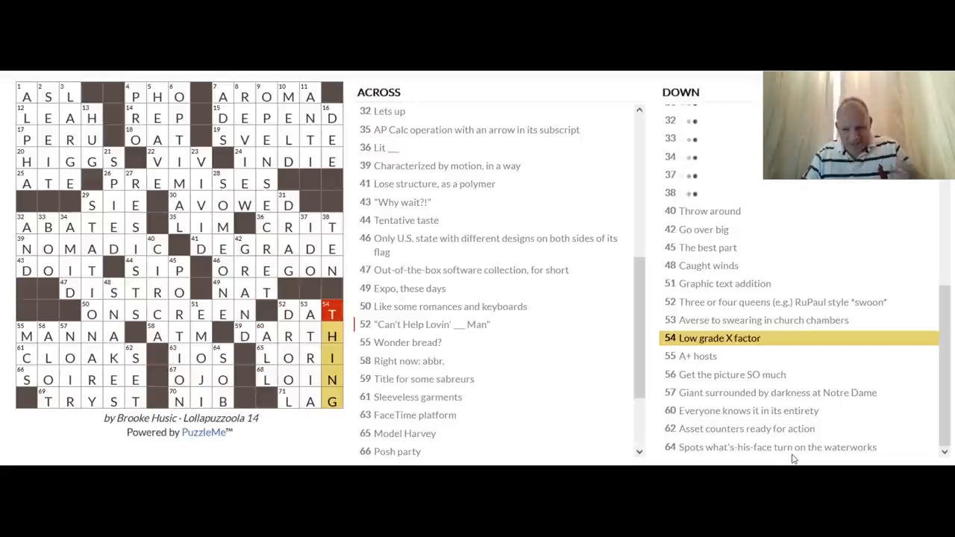
{"action": "mouse_move", "coordinate": [724, 439]}
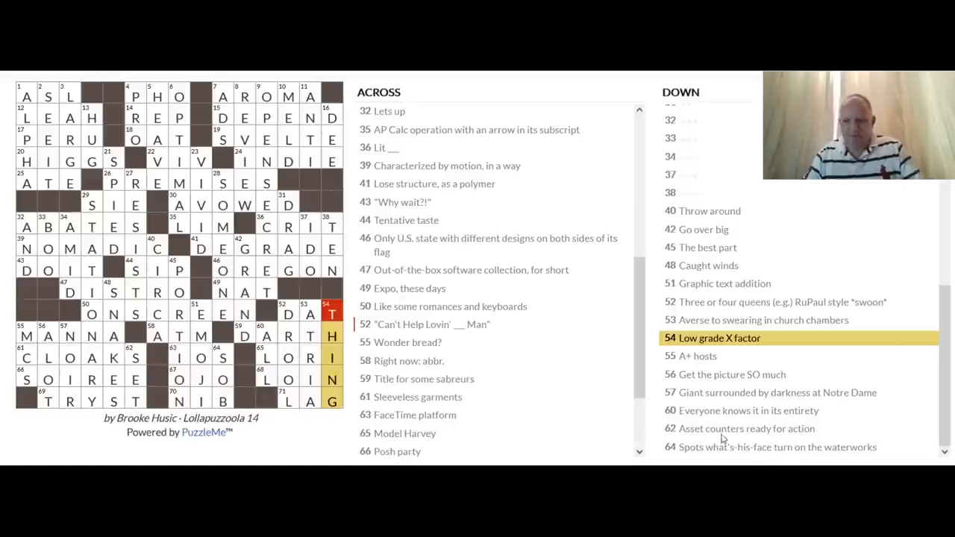